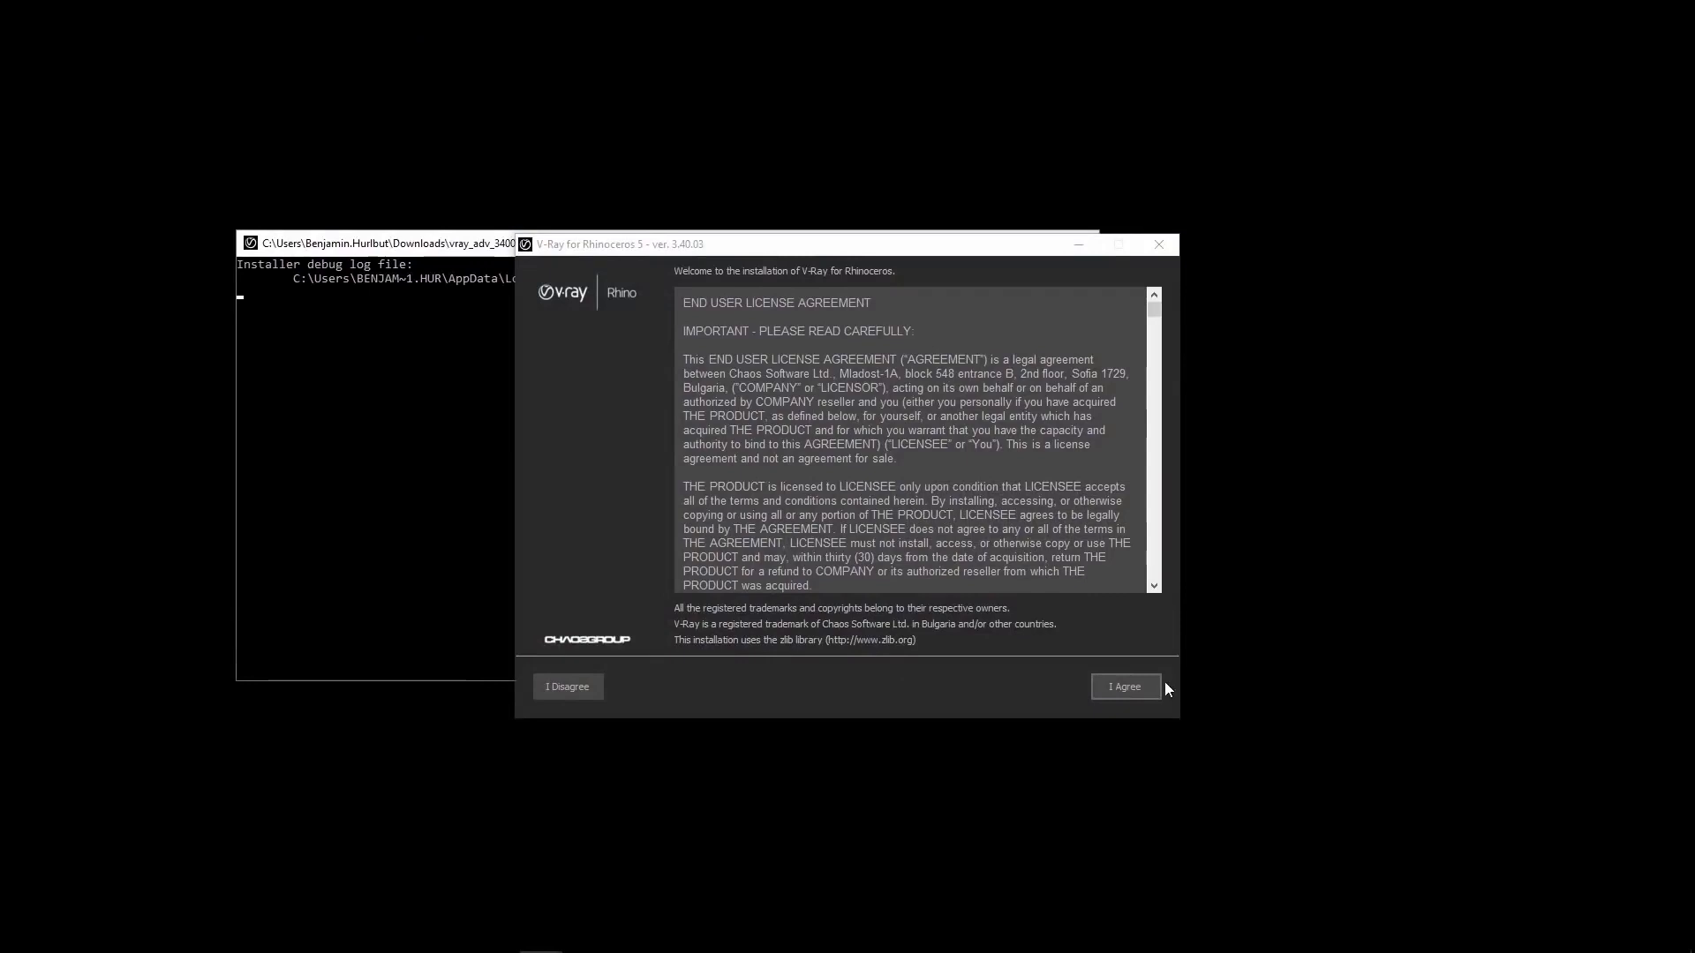
- Accept the V-Ray for Rhino license agreement to reach the installation parameters
{"action": "left_click", "coordinate": [1125, 687]}
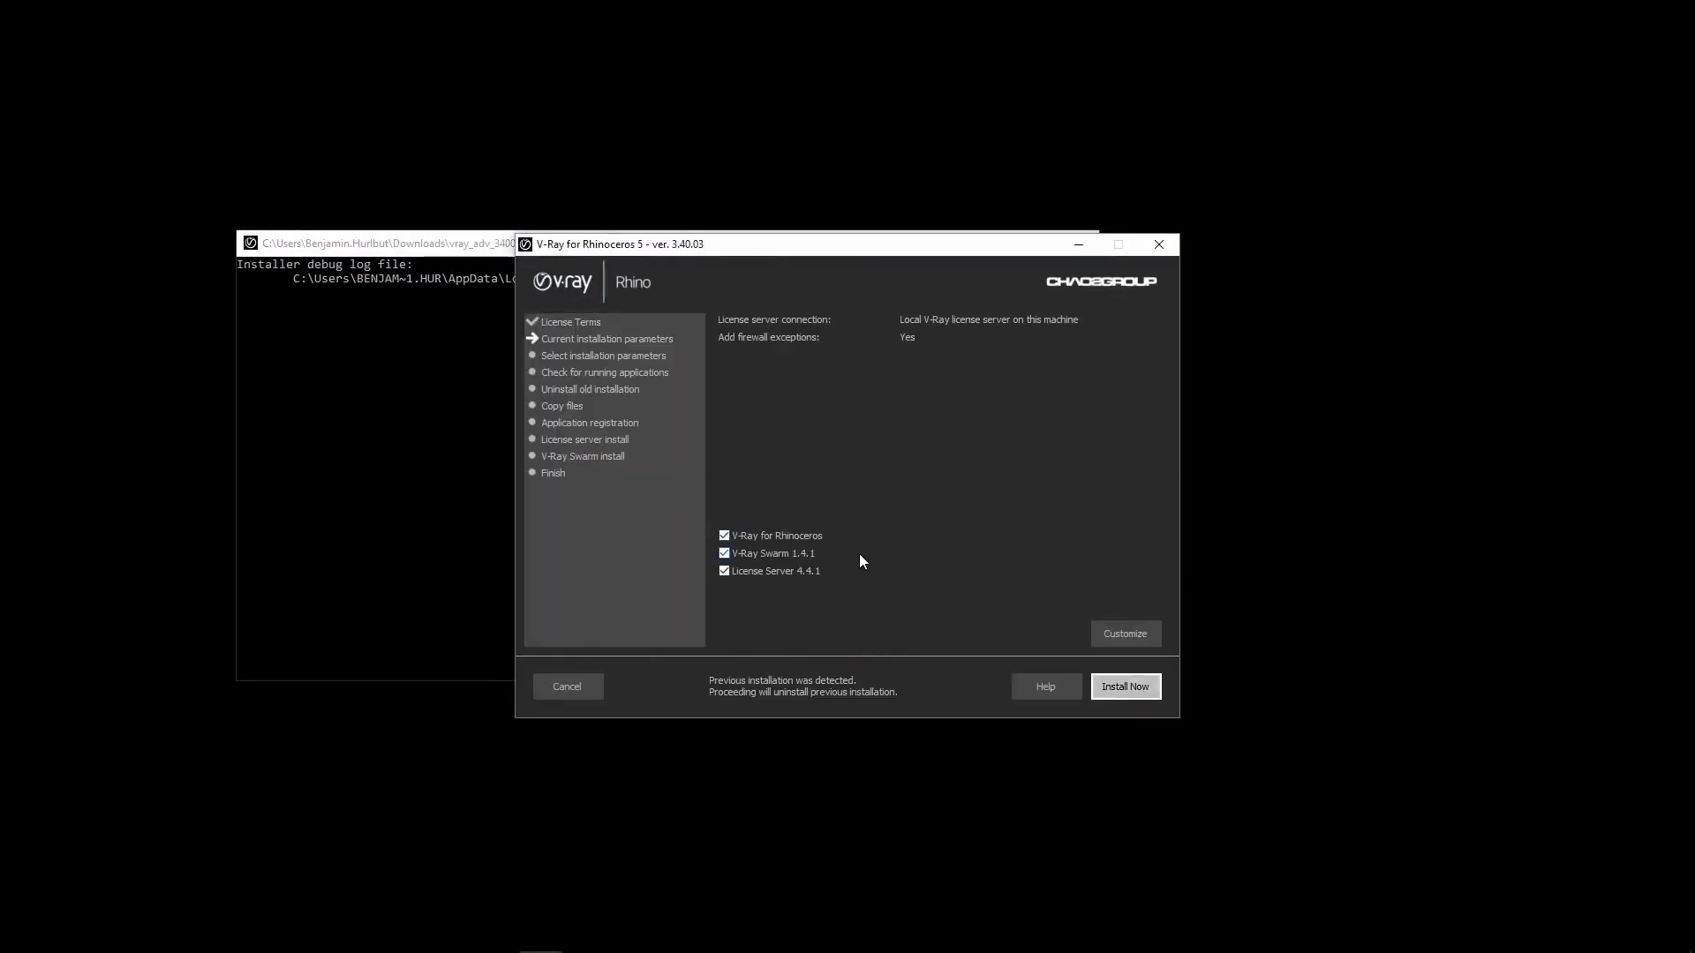
{"action": "mouse_move", "coordinate": [793, 561]}
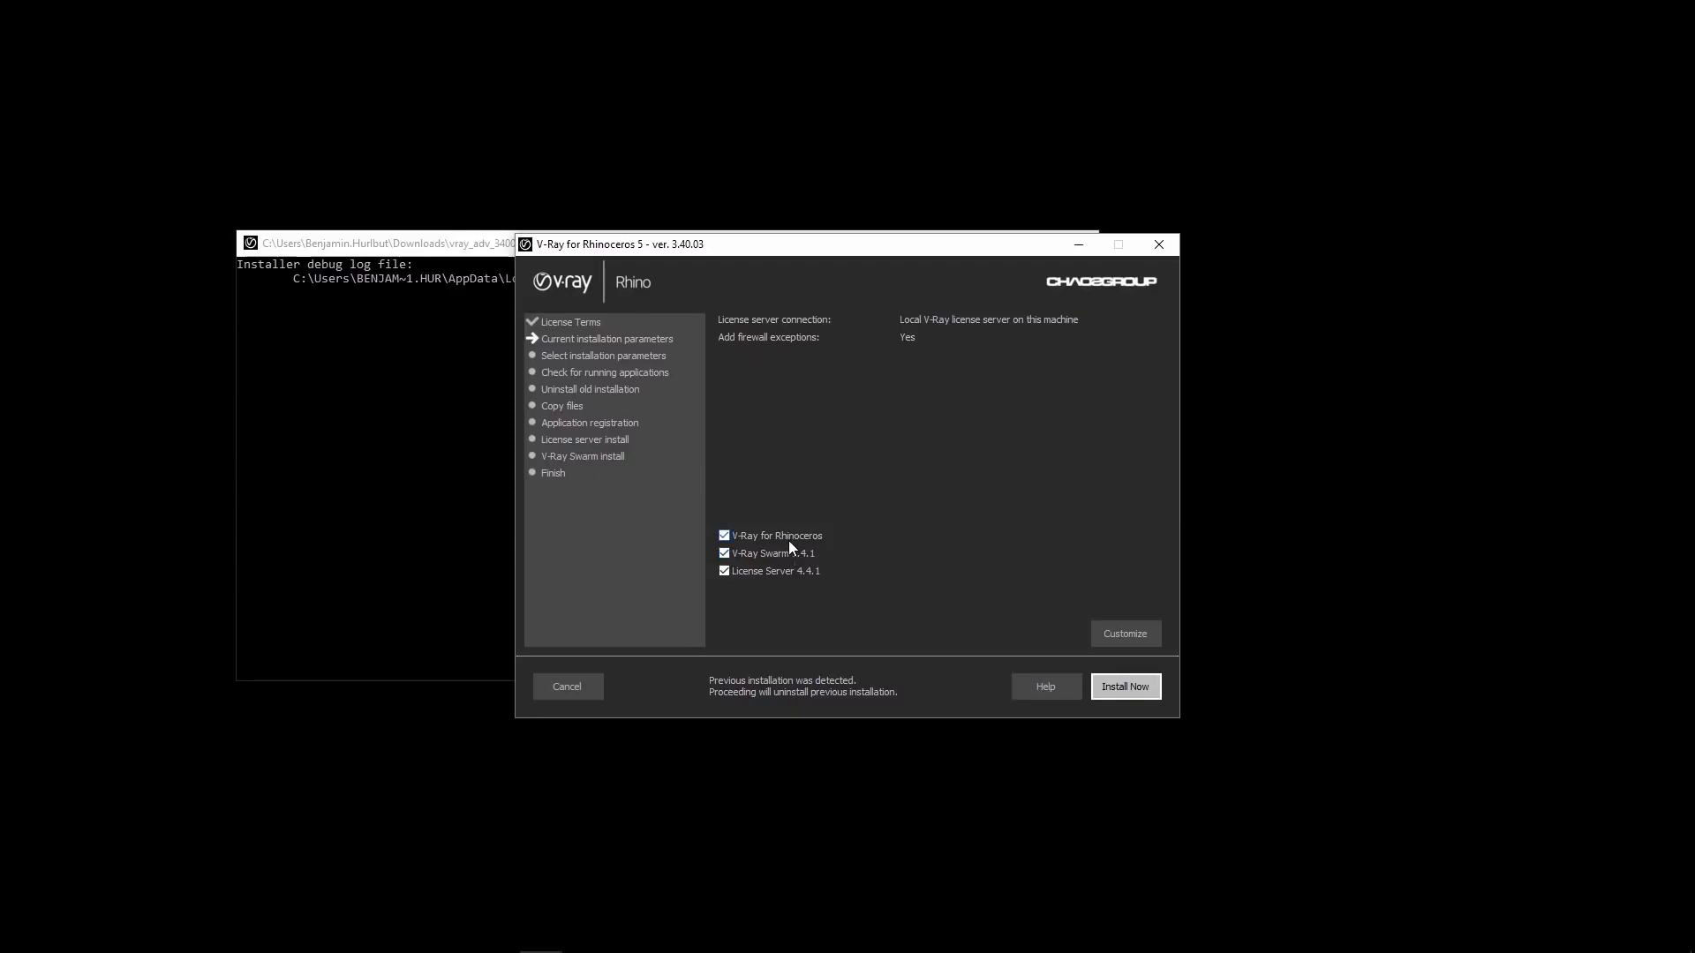
- Keep only V-Ray Swarm 1.4.1 selected, excluding V-Ray for Rhinoceros and License Server 4.4.1, and start installing
{"action": "left_click", "coordinate": [724, 535]}
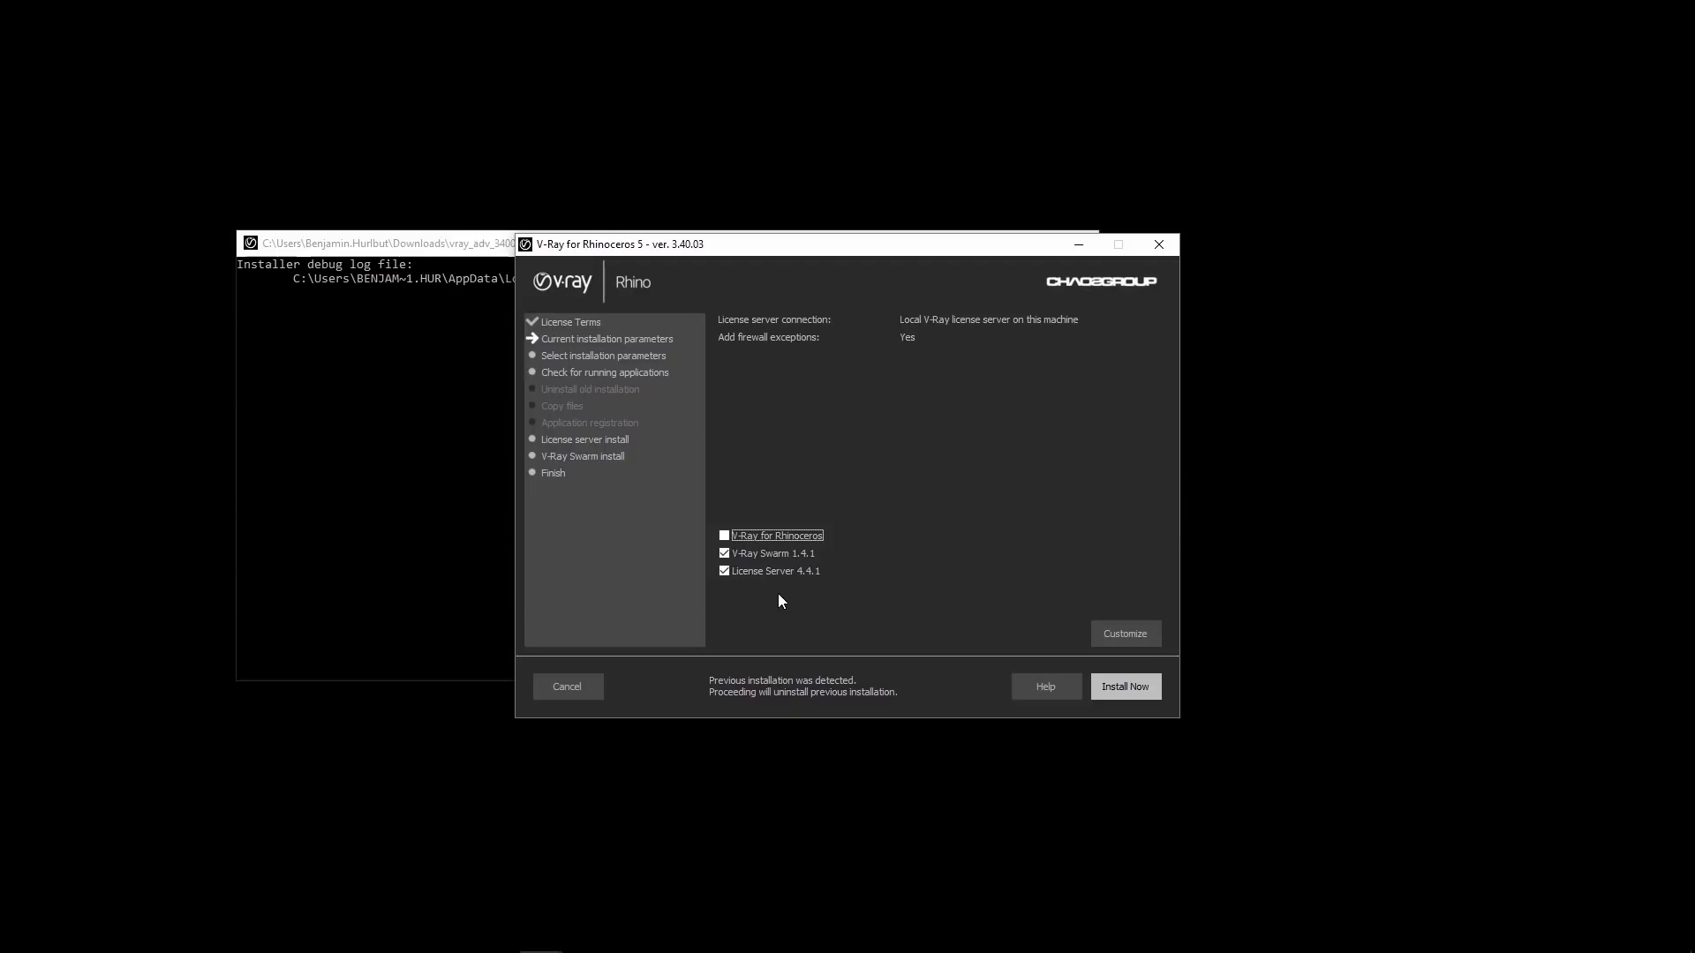
{"action": "mouse_move", "coordinate": [734, 597]}
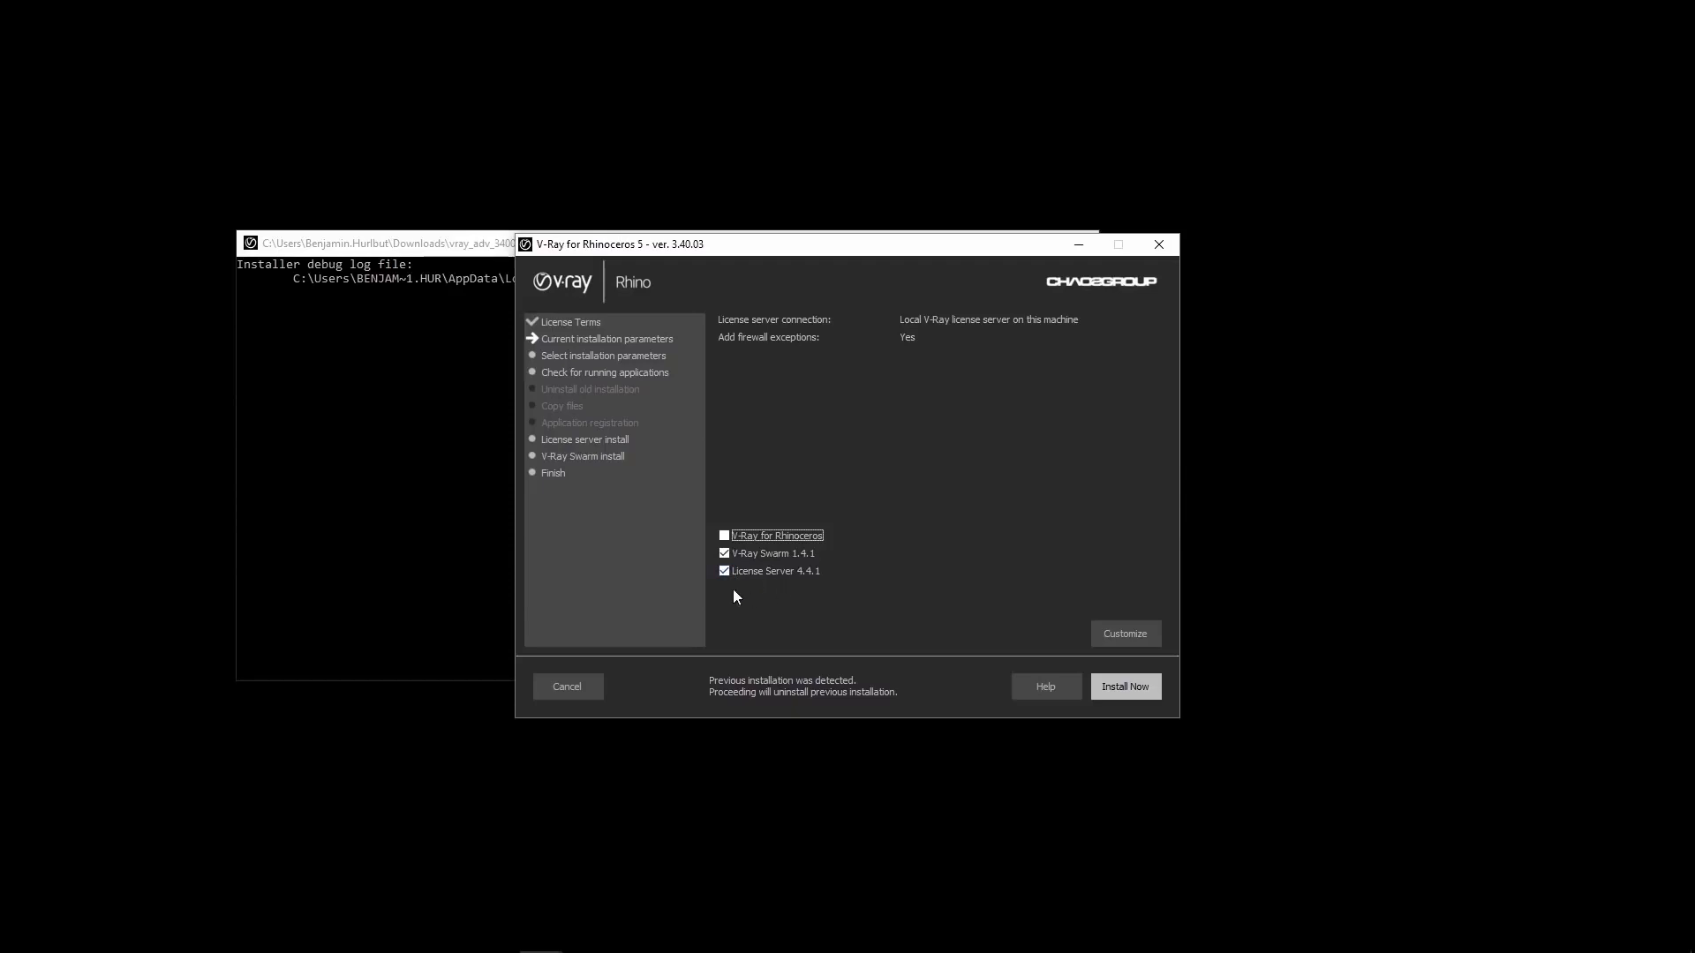
{"action": "mouse_move", "coordinate": [783, 593]}
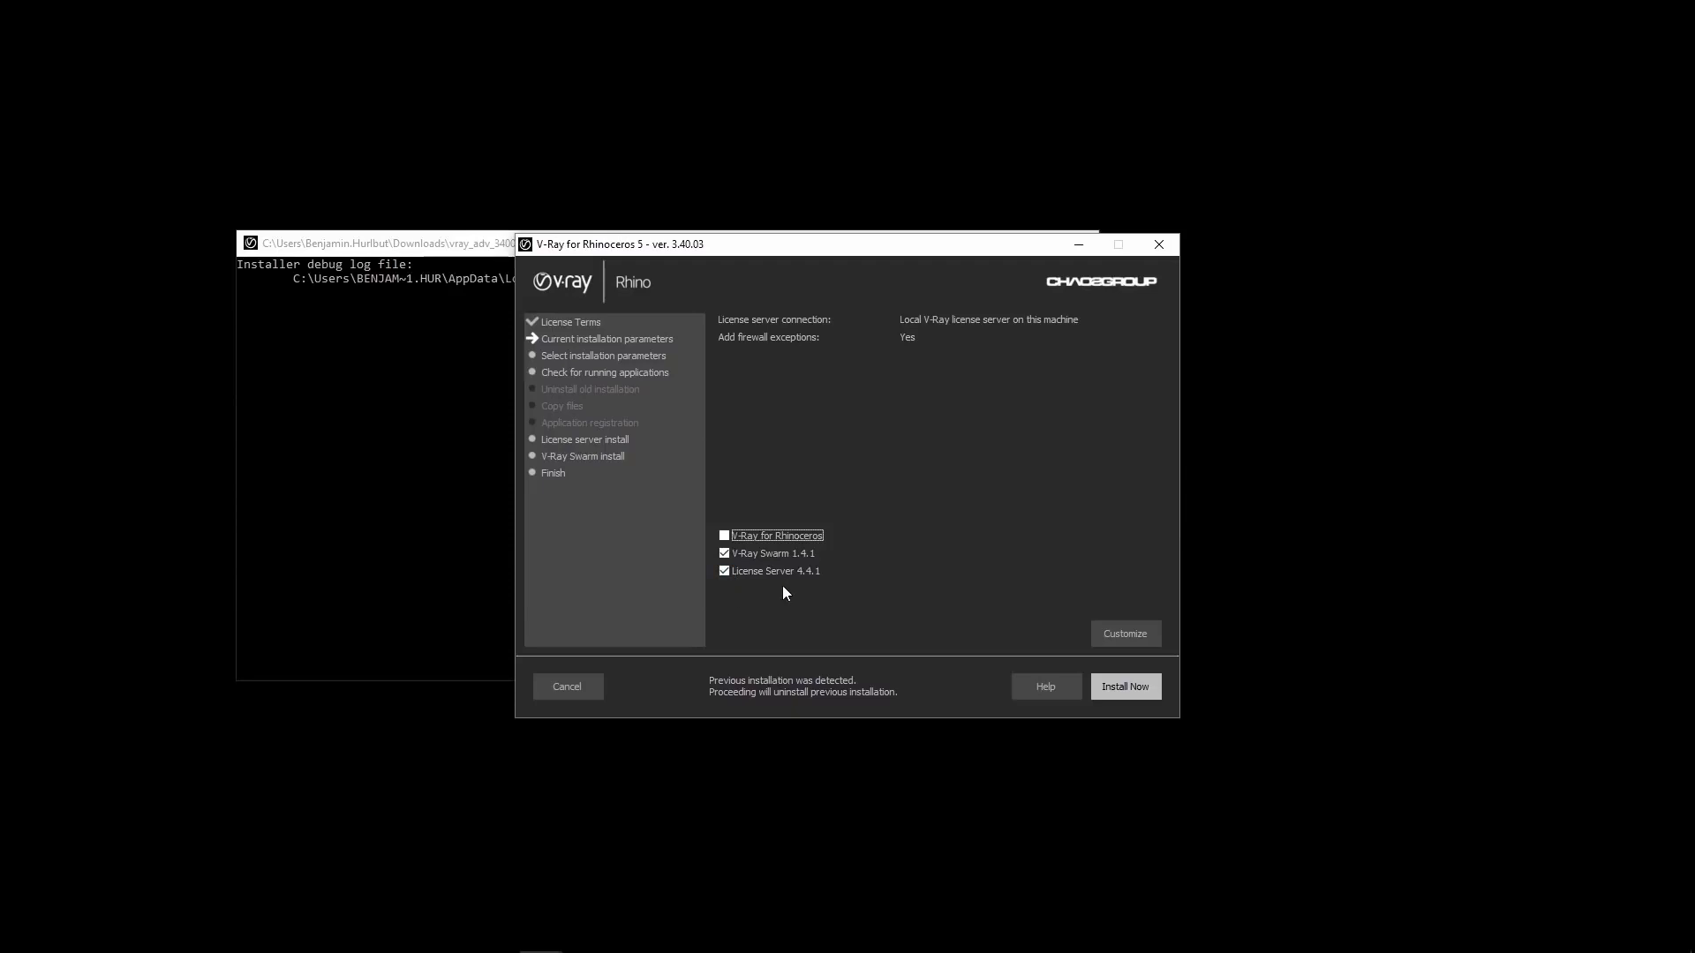
{"action": "mouse_move", "coordinate": [755, 600]}
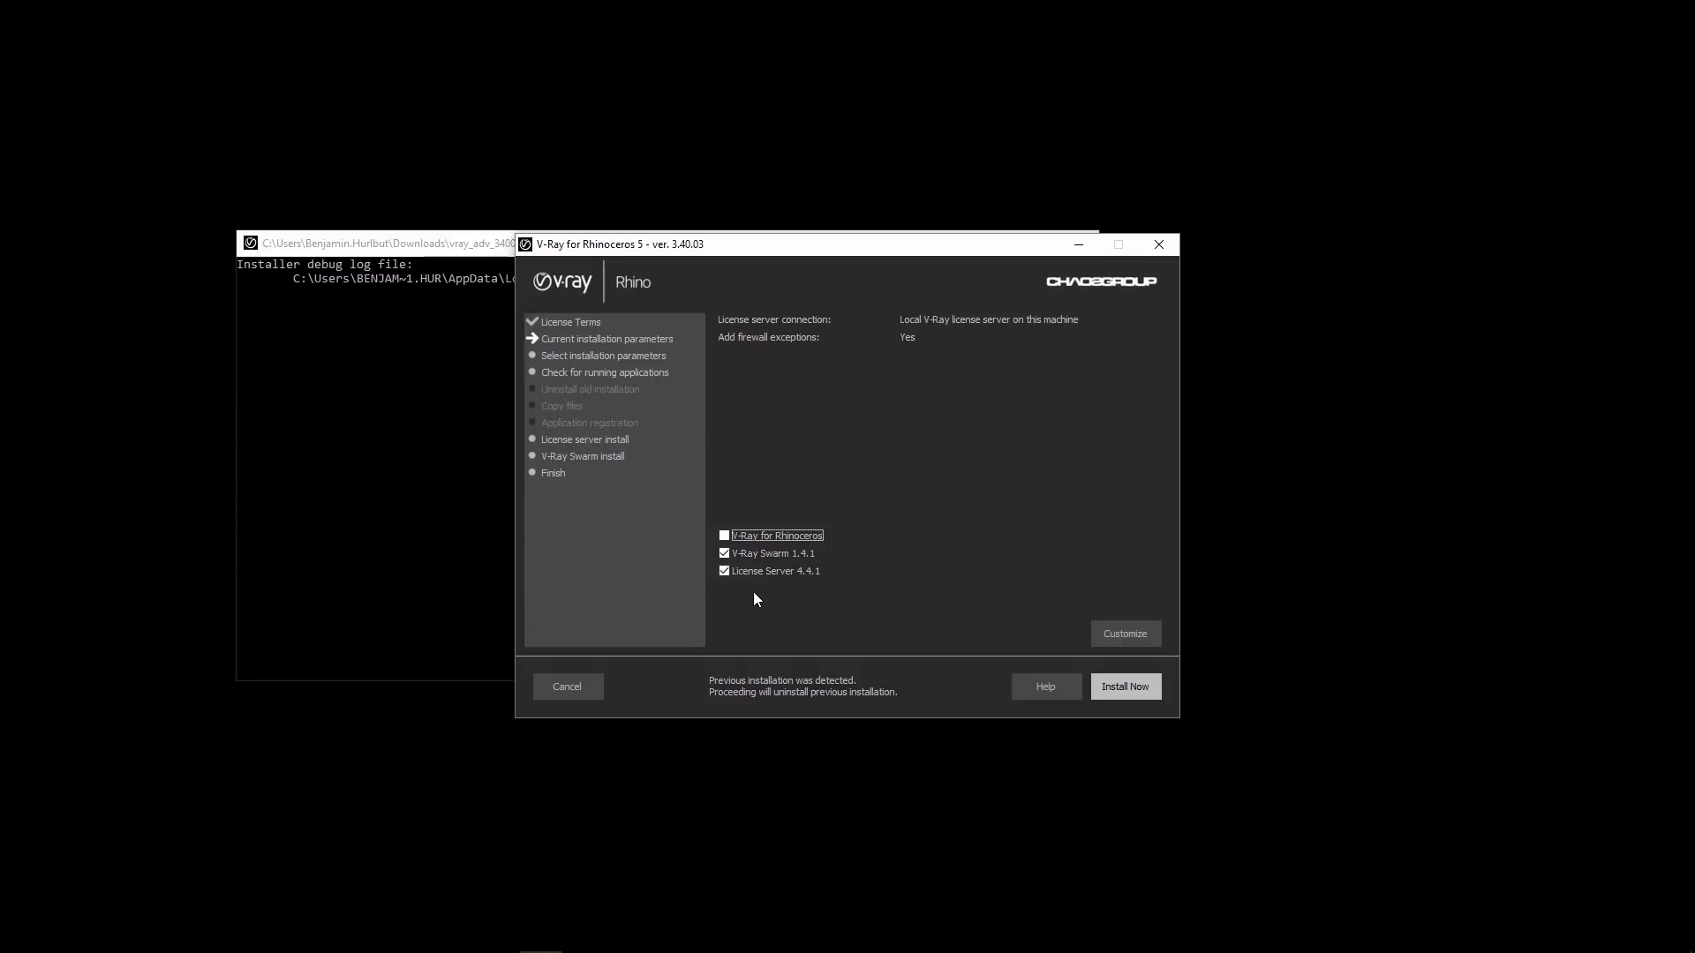
{"action": "left_click", "coordinate": [724, 570]}
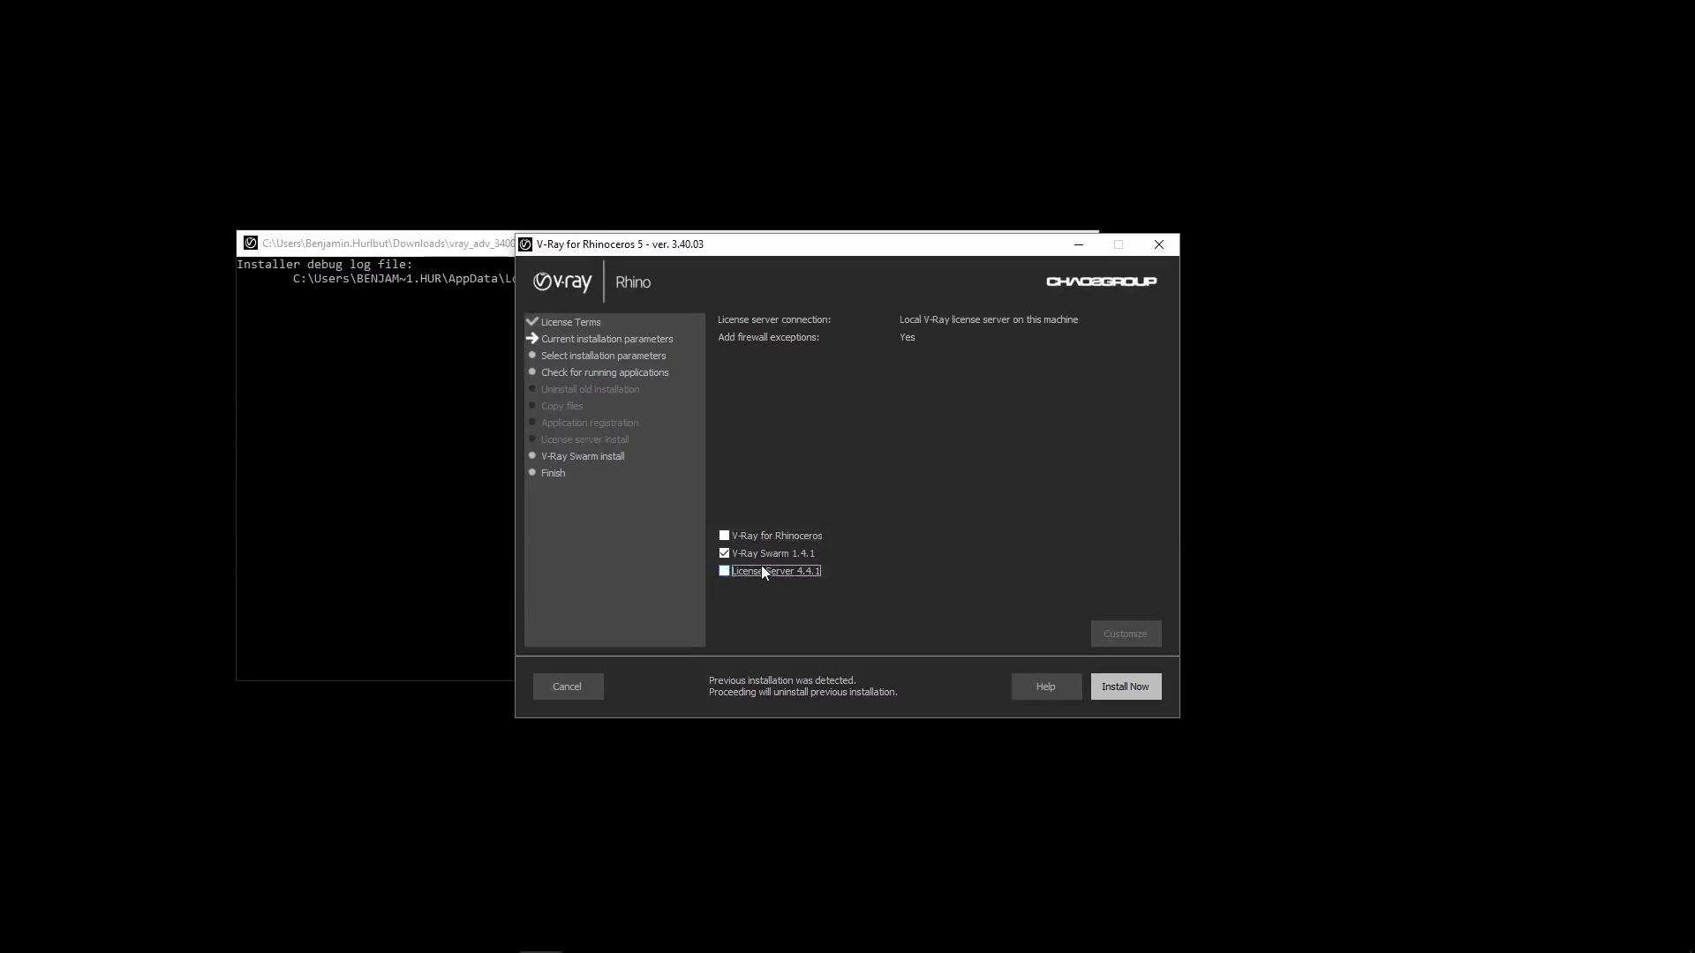
{"action": "mouse_move", "coordinate": [1065, 643]}
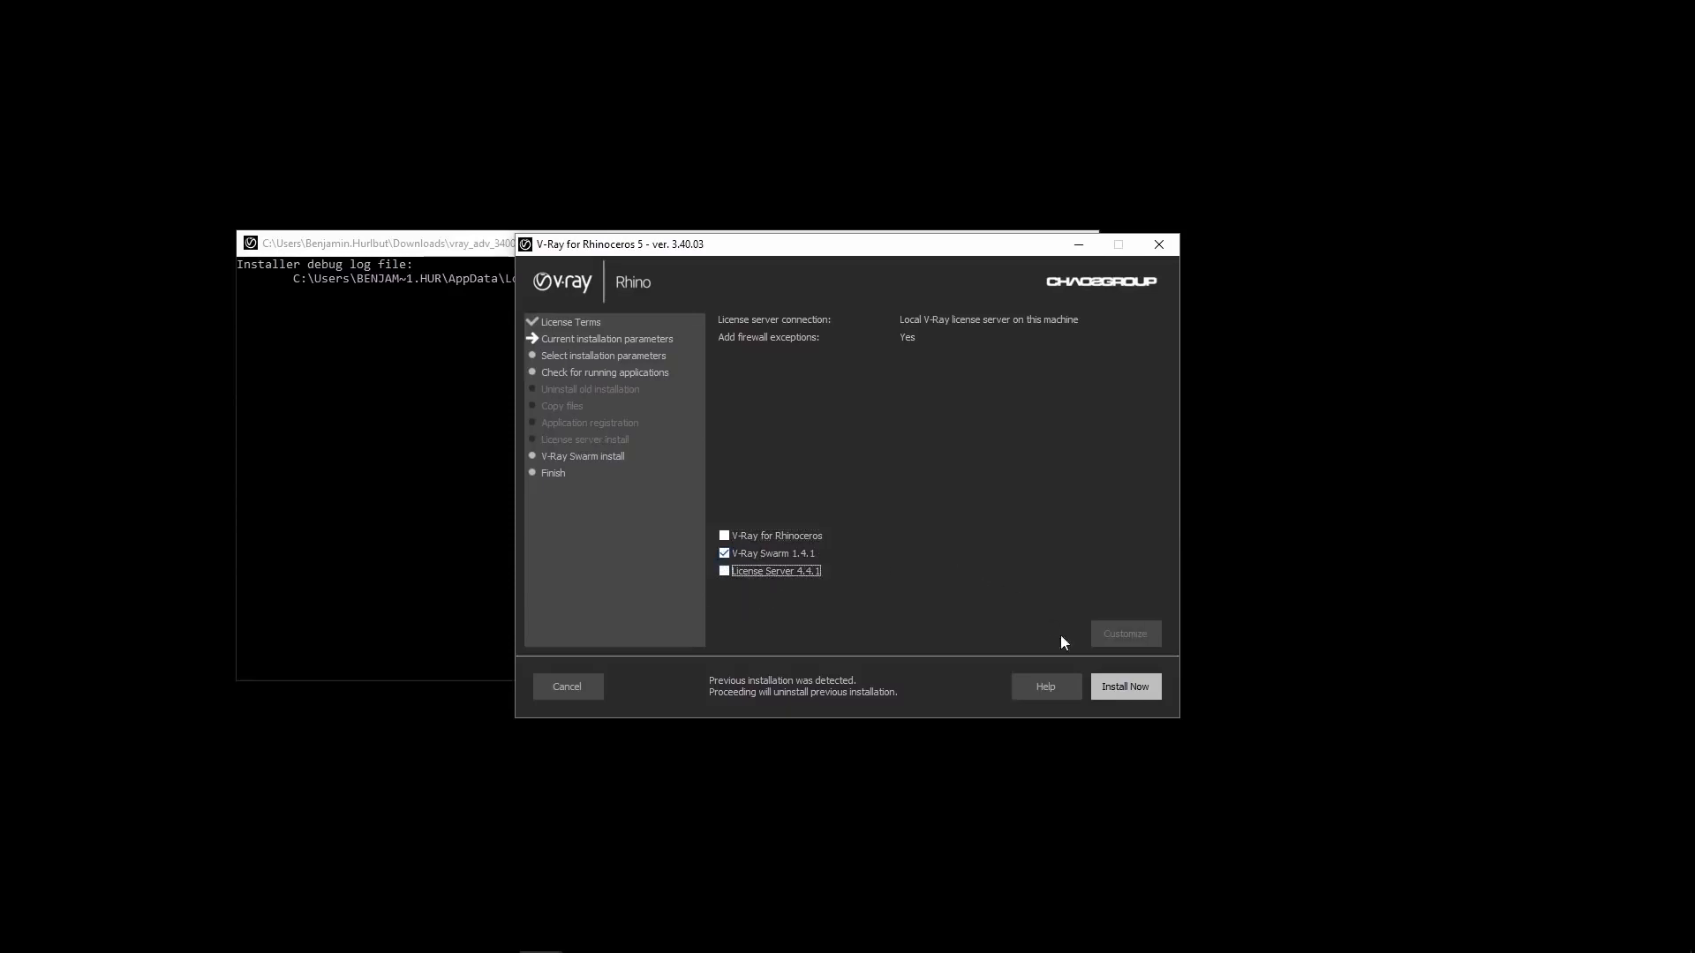
{"action": "left_click", "coordinate": [1124, 687]}
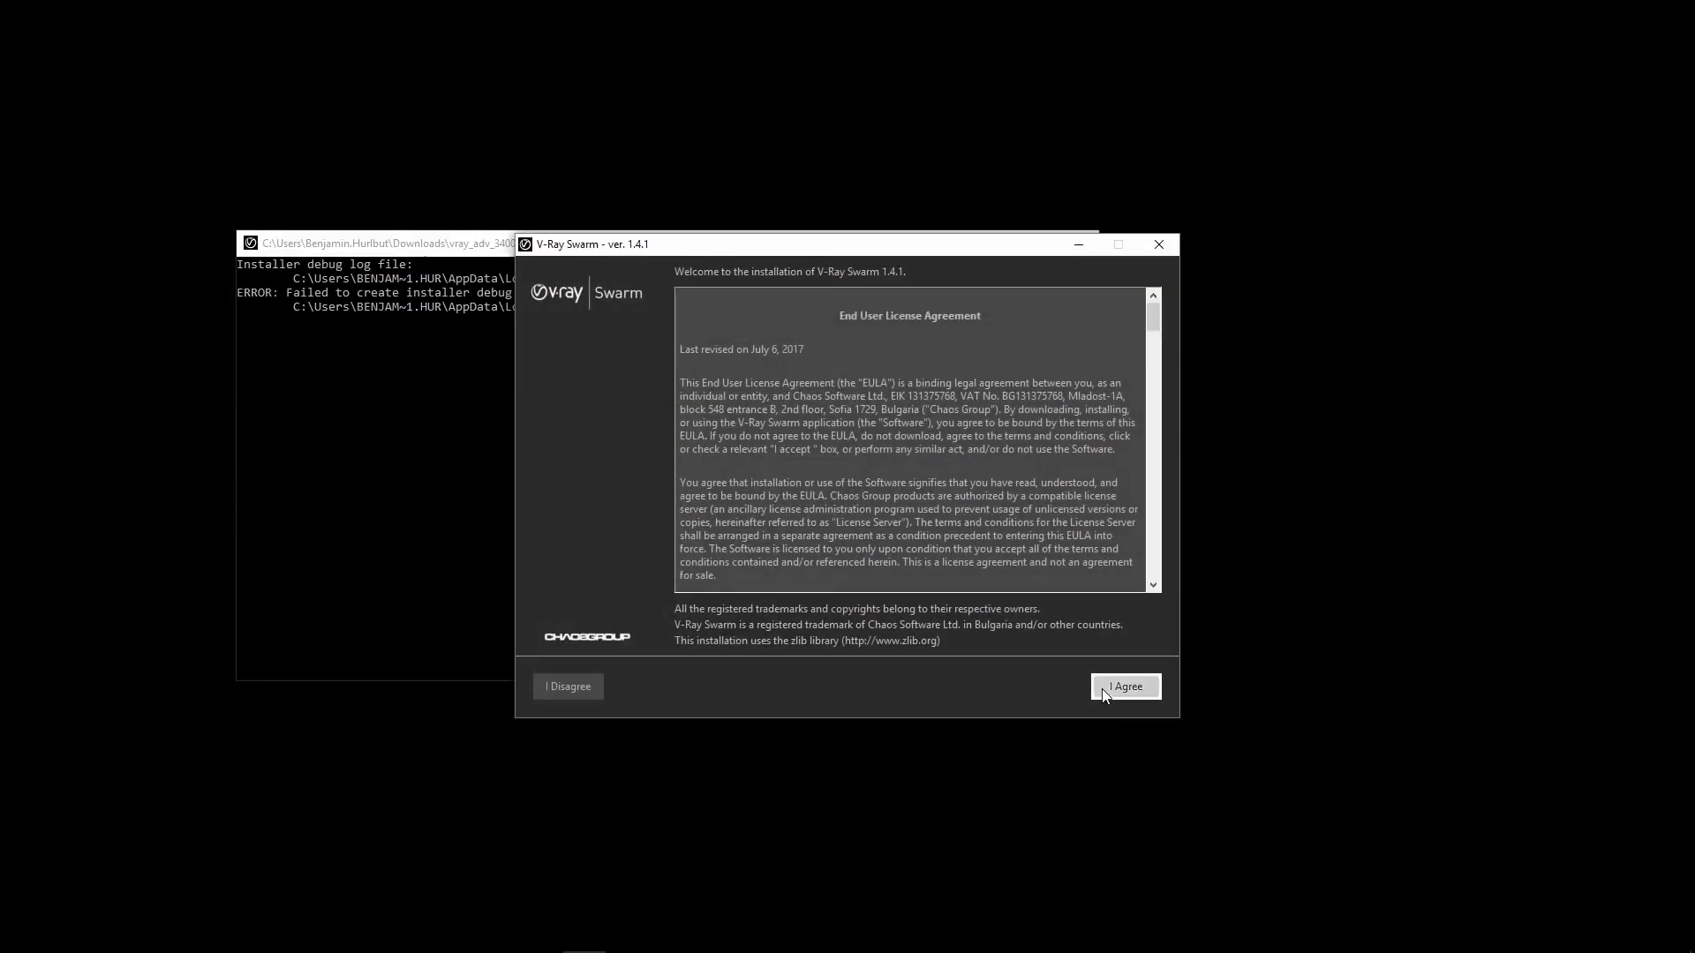
- Accept the V-Ray Swarm license and keep uninstall, shortcuts and firewall exceptions enabled
{"action": "left_click", "coordinate": [1124, 686]}
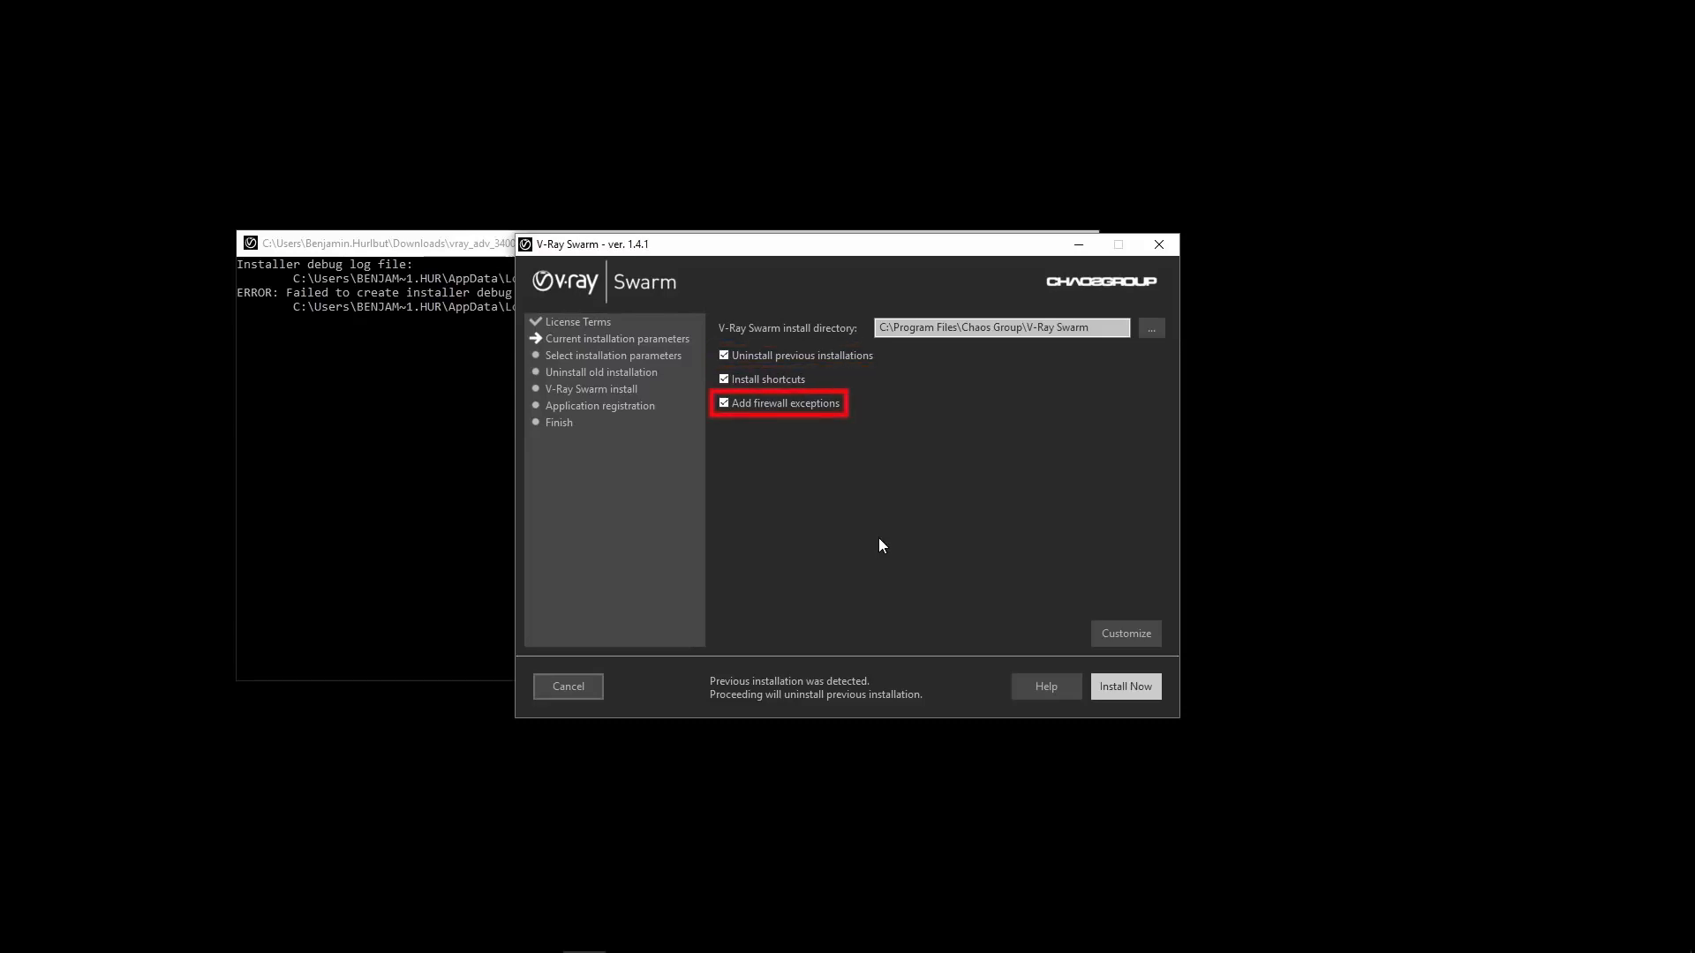
{"action": "left_click", "coordinate": [1125, 632]}
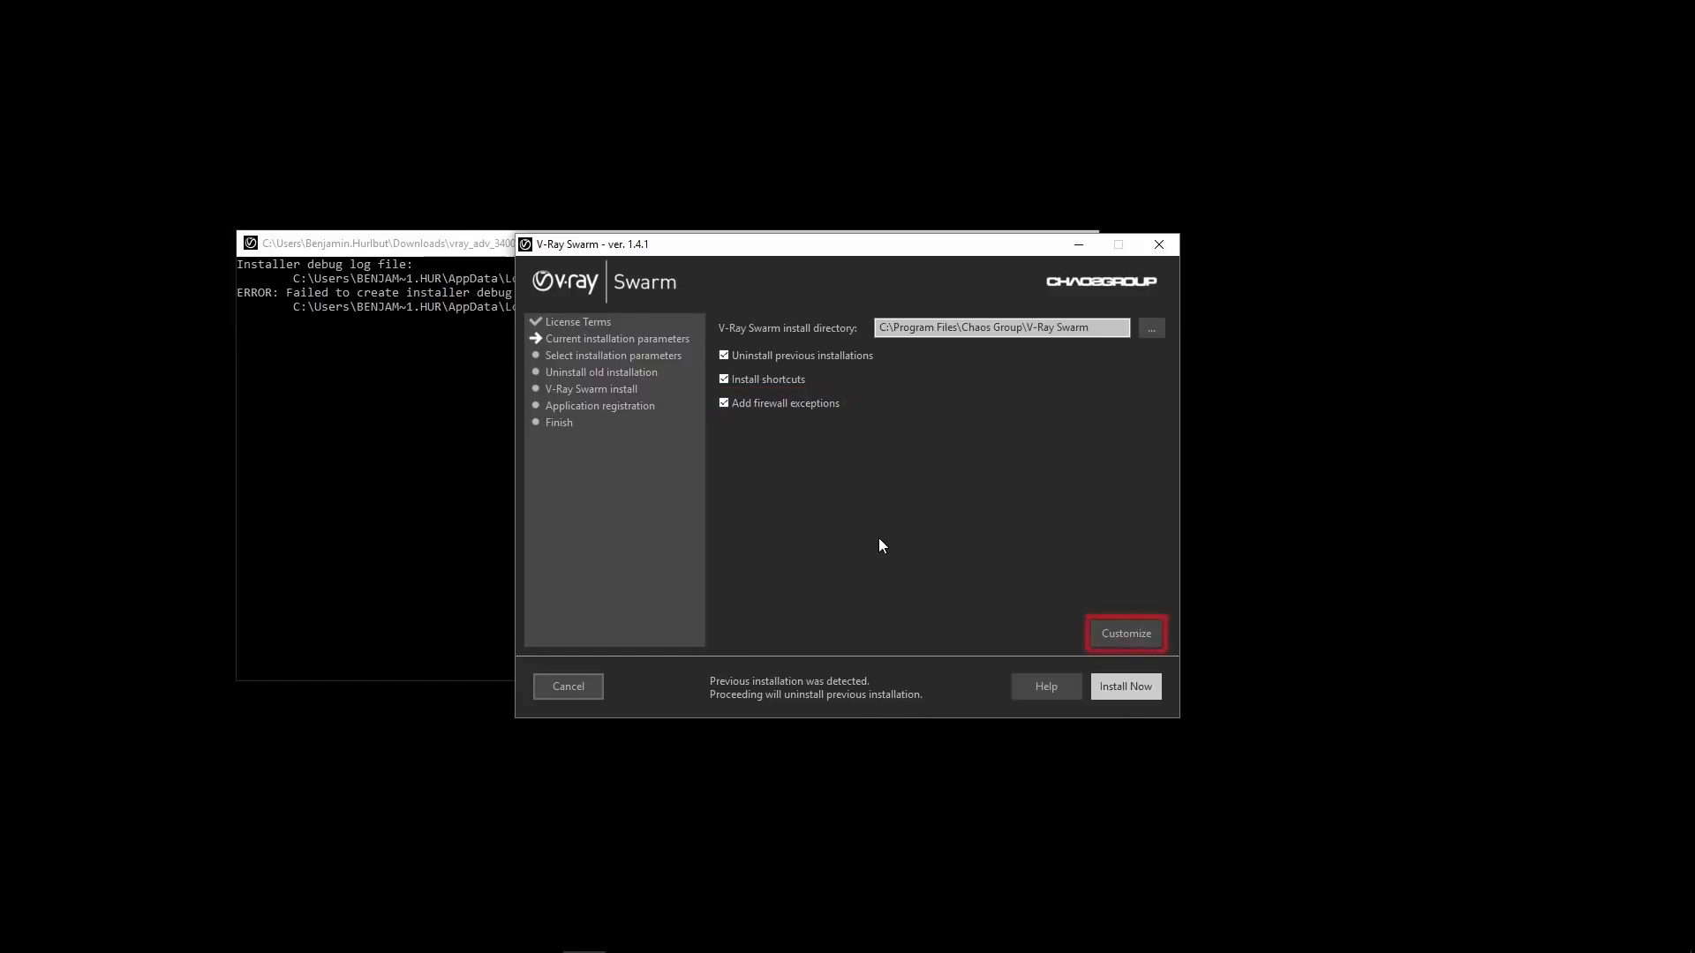
- Install V-Ray Swarm 1.4.1 with default license-server auto-discovery and finish the installer
{"action": "left_click", "coordinate": [1125, 632]}
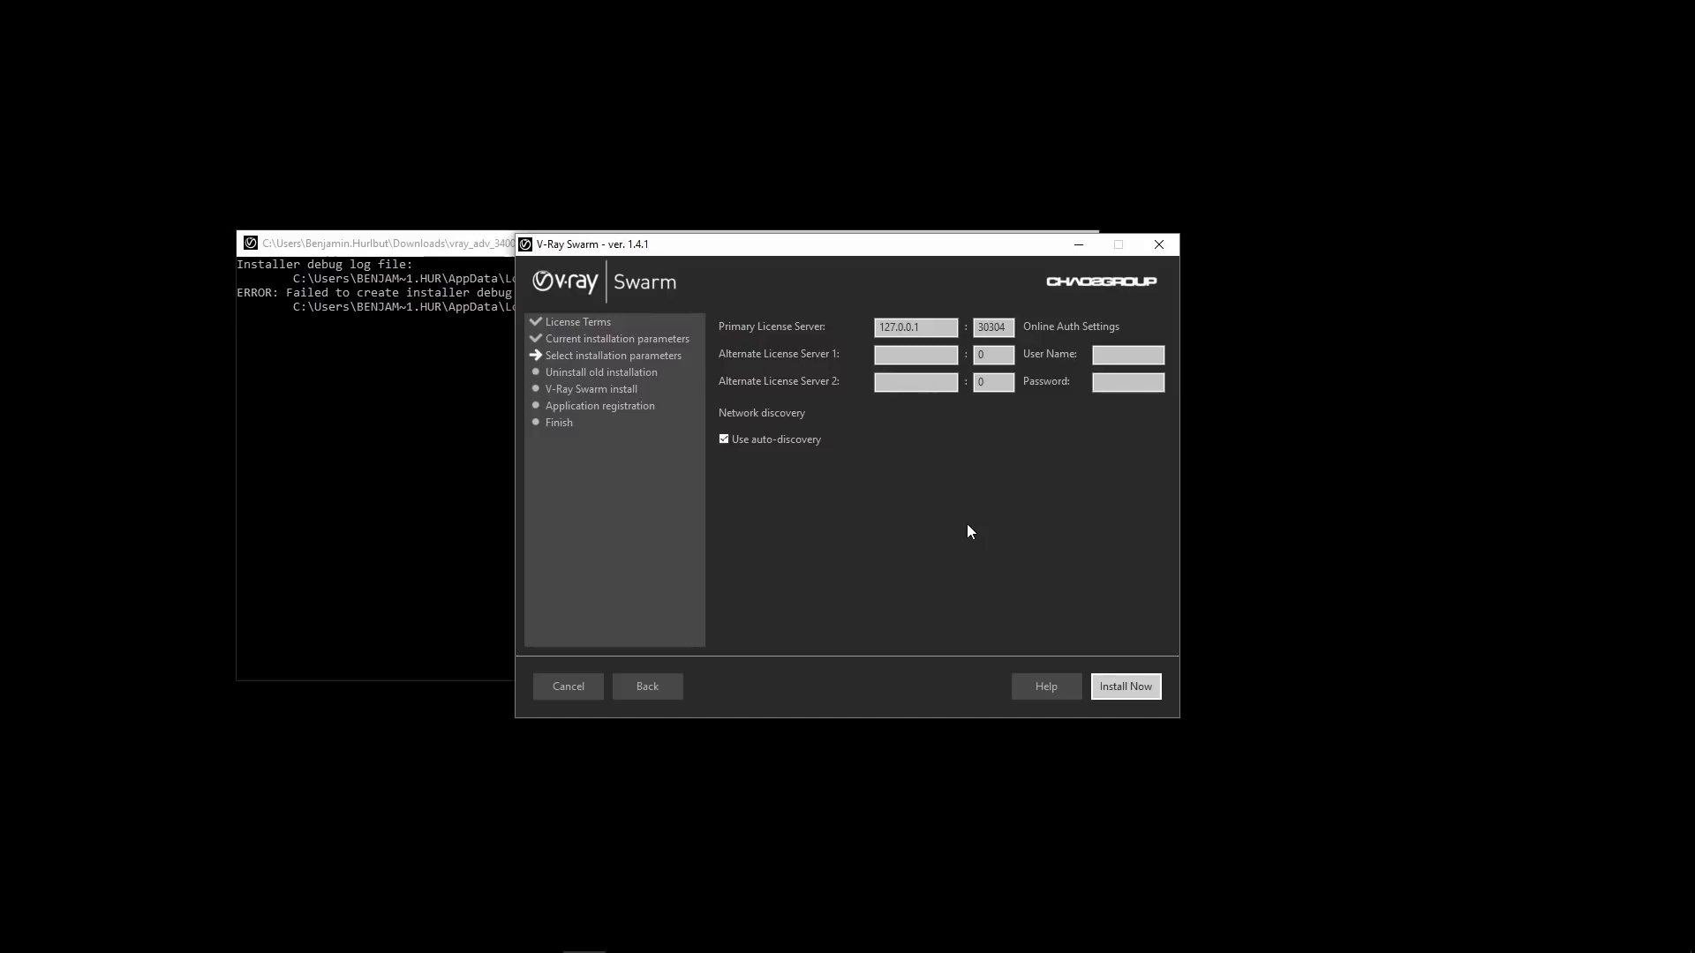
{"action": "left_click", "coordinate": [914, 327]}
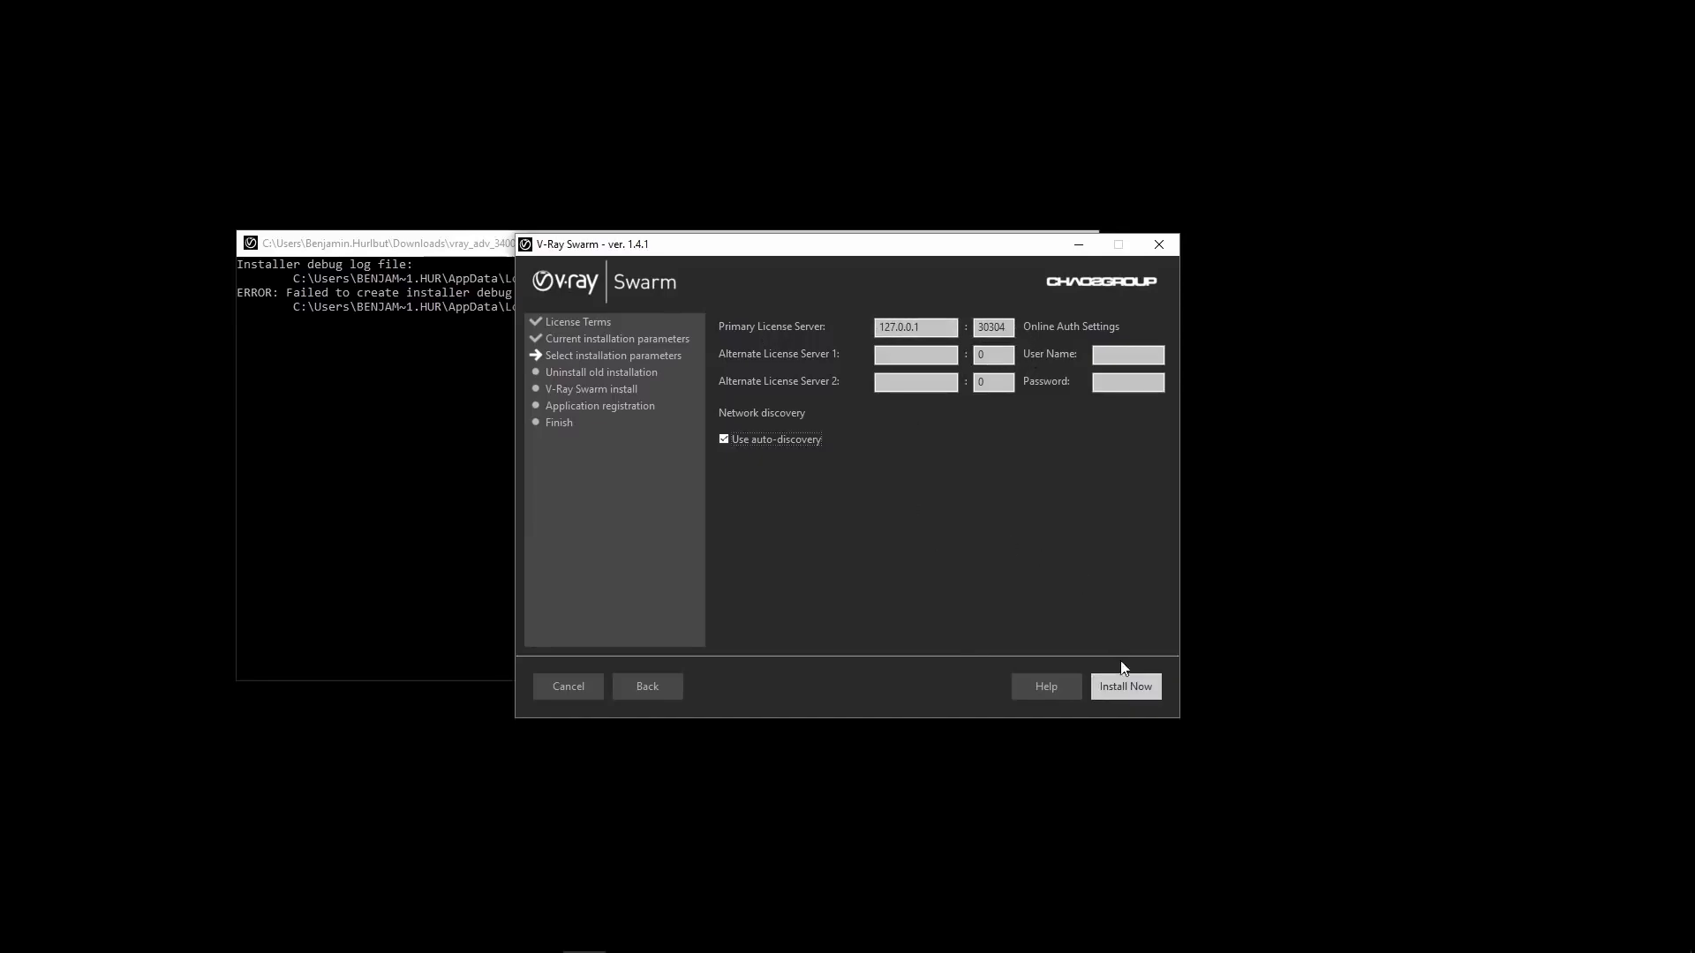
{"action": "left_click", "coordinate": [1125, 685]}
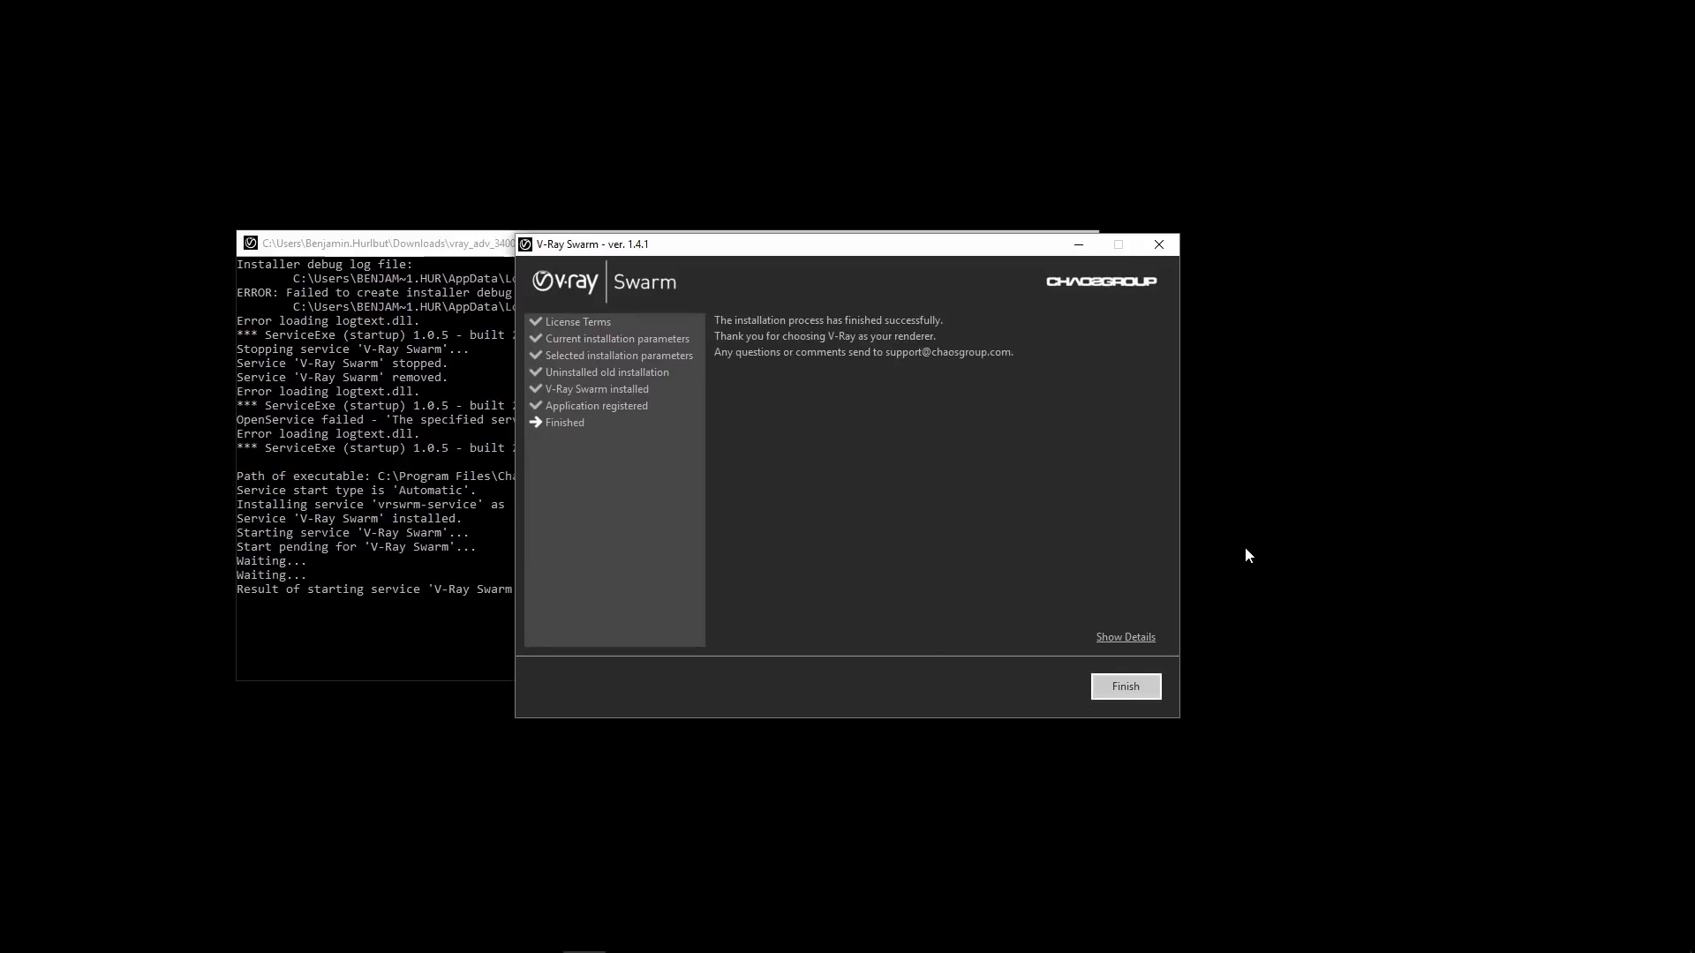
{"action": "mouse_move", "coordinate": [1137, 662]}
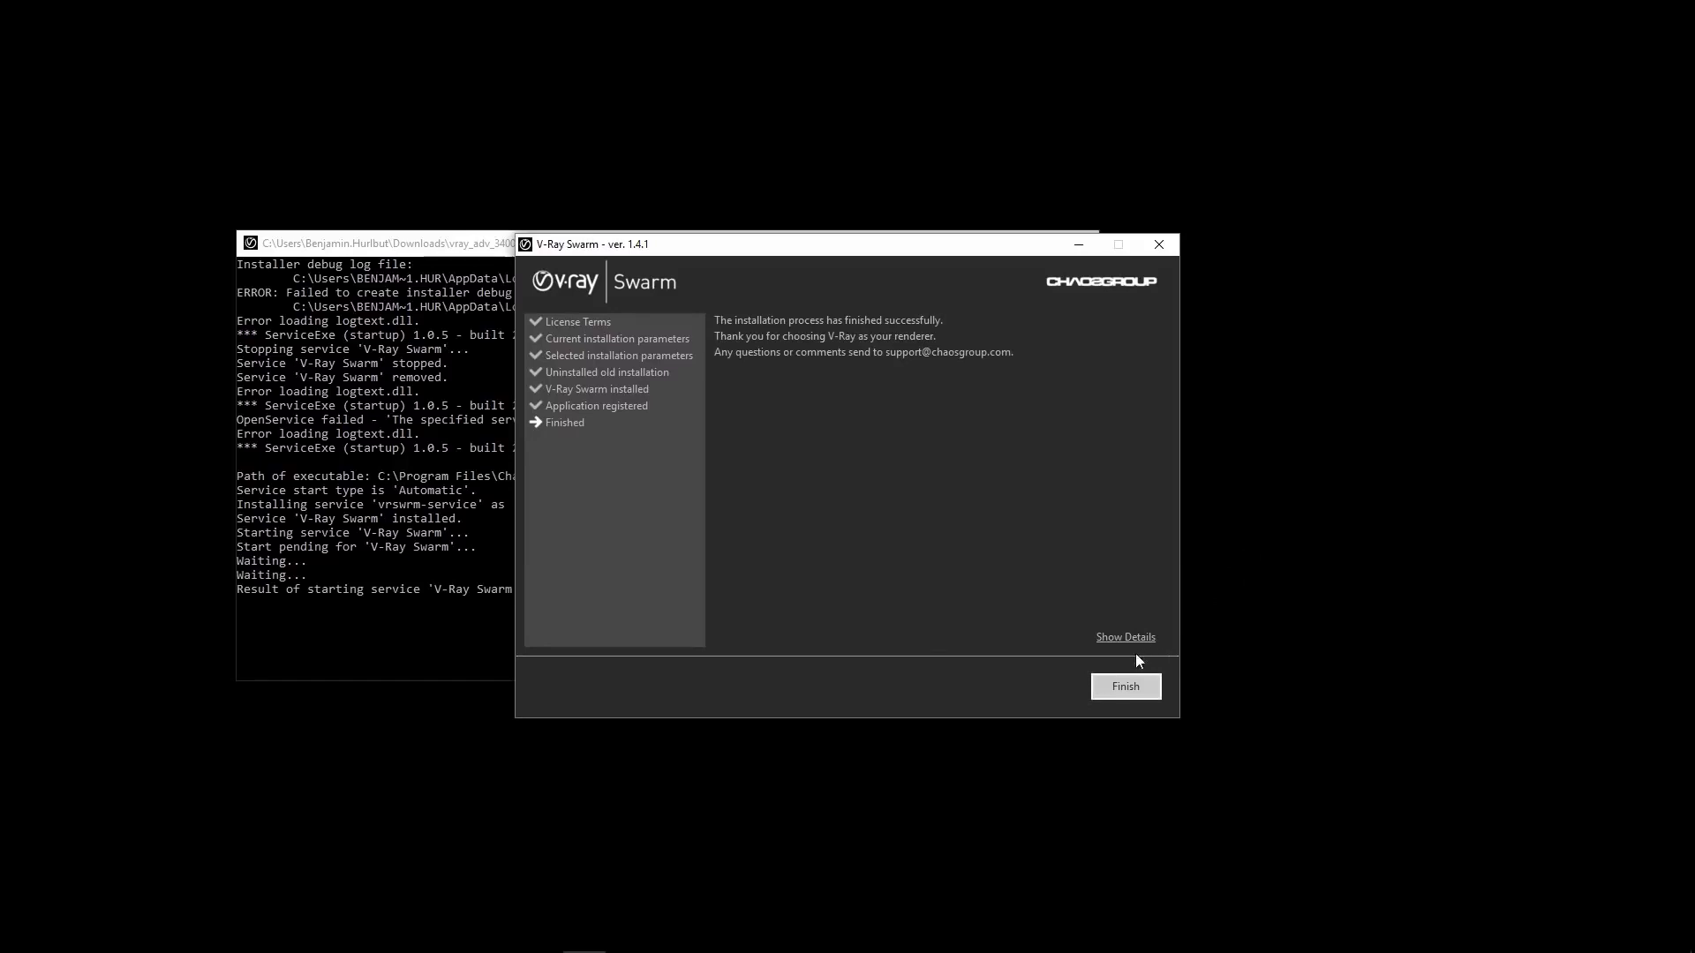
{"action": "left_click", "coordinate": [1125, 687]}
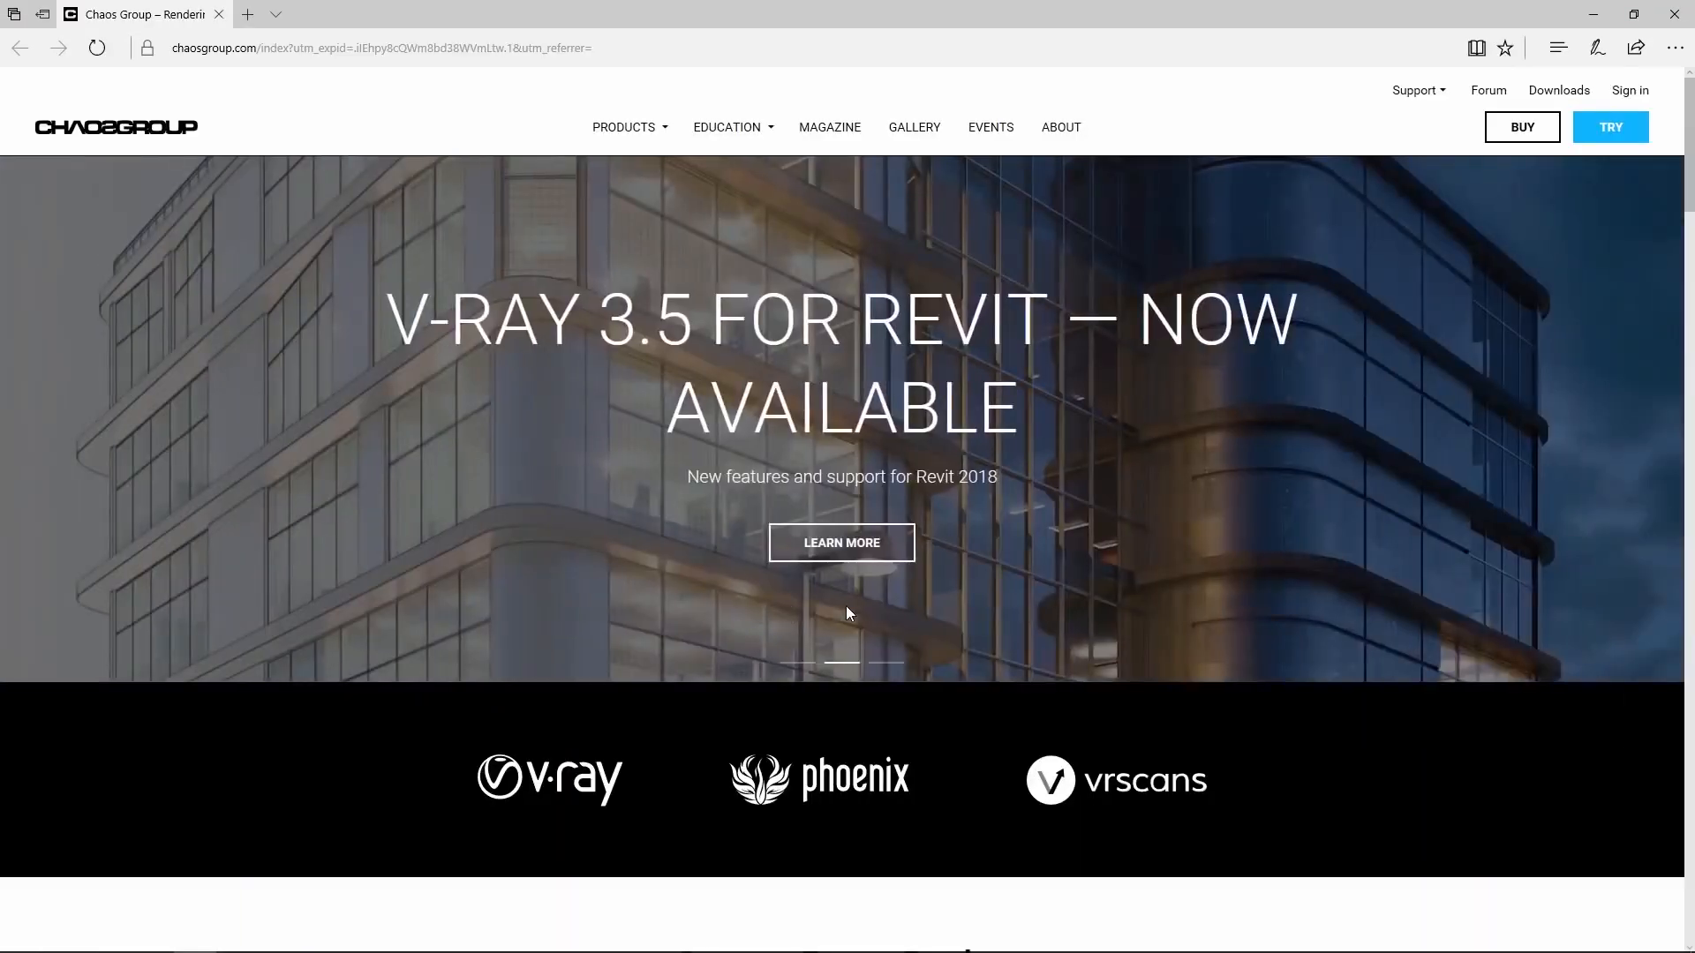
- Browse to localhost:24267/ in Edge to show the V-Ray Swarm network page with nine enabled nodes
{"action": "left_click", "coordinate": [378, 46]}
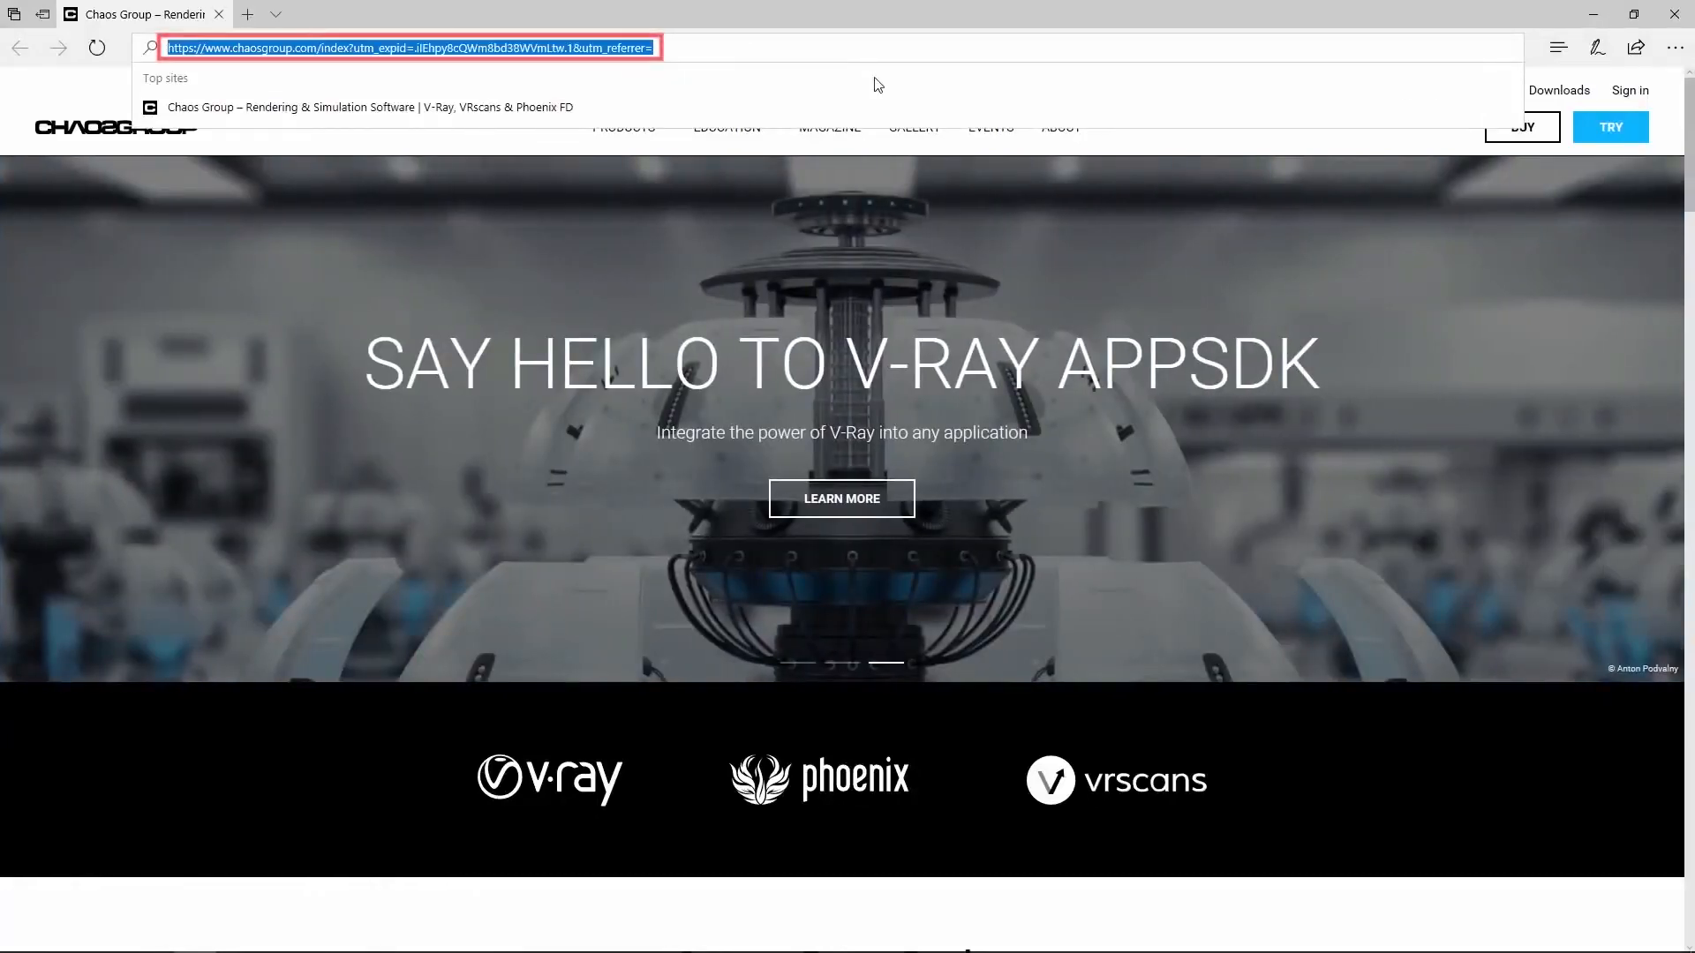
{"action": "type", "text": "localhost:24267/network"}
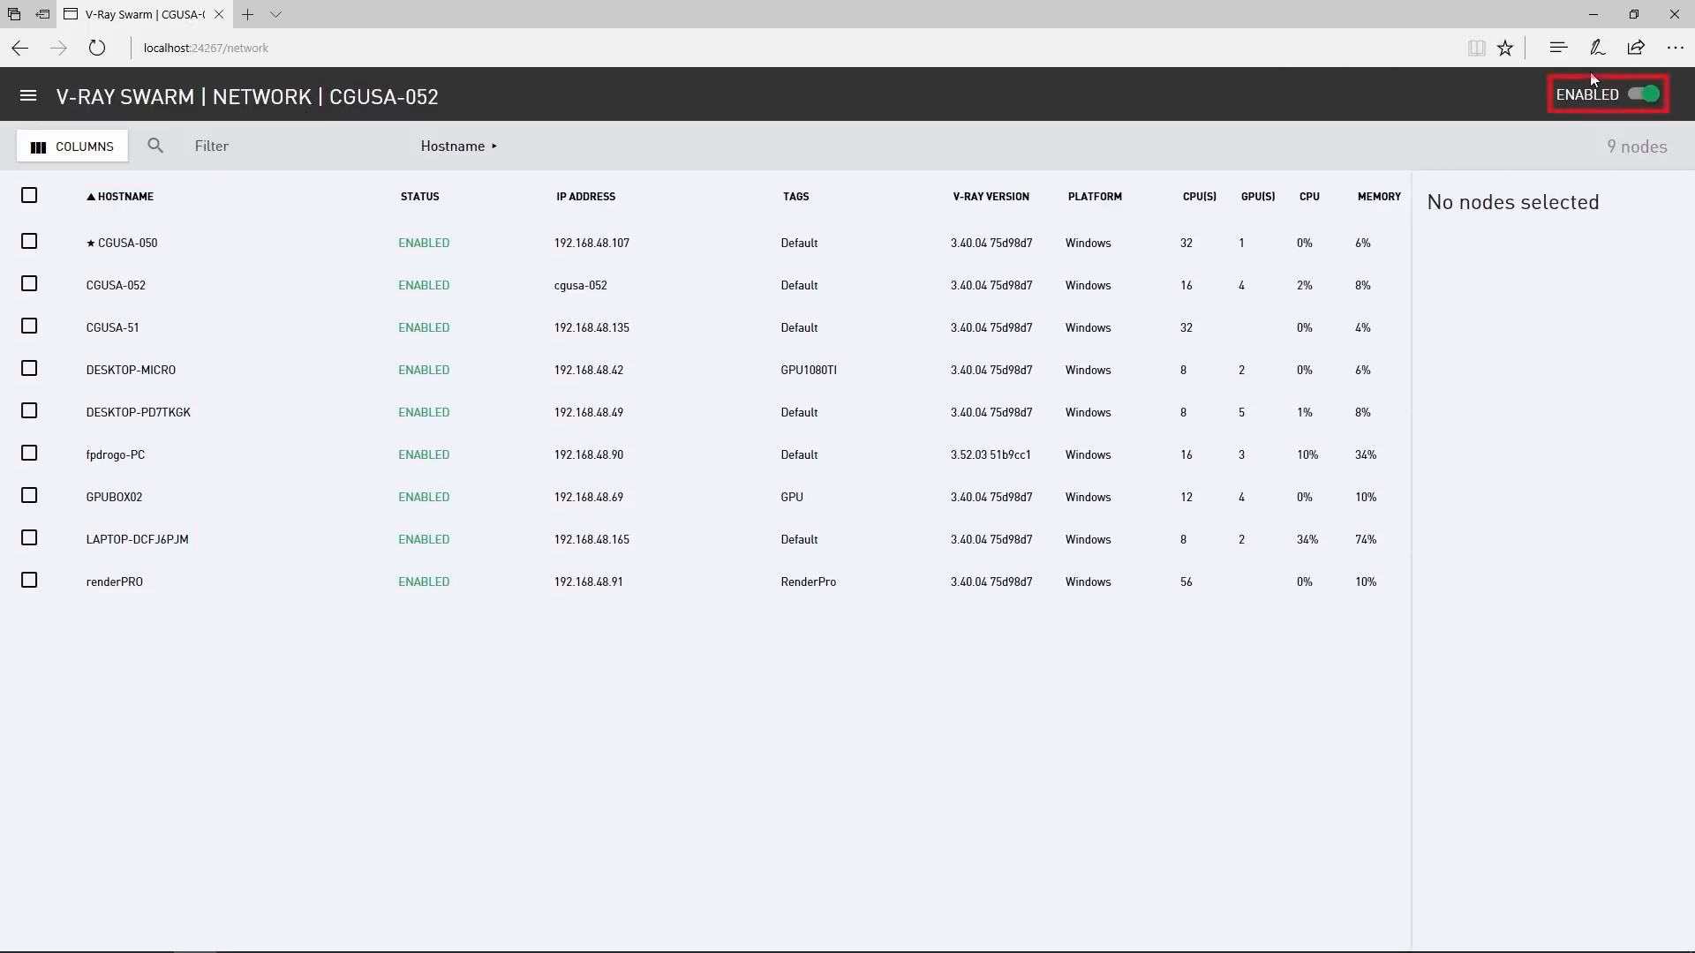
{"action": "left_click", "coordinate": [1643, 93]}
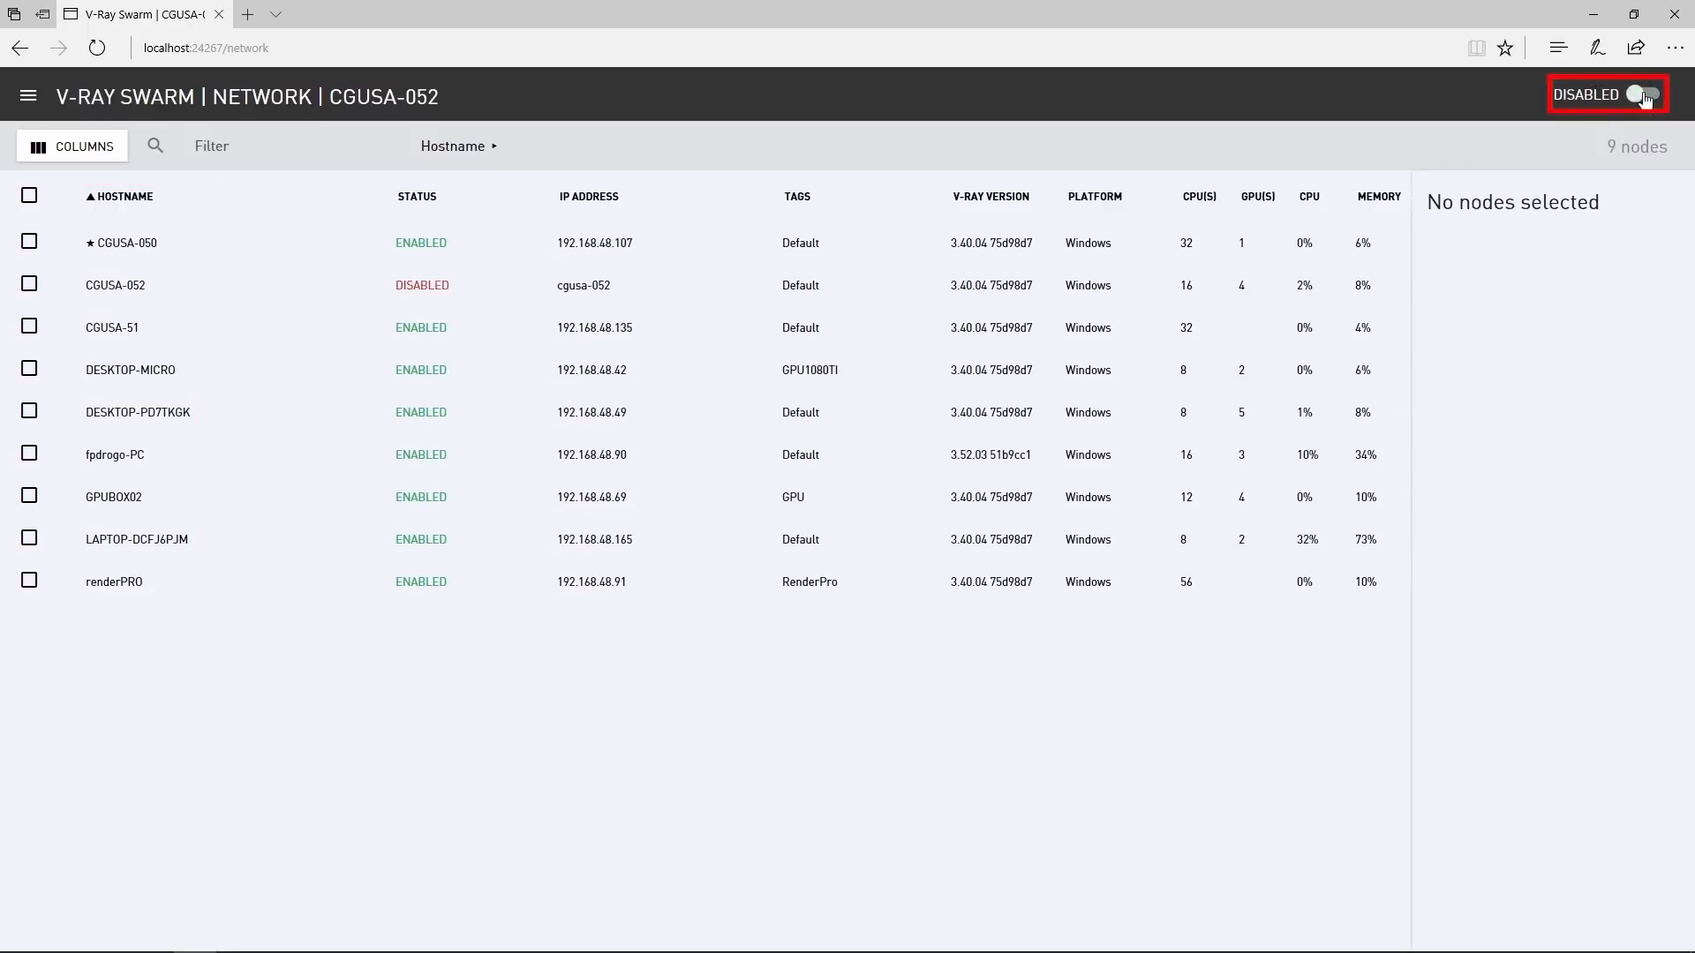
{"action": "left_click", "coordinate": [1644, 96]}
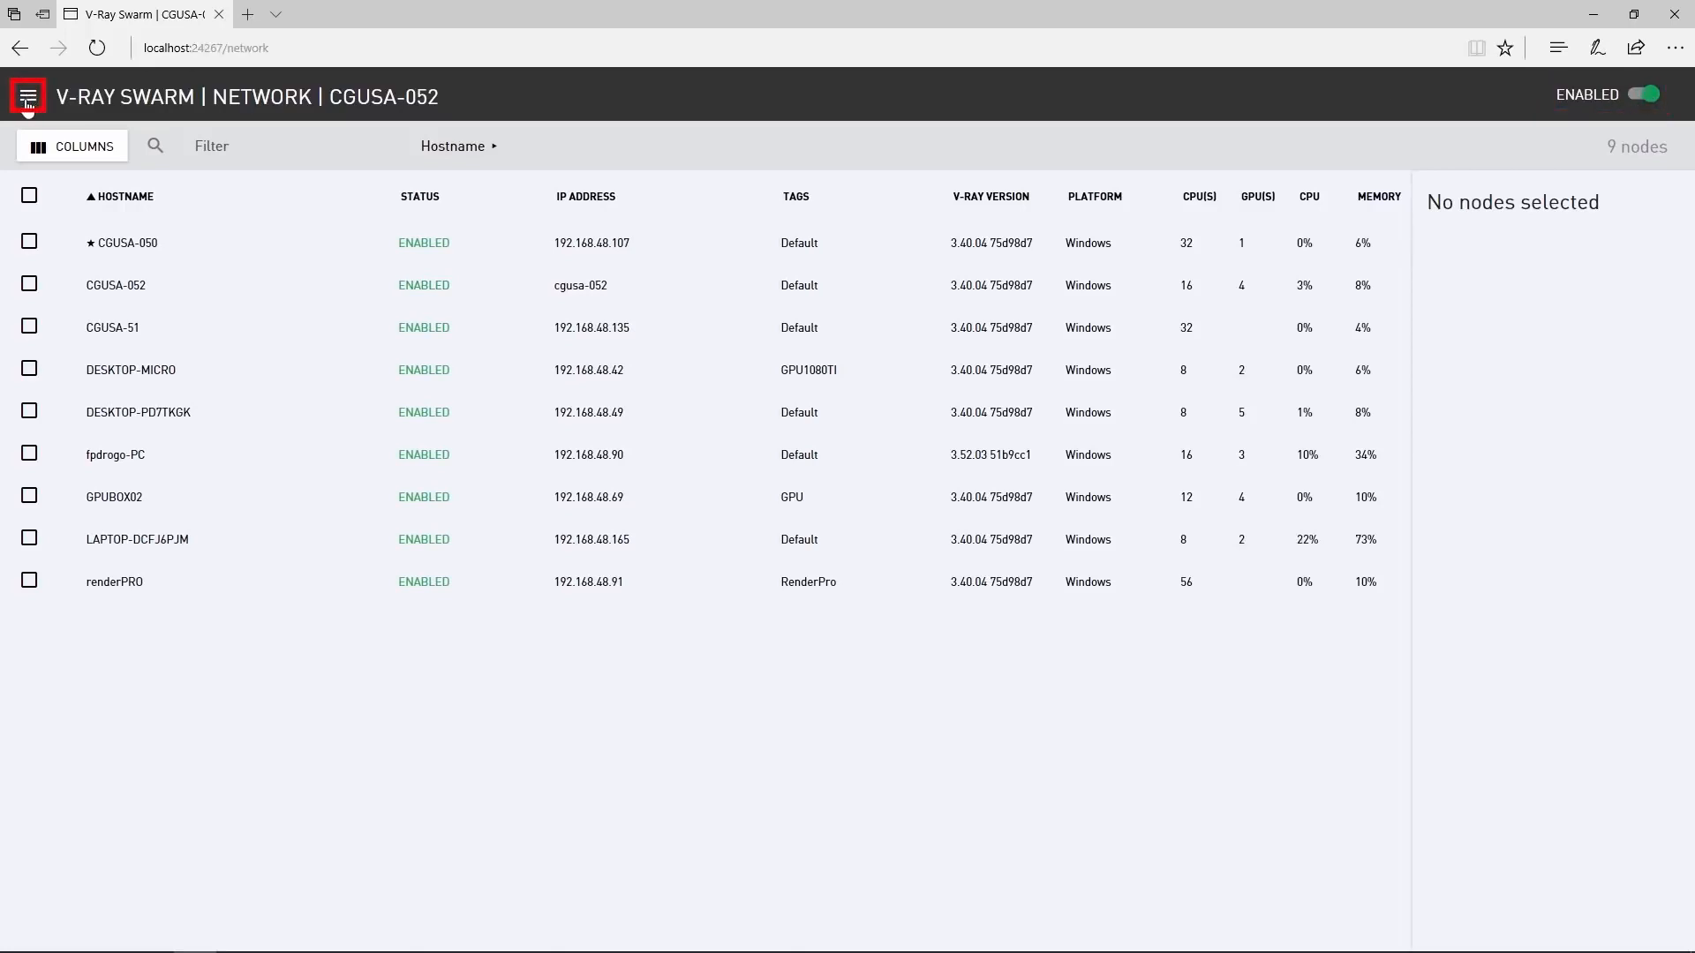
- View CGUSA-052's render server log with its display options, then return to the section navigation
{"action": "left_click", "coordinate": [26, 96]}
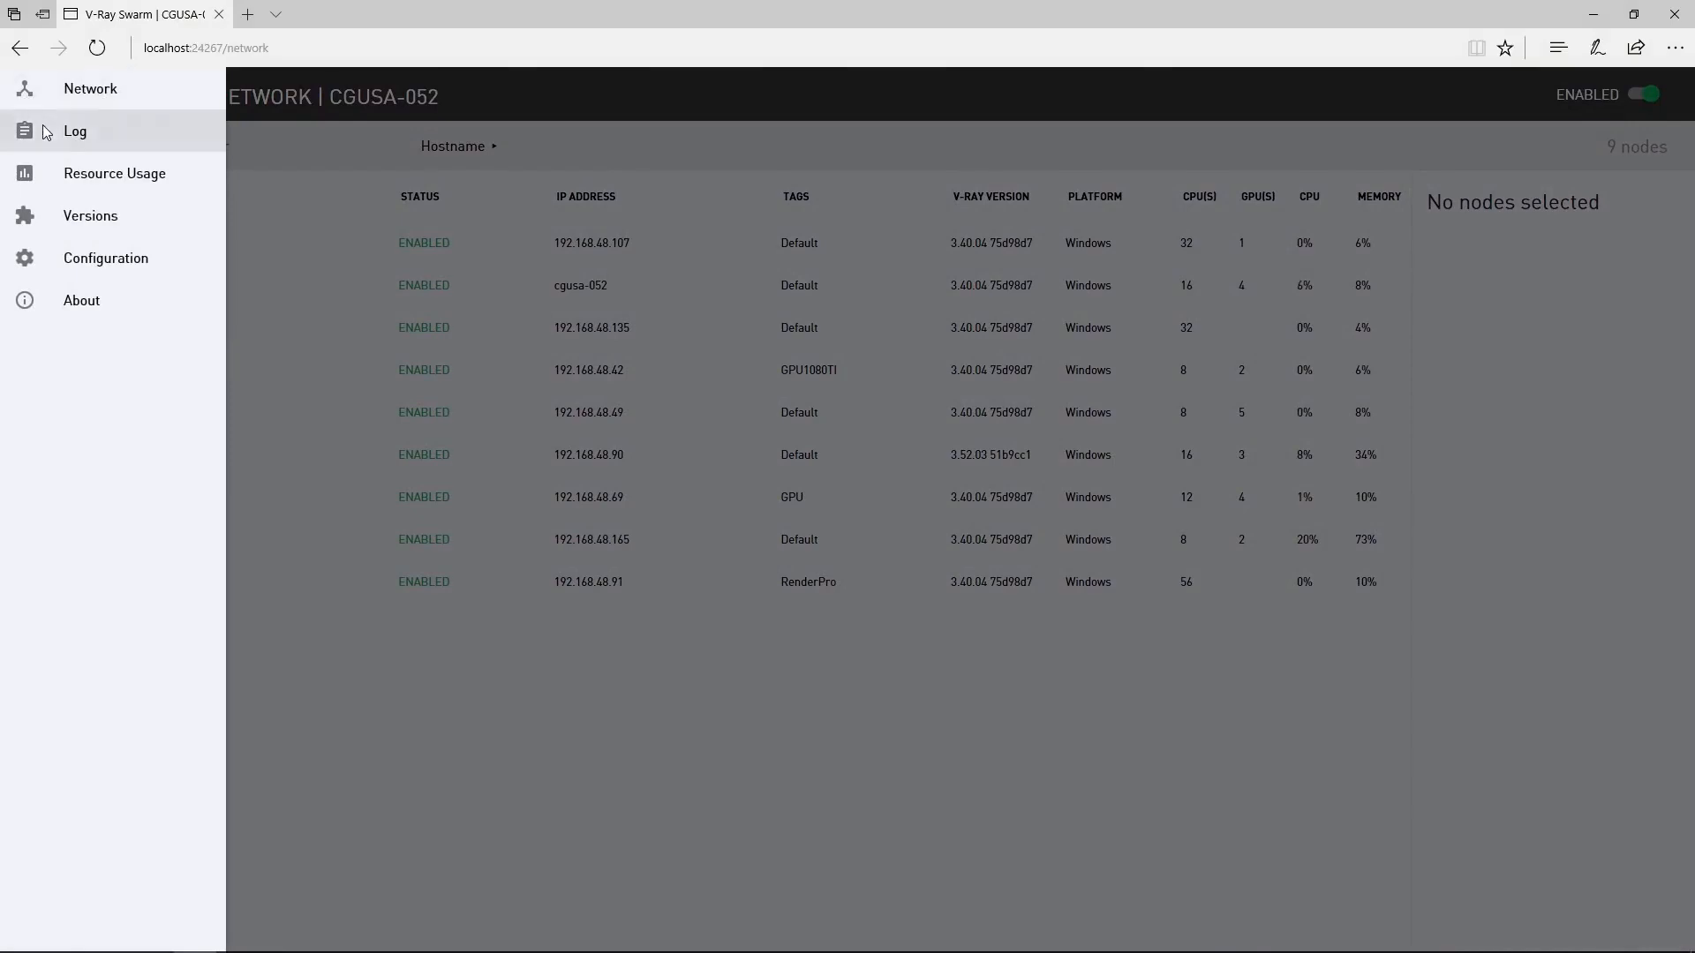
{"action": "left_click", "coordinate": [74, 131]}
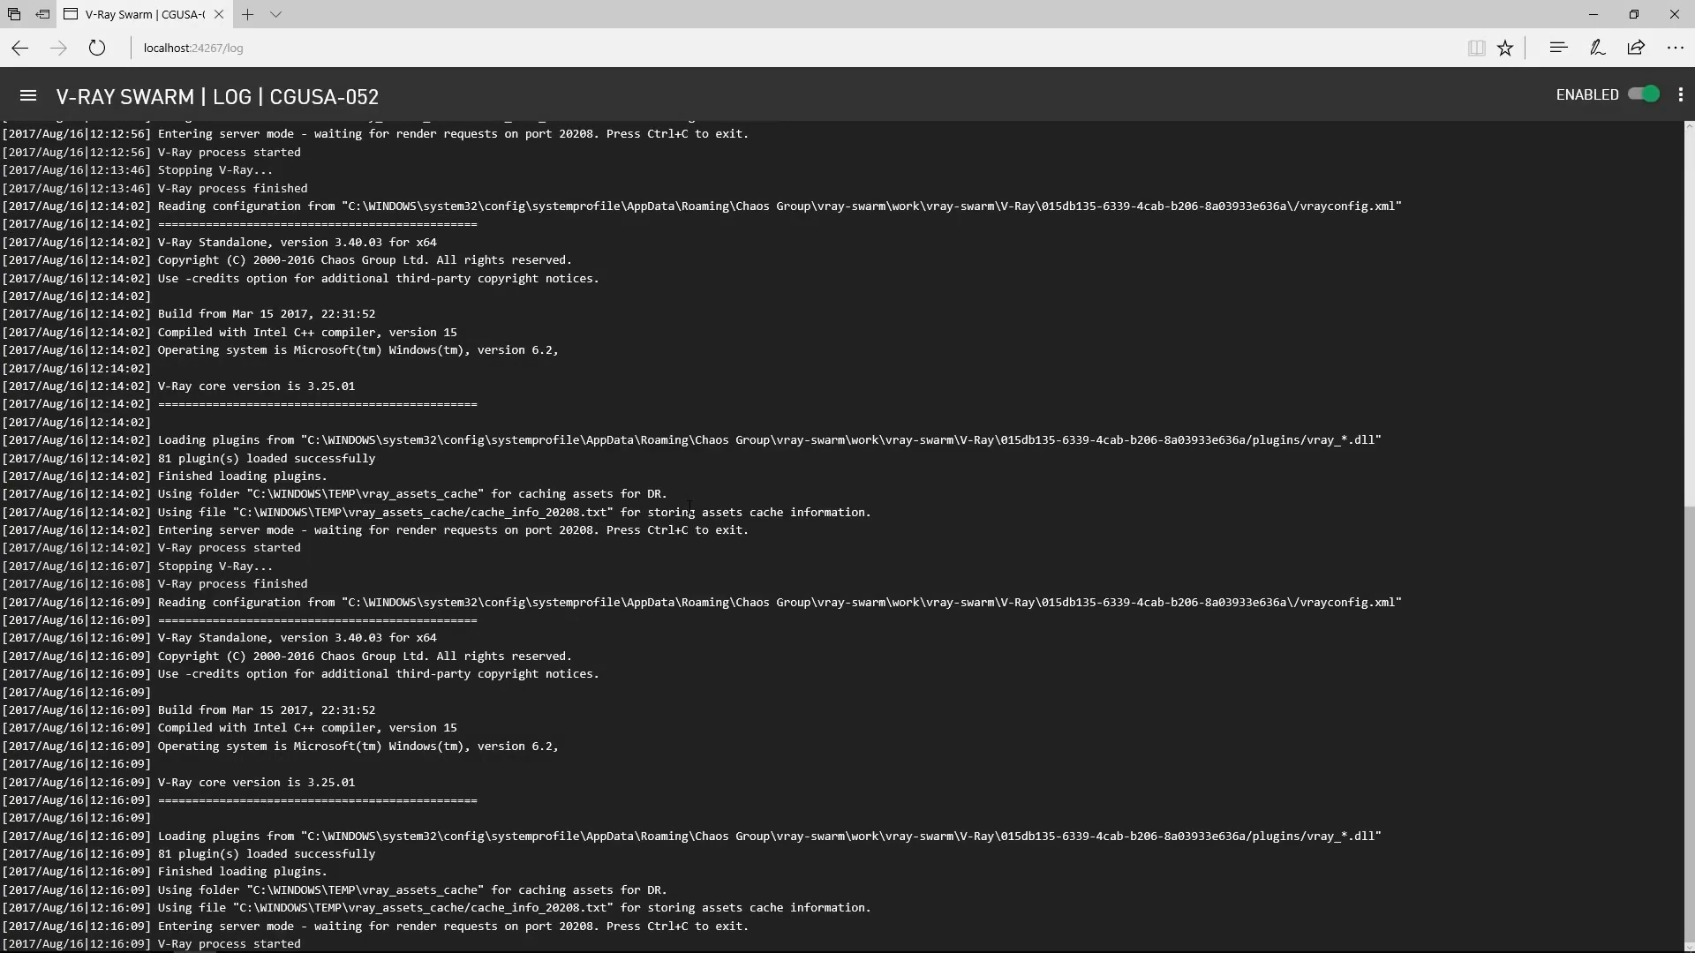
{"action": "mouse_move", "coordinate": [1683, 93]}
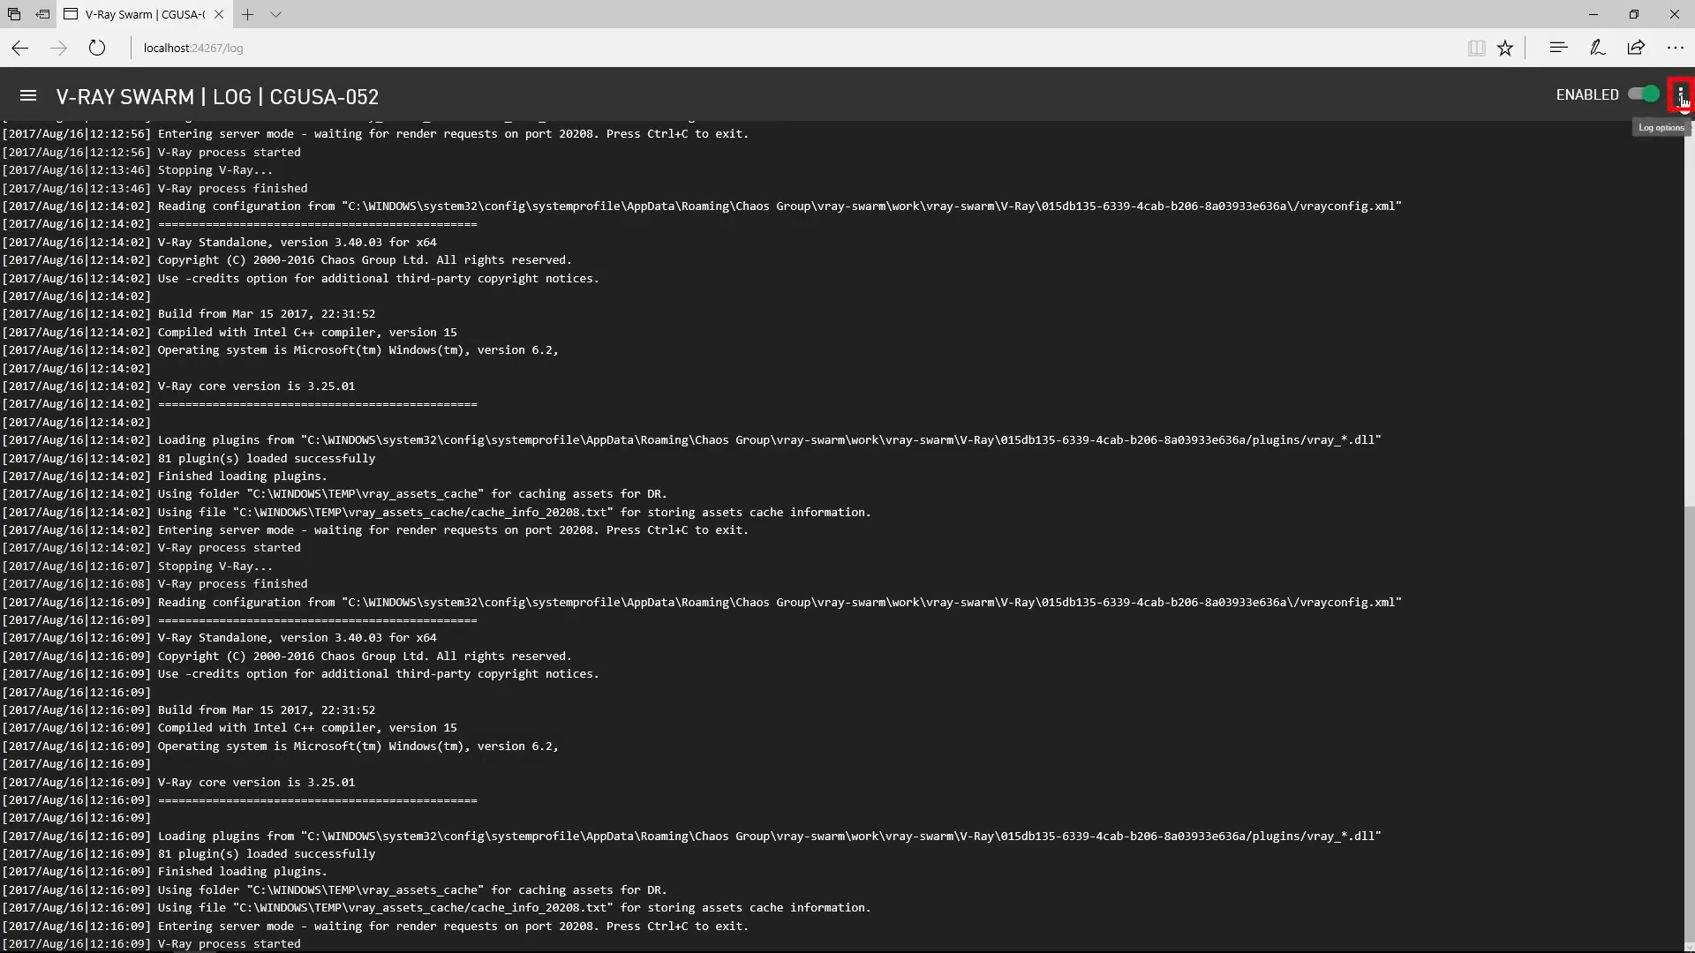
{"action": "left_click", "coordinate": [1682, 93]}
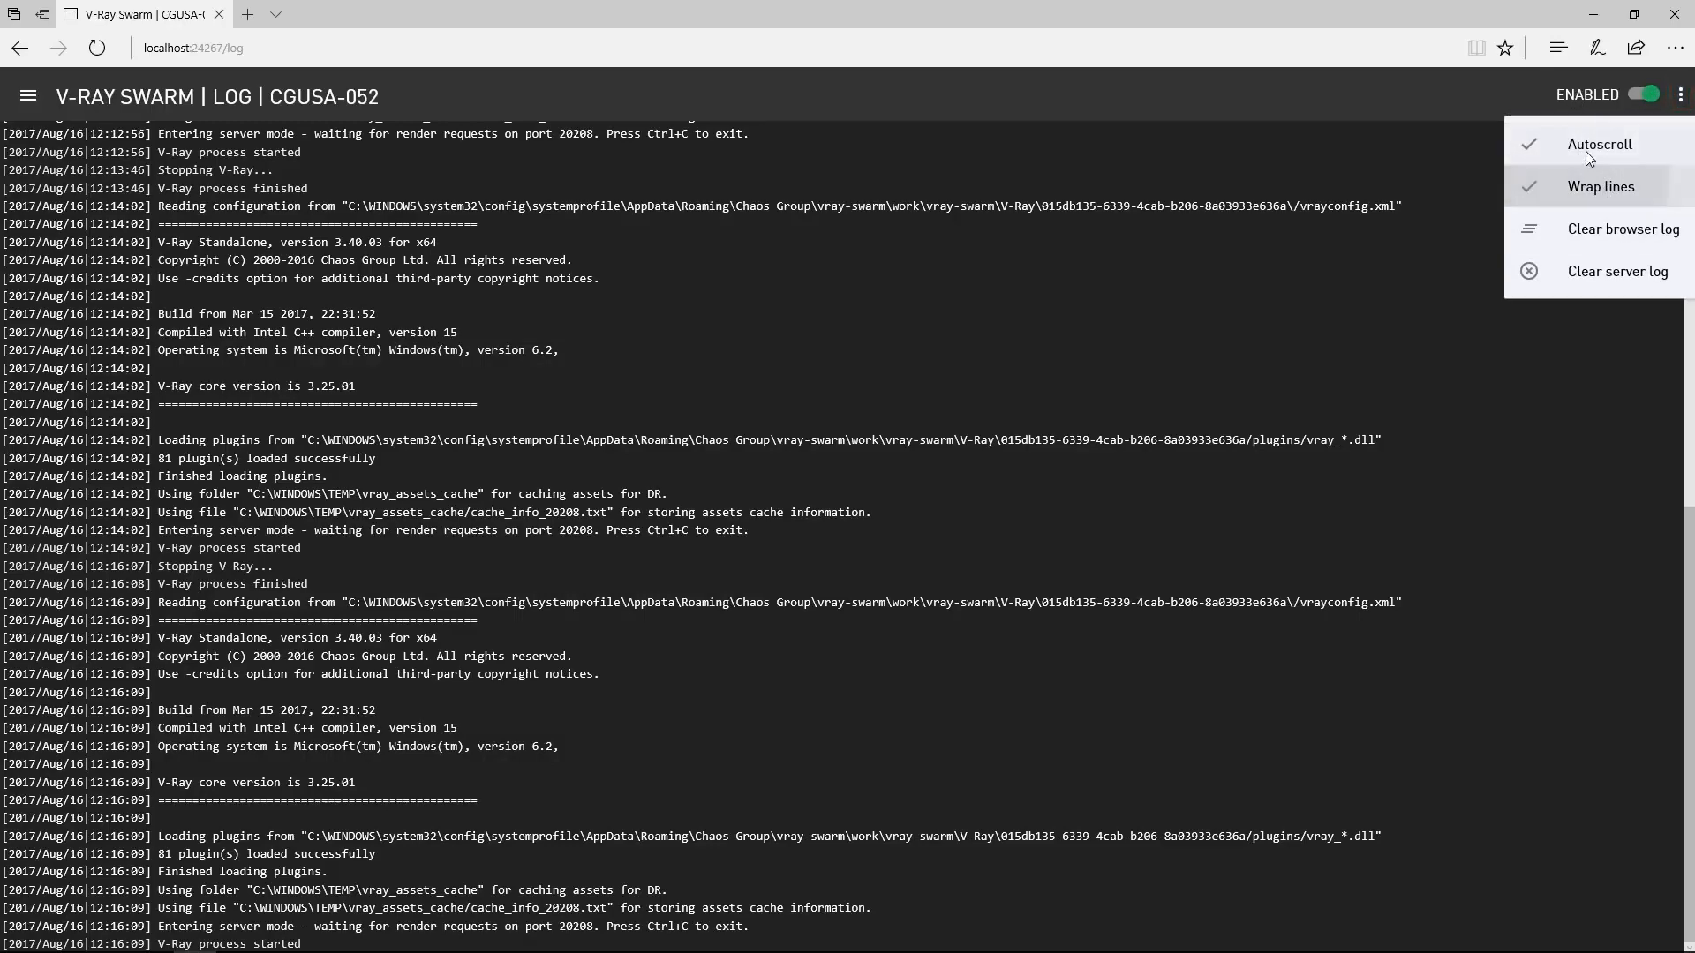
{"action": "left_click", "coordinate": [28, 95]}
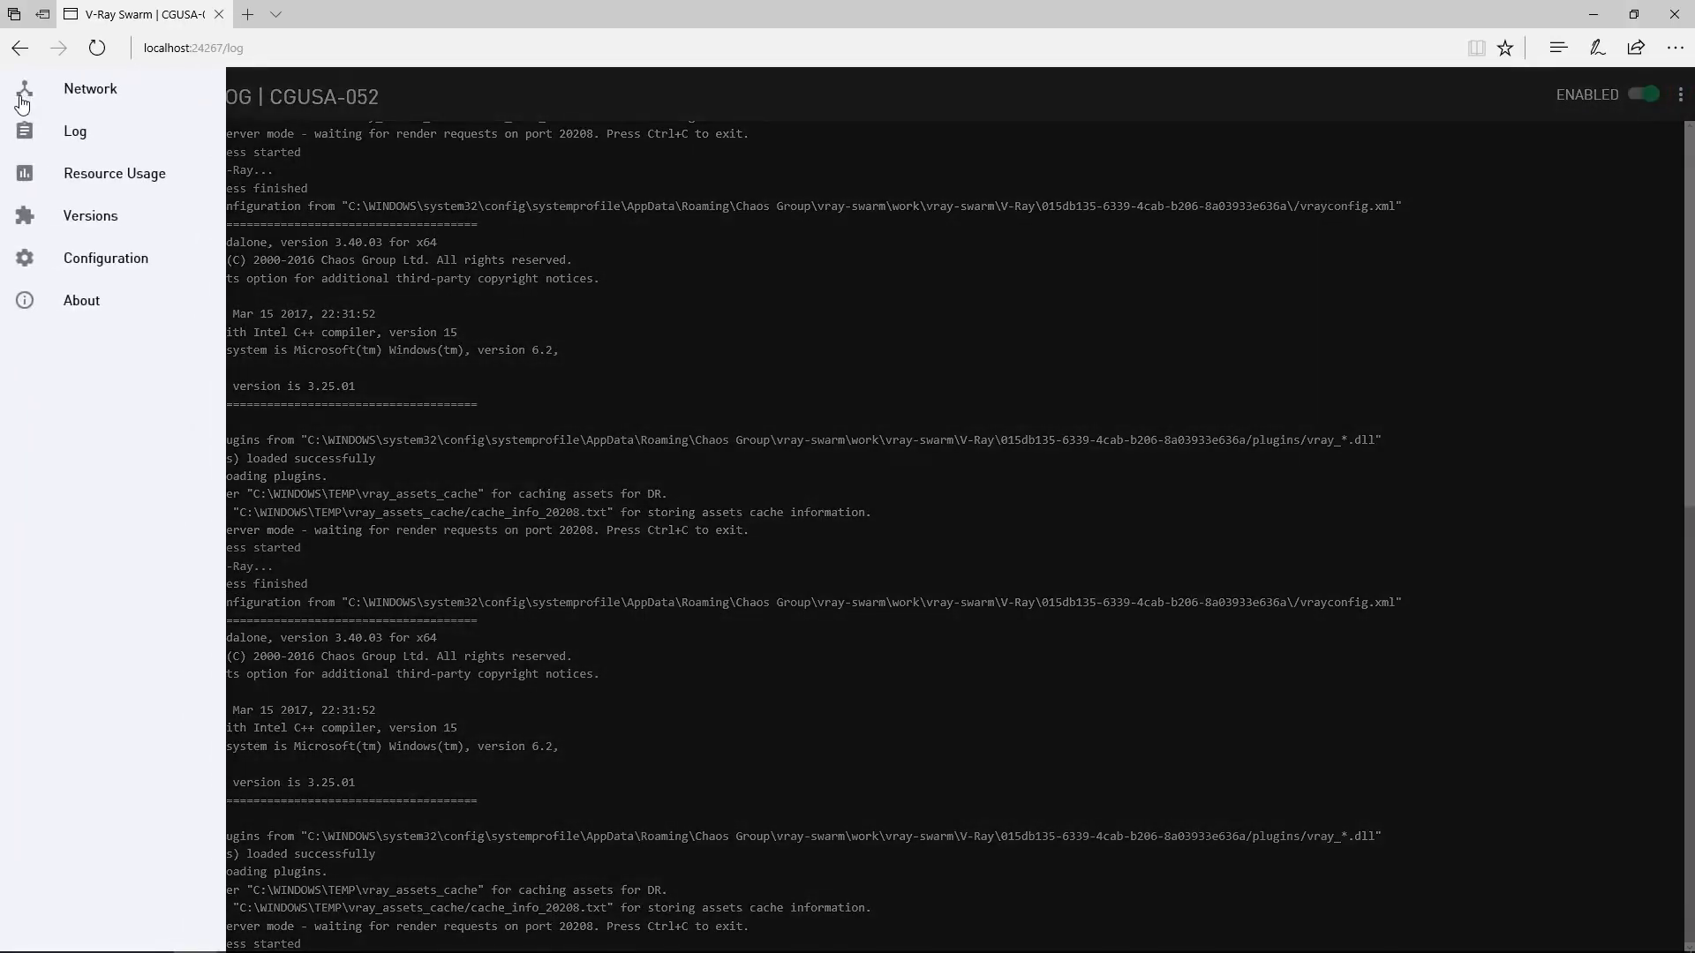
- Review CGUSA-052's CPU, GPU and storage usage (78.2 GB free of 930.8 GB)
{"action": "left_click", "coordinate": [115, 173]}
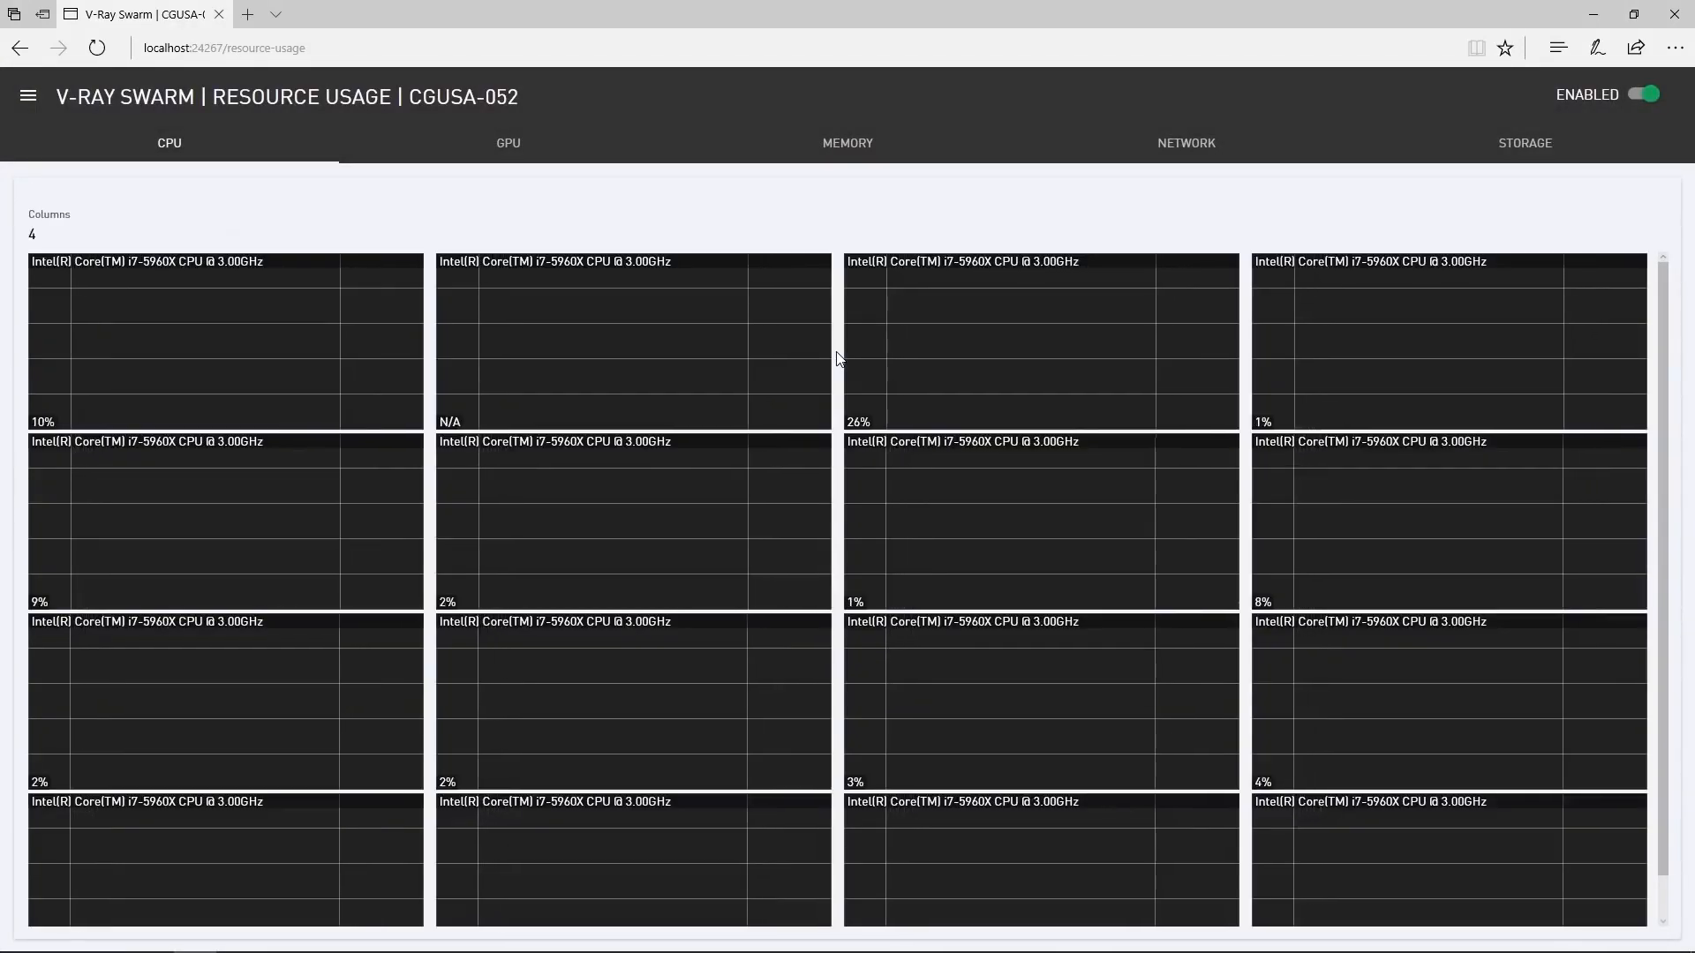
{"action": "left_click", "coordinate": [507, 141]}
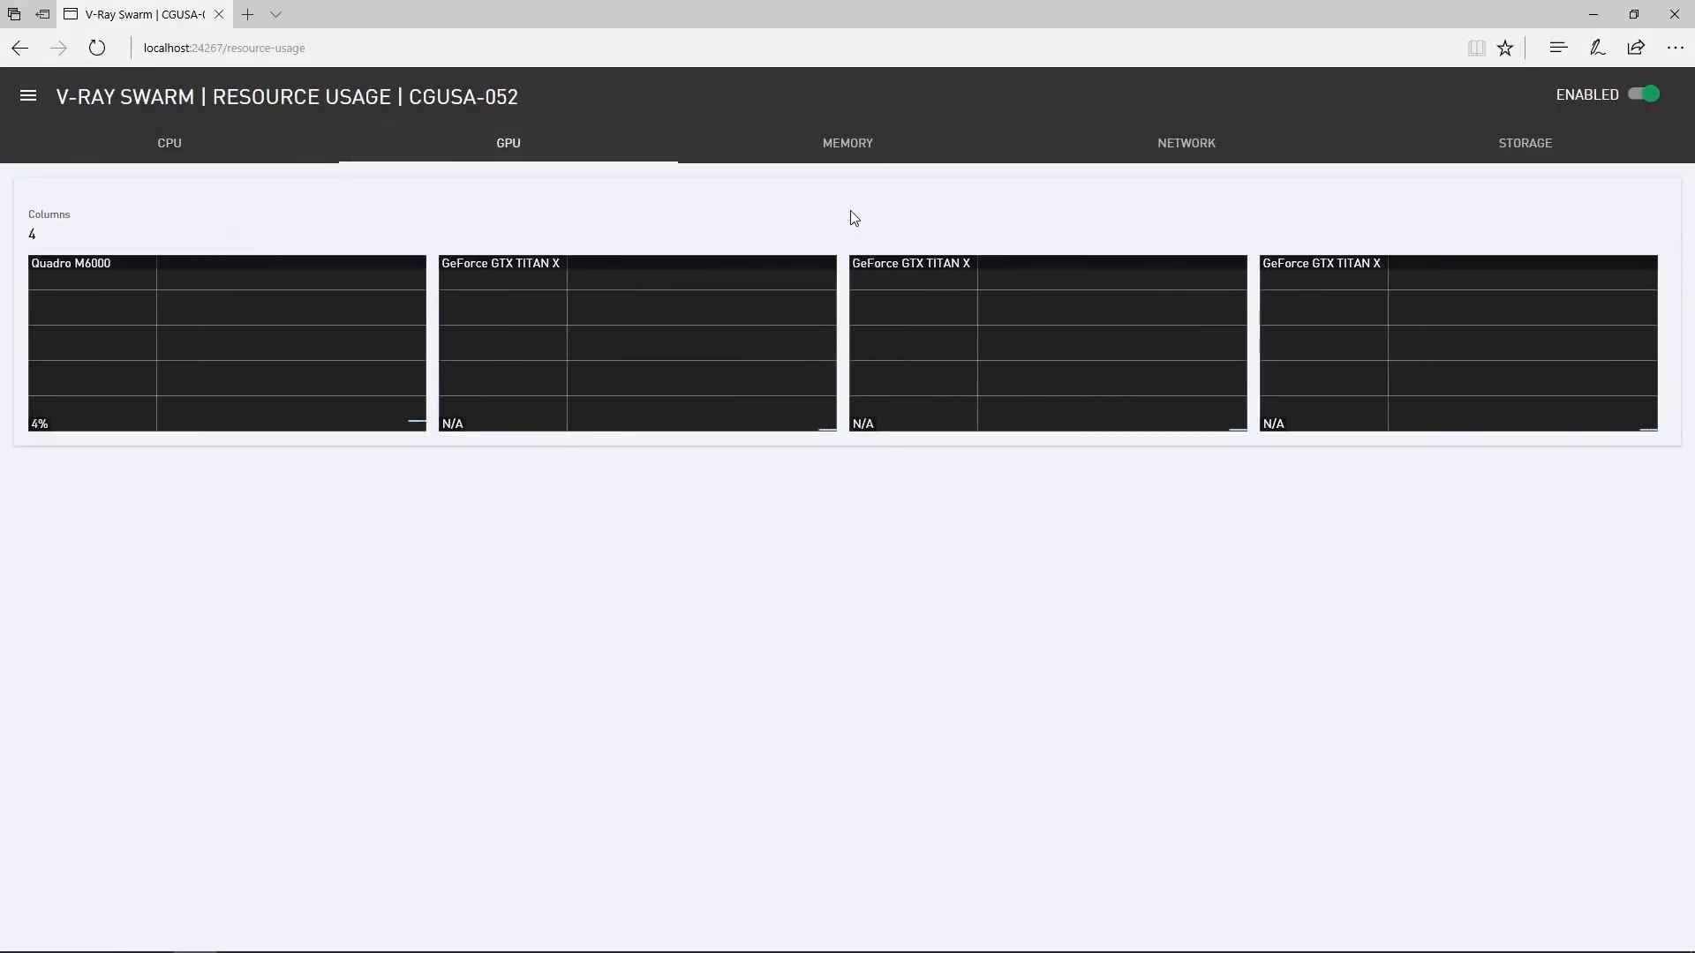
{"action": "left_click", "coordinate": [848, 143]}
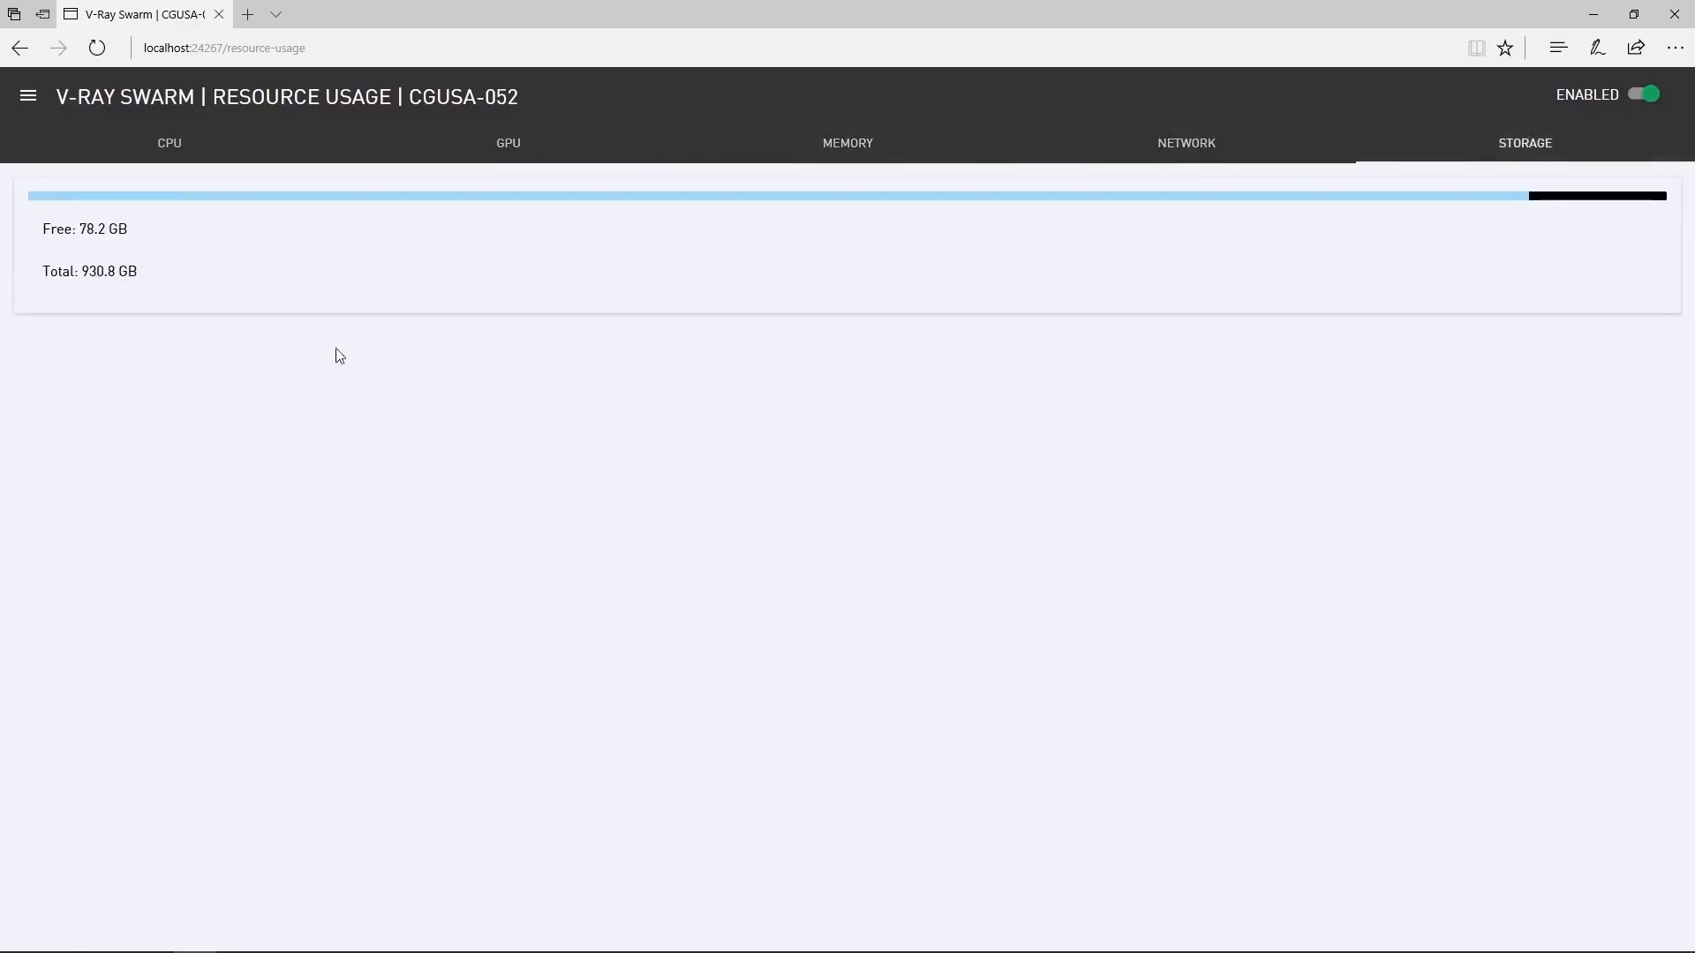
{"action": "left_click", "coordinate": [27, 95]}
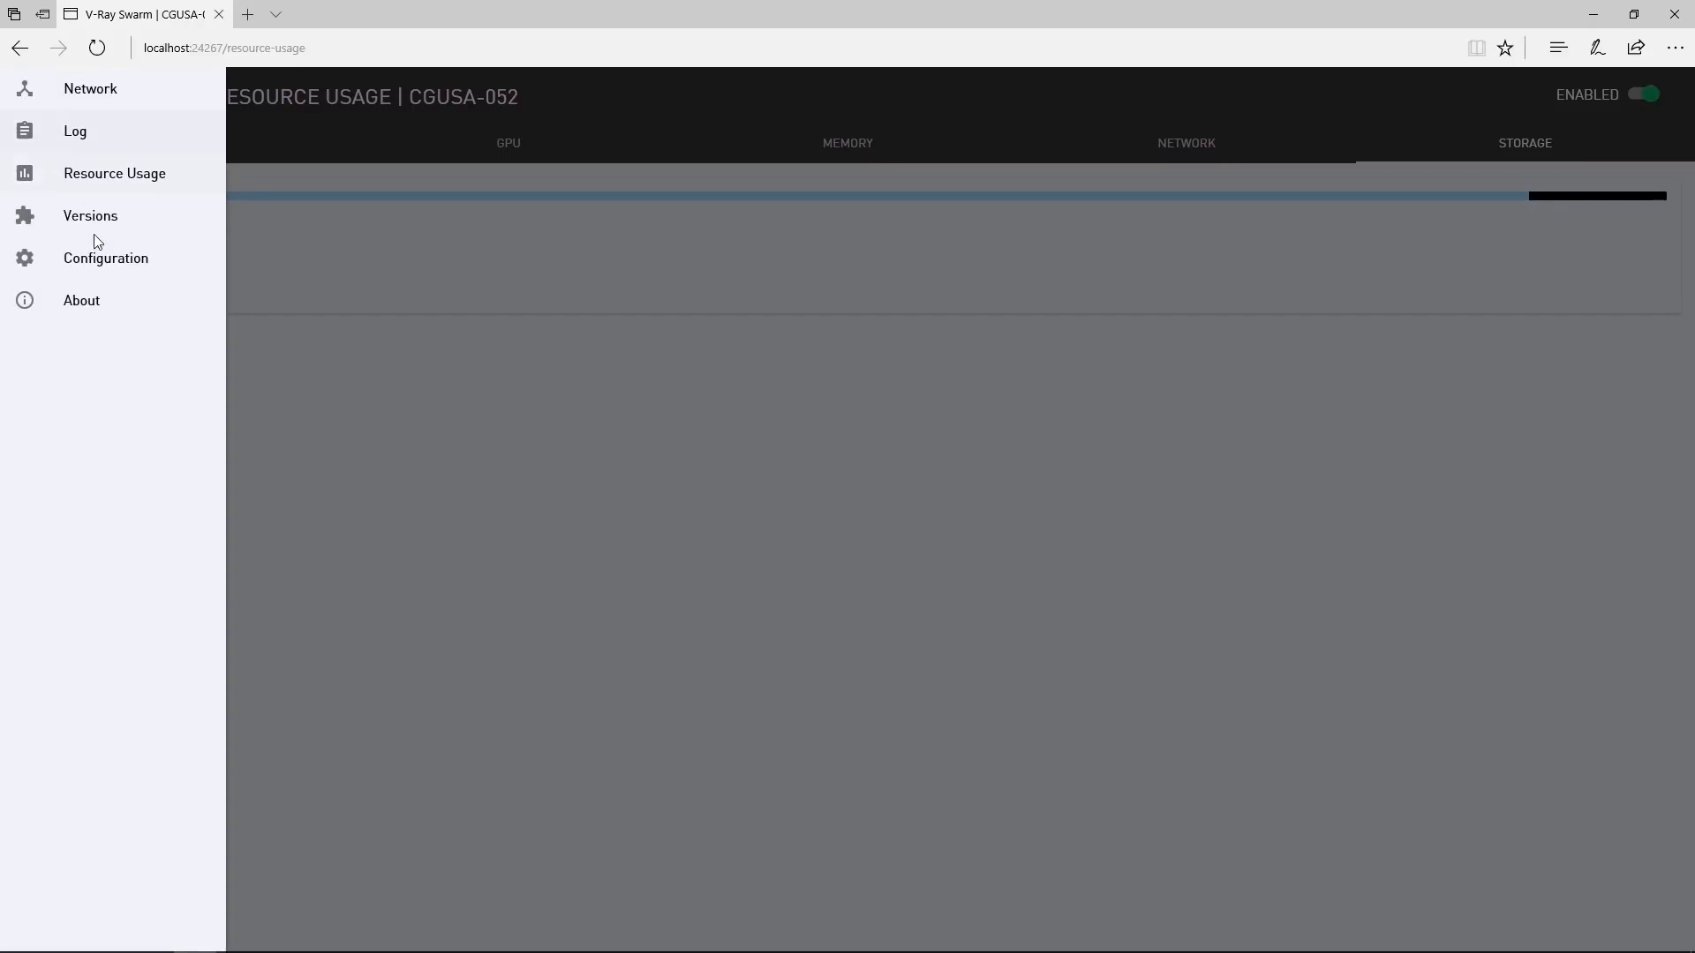
- Disable distributed rendering on CGUSA-052's configuration page so its settings become editable
{"action": "left_click", "coordinate": [106, 258]}
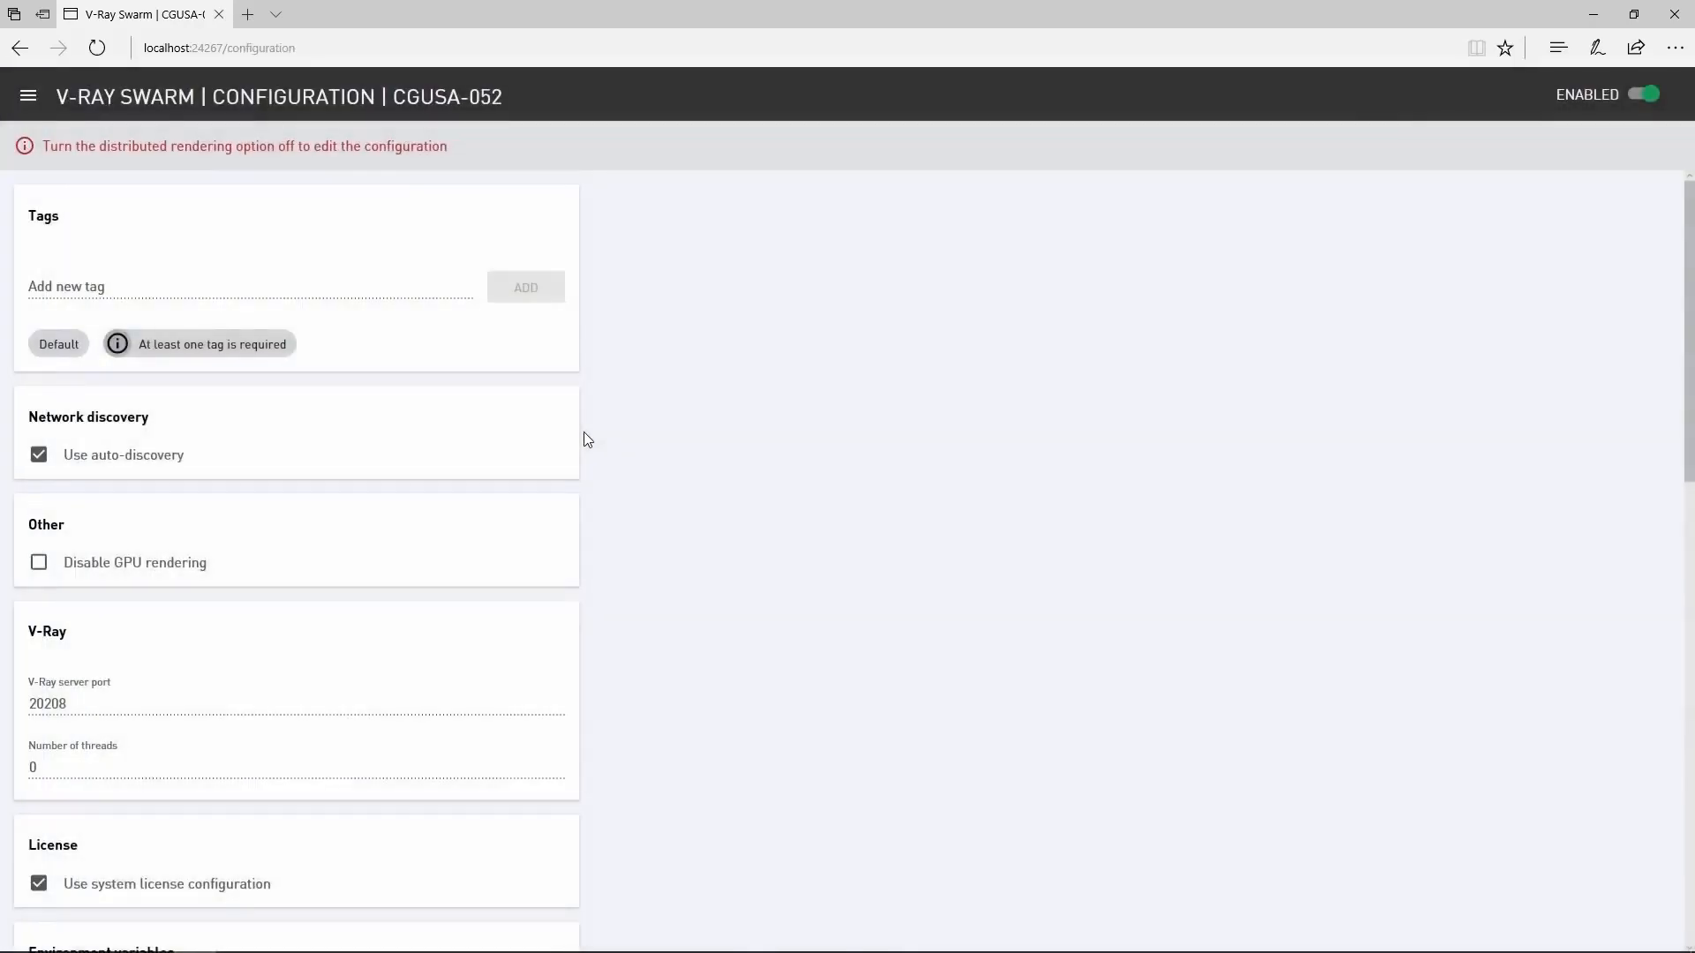
{"action": "mouse_move", "coordinate": [345, 166]}
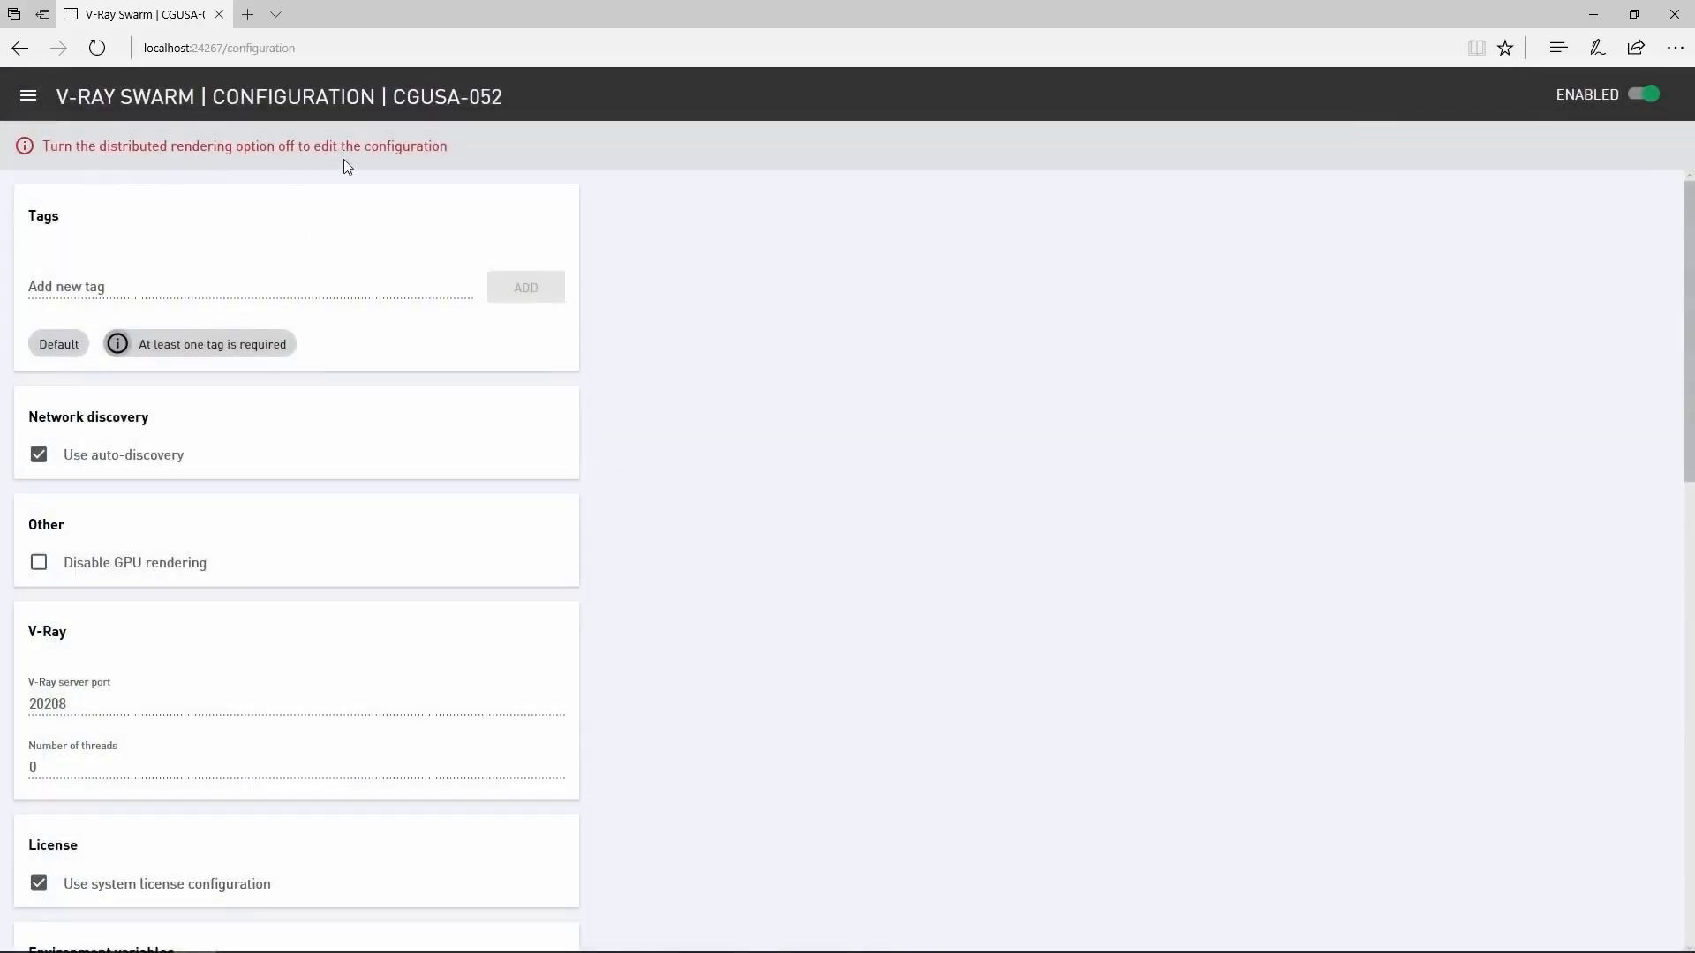
{"action": "mouse_move", "coordinate": [513, 172]}
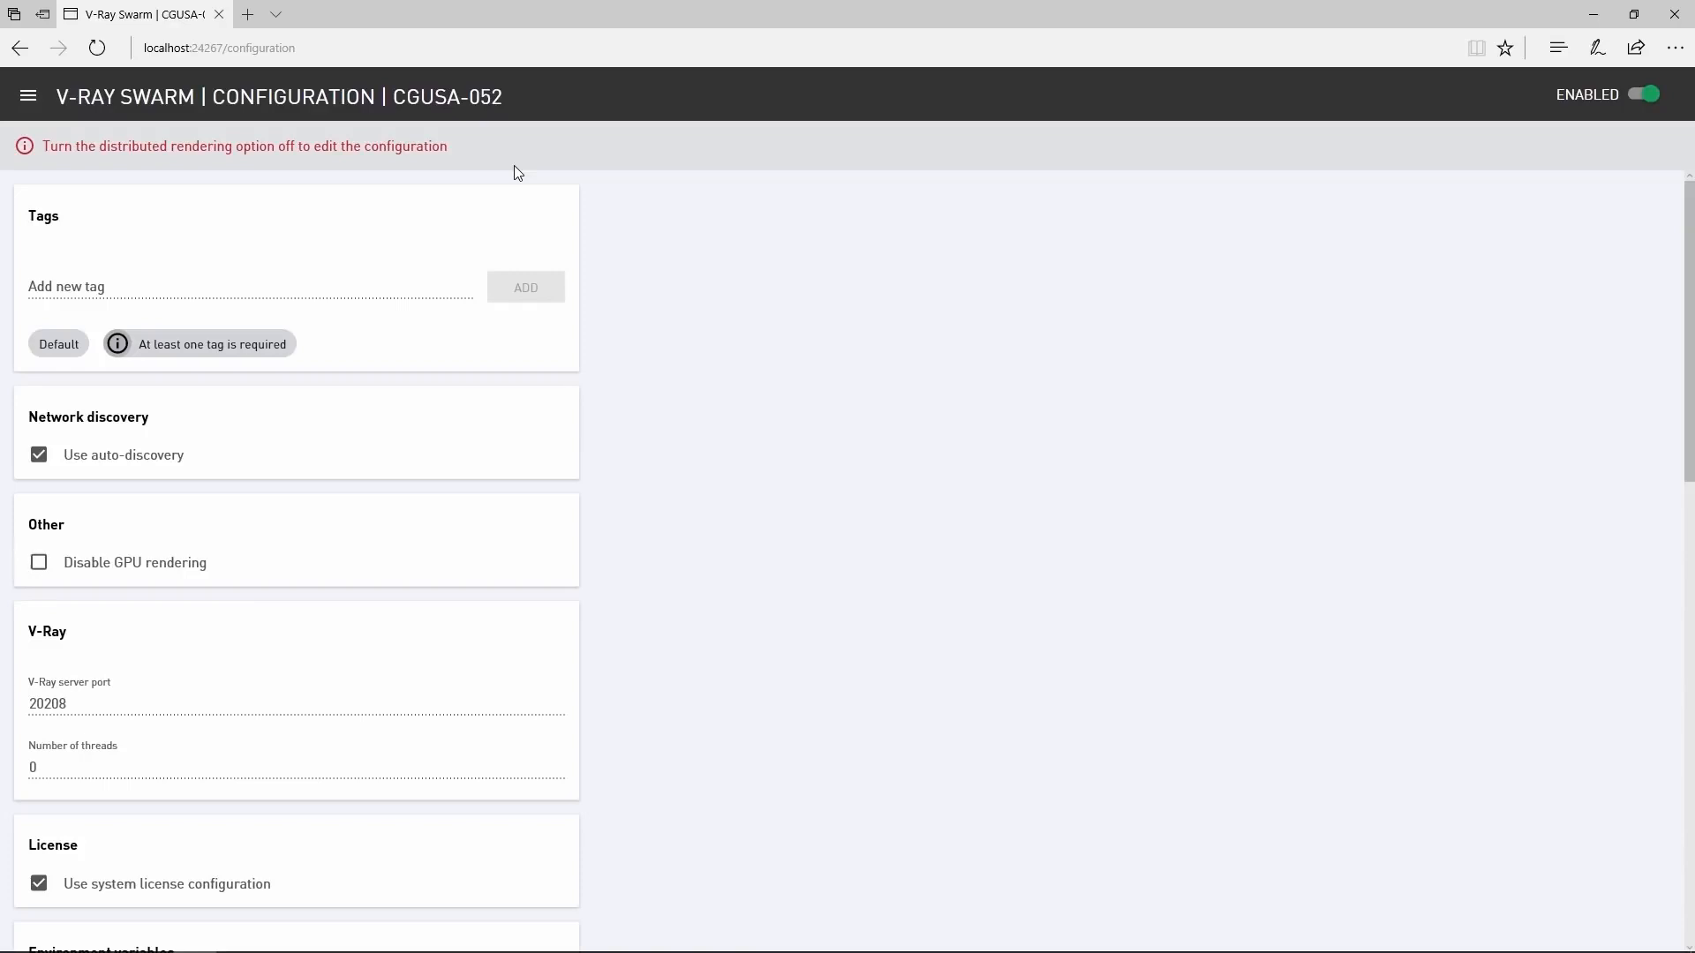
{"action": "mouse_move", "coordinate": [1632, 105]}
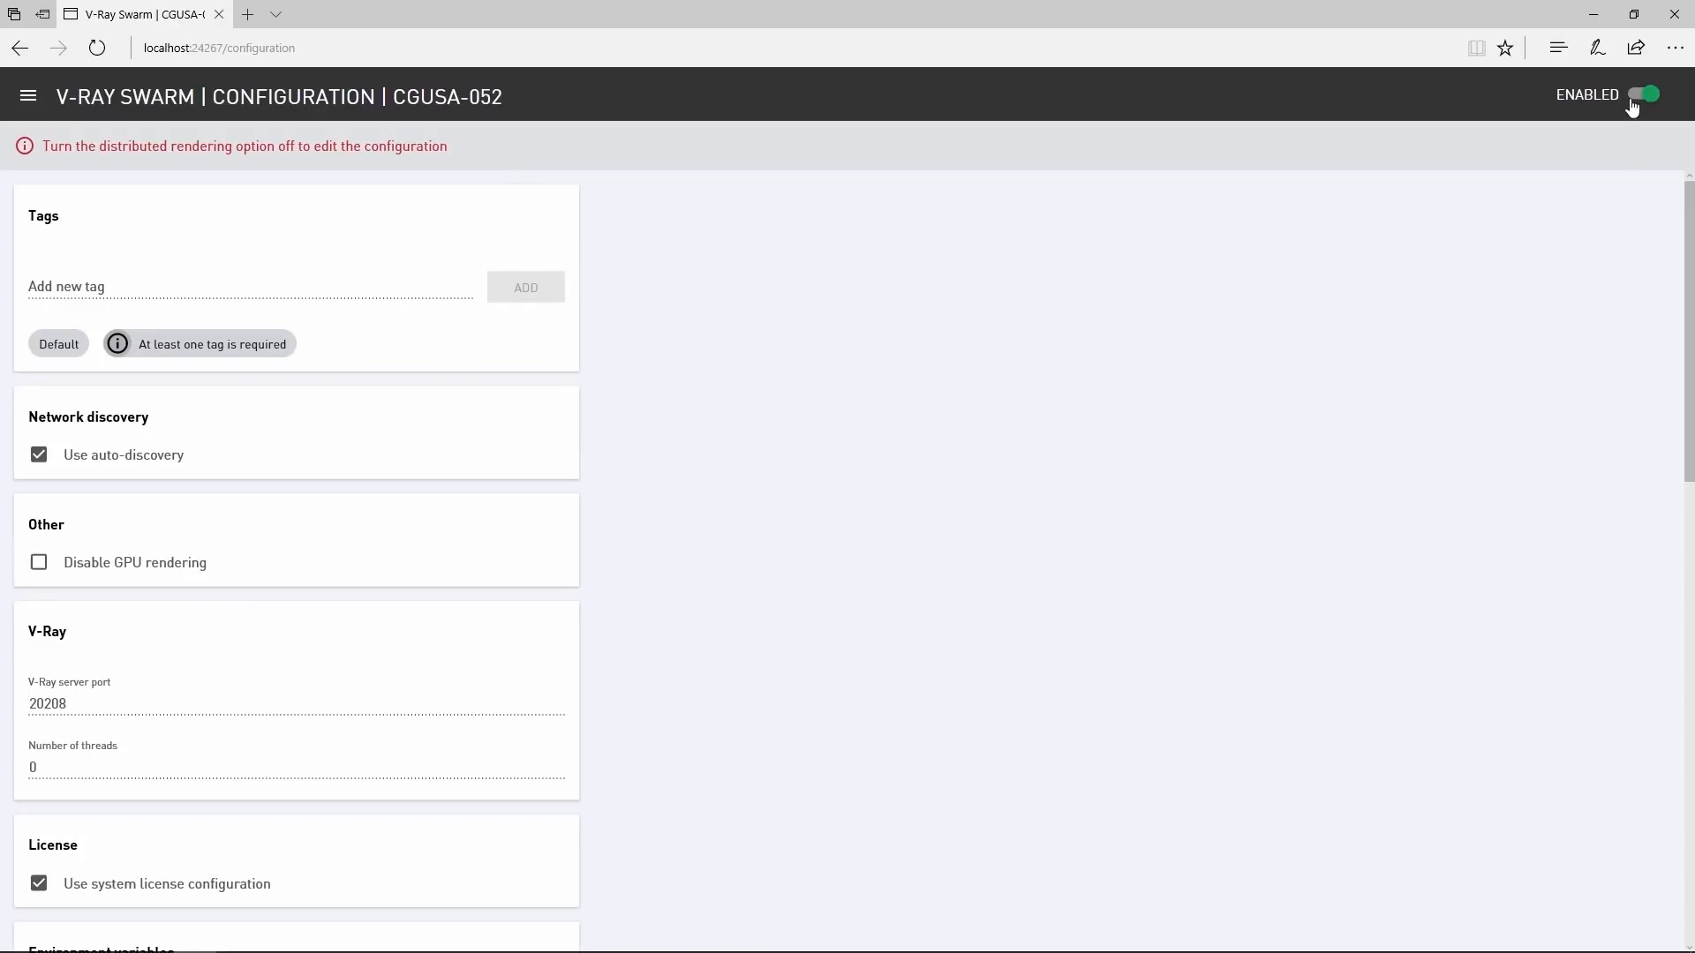
{"action": "left_click", "coordinate": [1644, 93]}
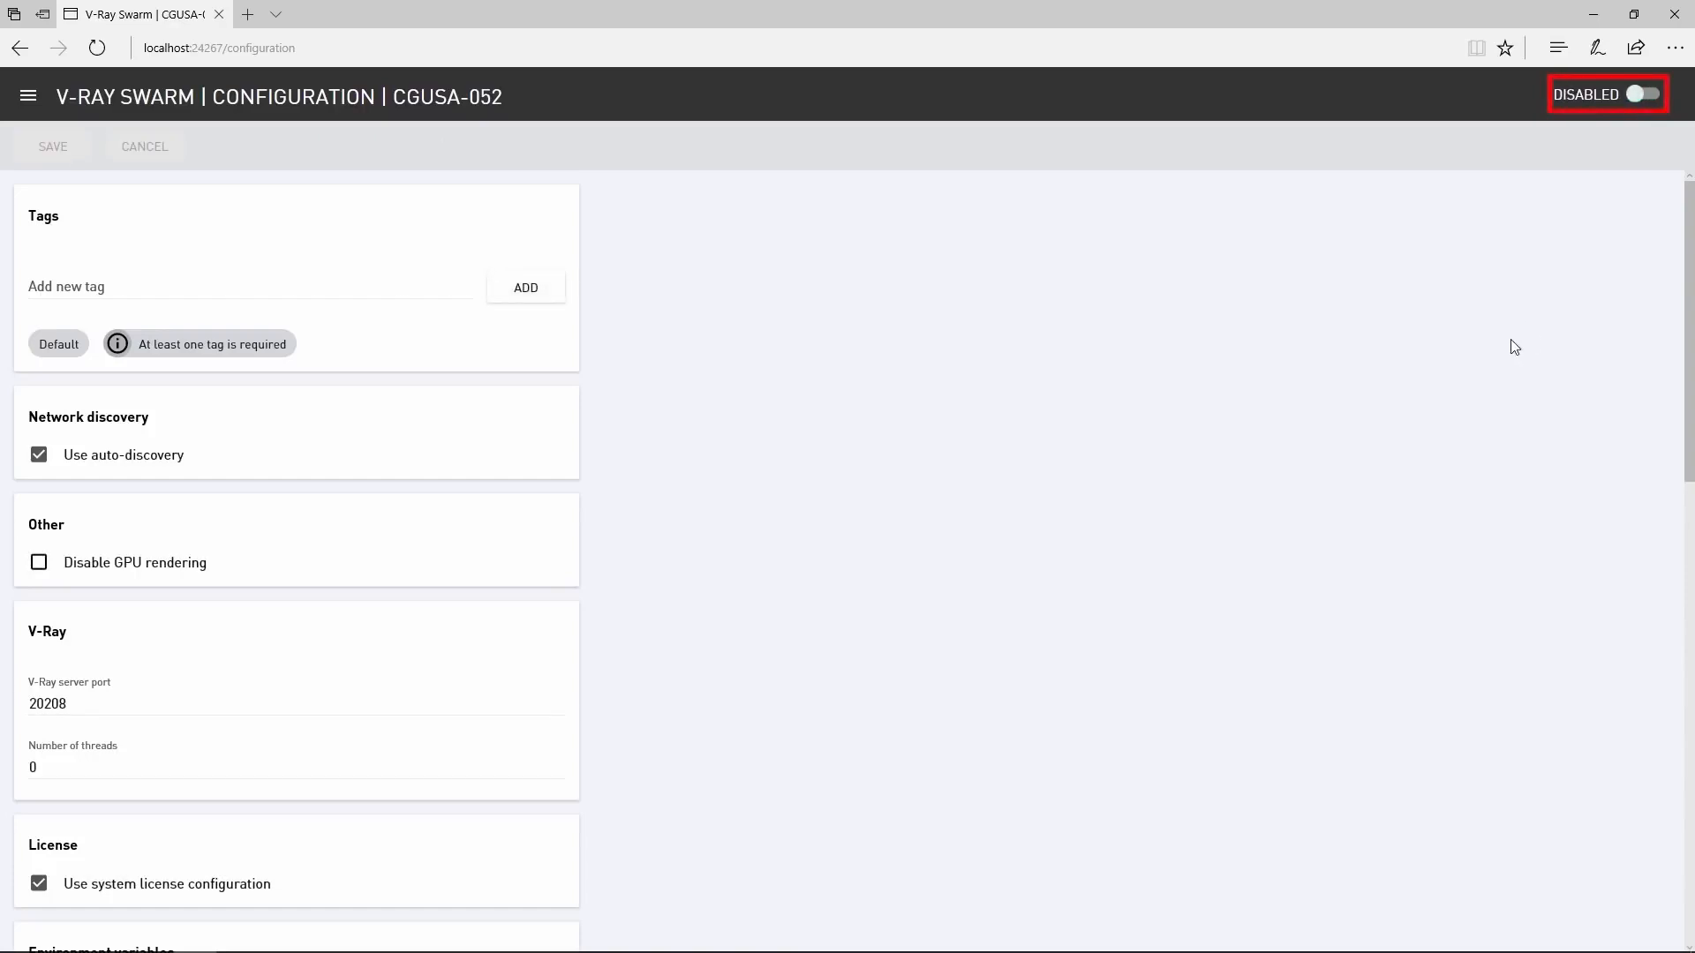
- Add a render_node tag beside Default on CGUSA-052 and save the configuration, re-enabling the node
{"action": "left_click", "coordinate": [216, 286]}
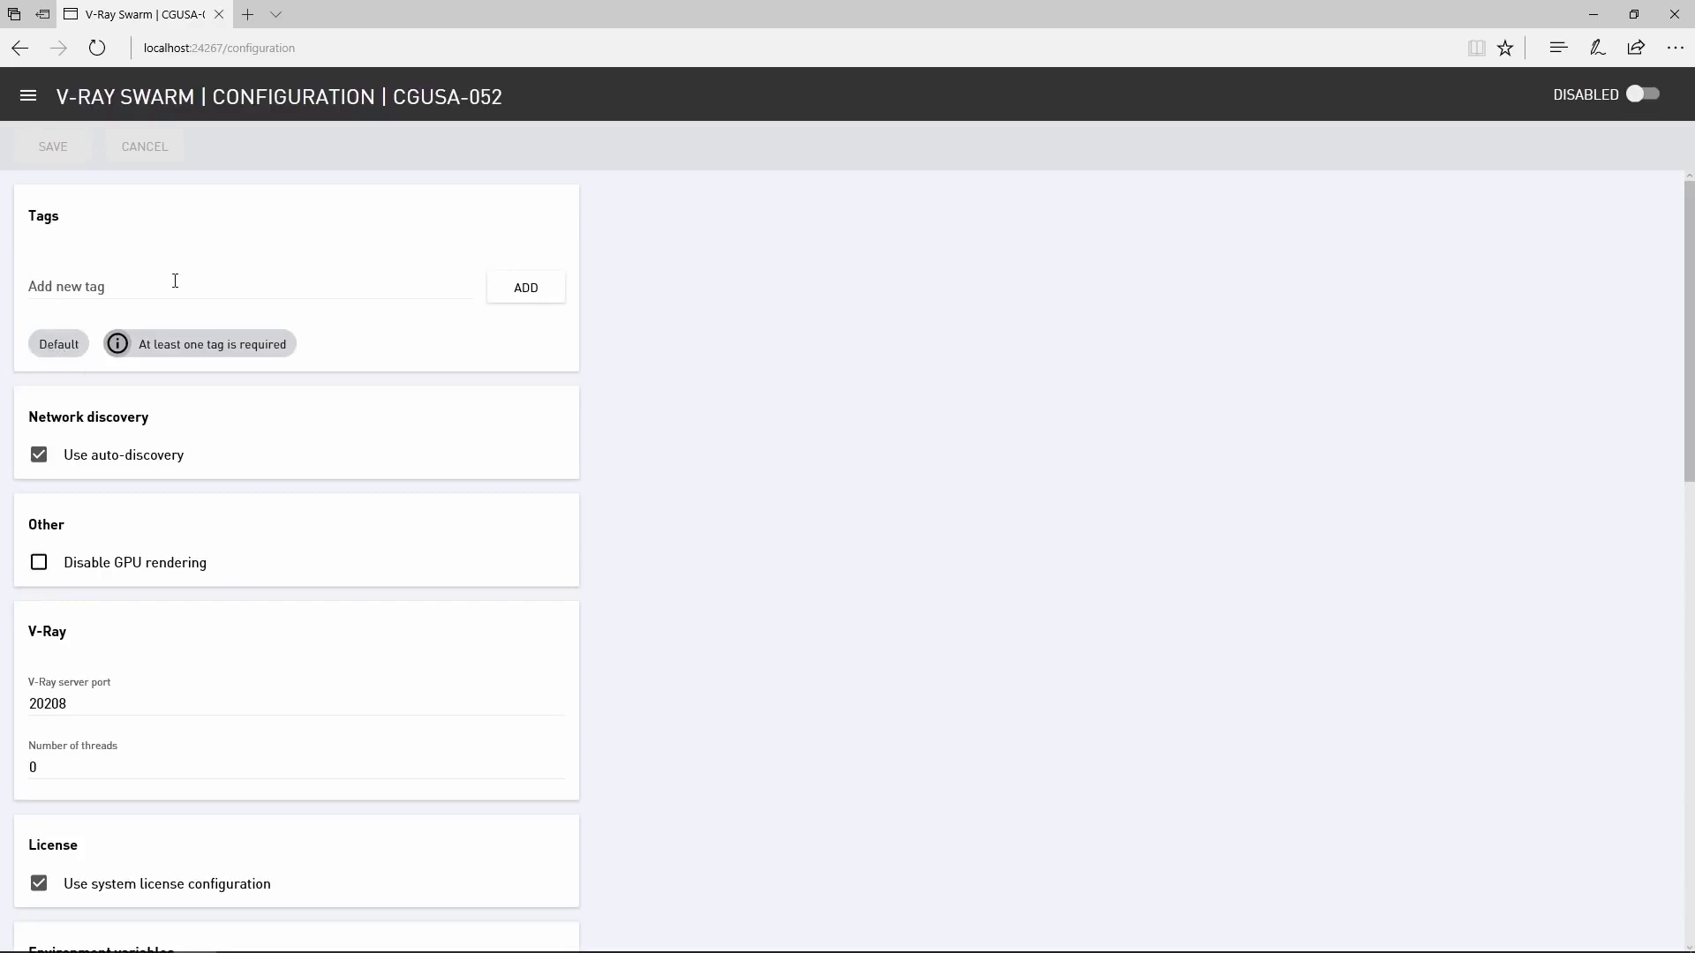
{"action": "left_click", "coordinate": [249, 284]}
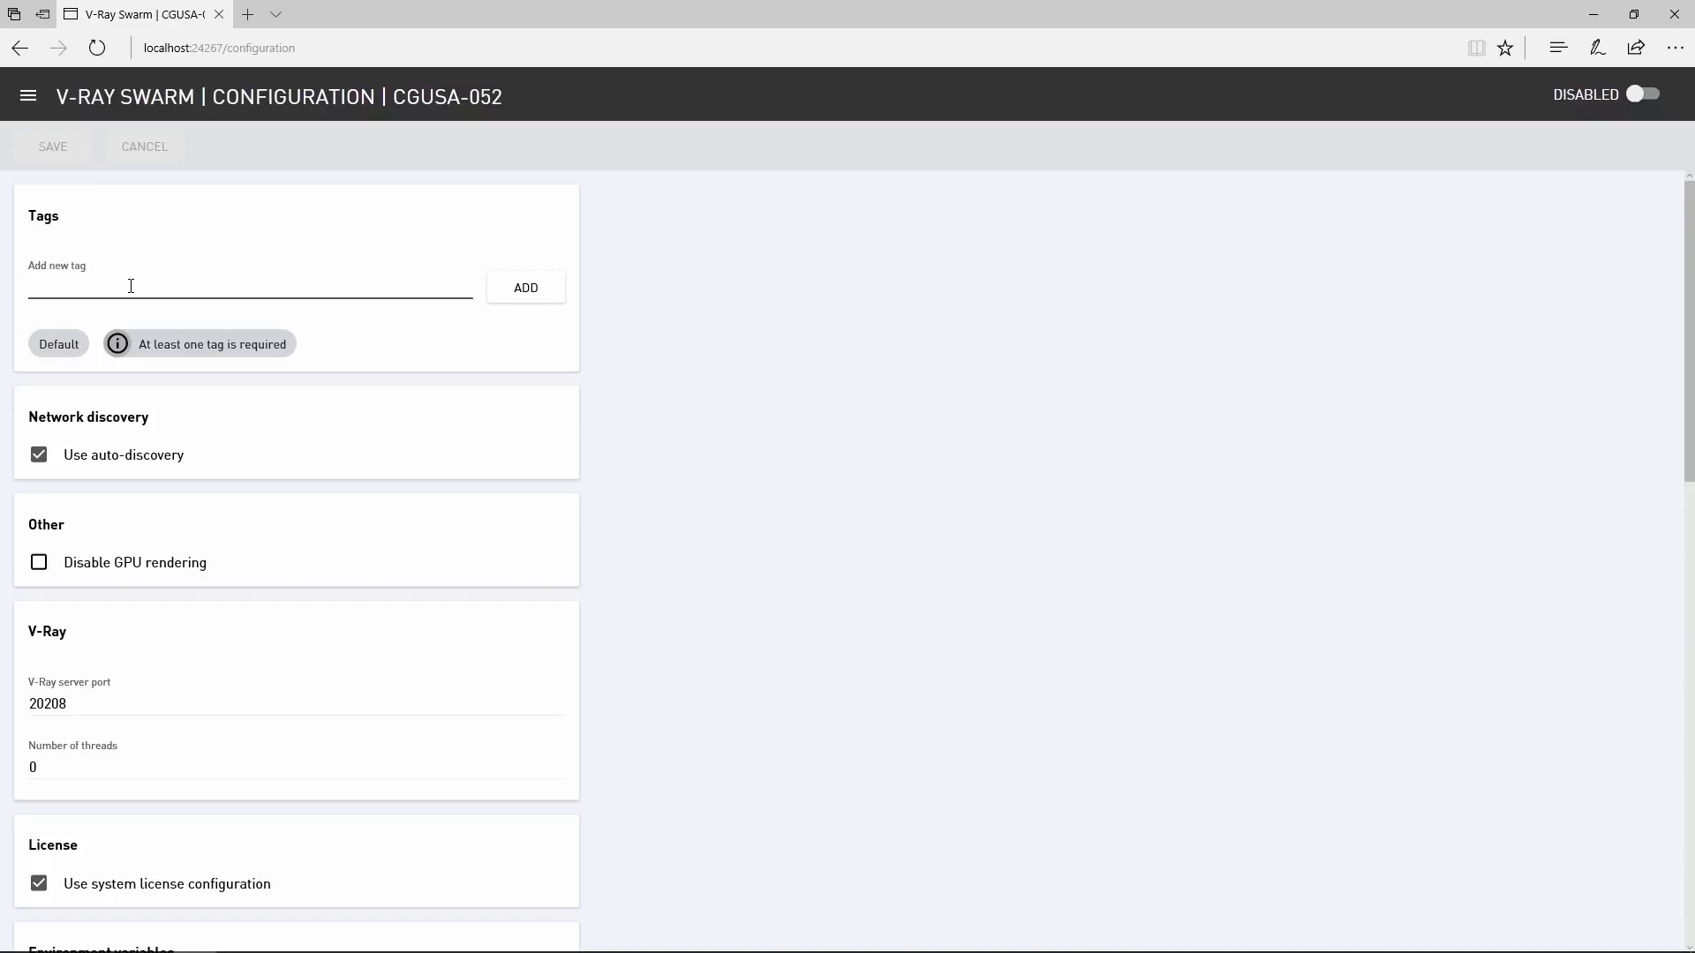
{"action": "type", "text": "render"}
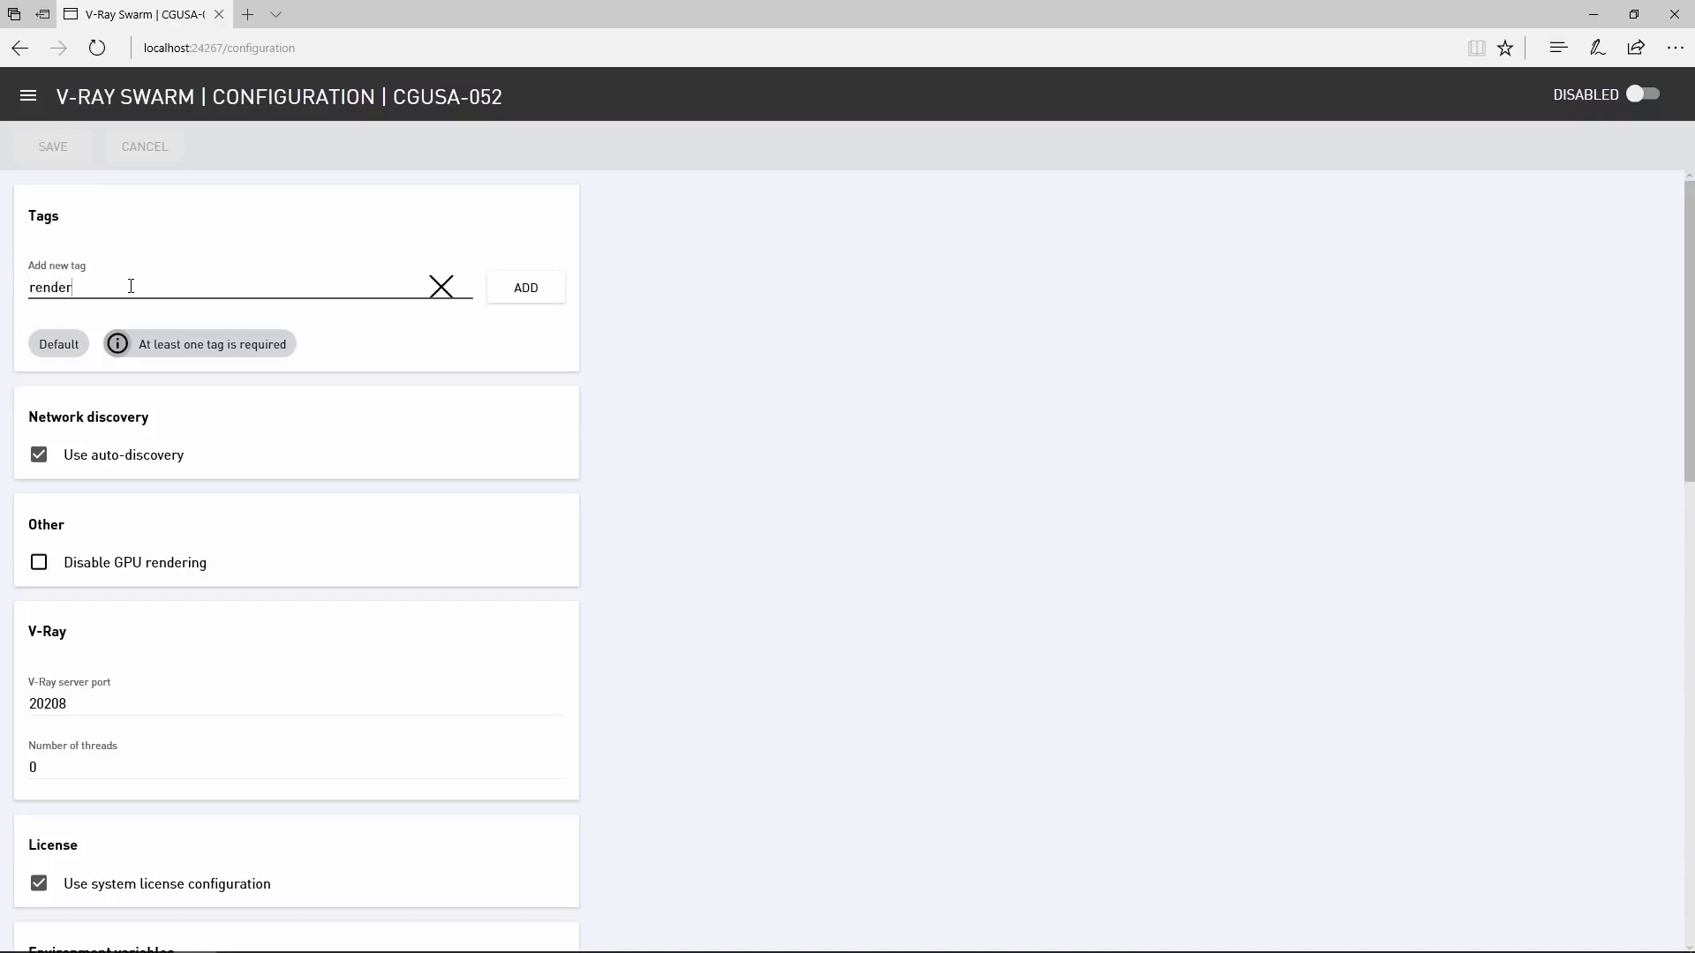
{"action": "left_click", "coordinate": [526, 286]}
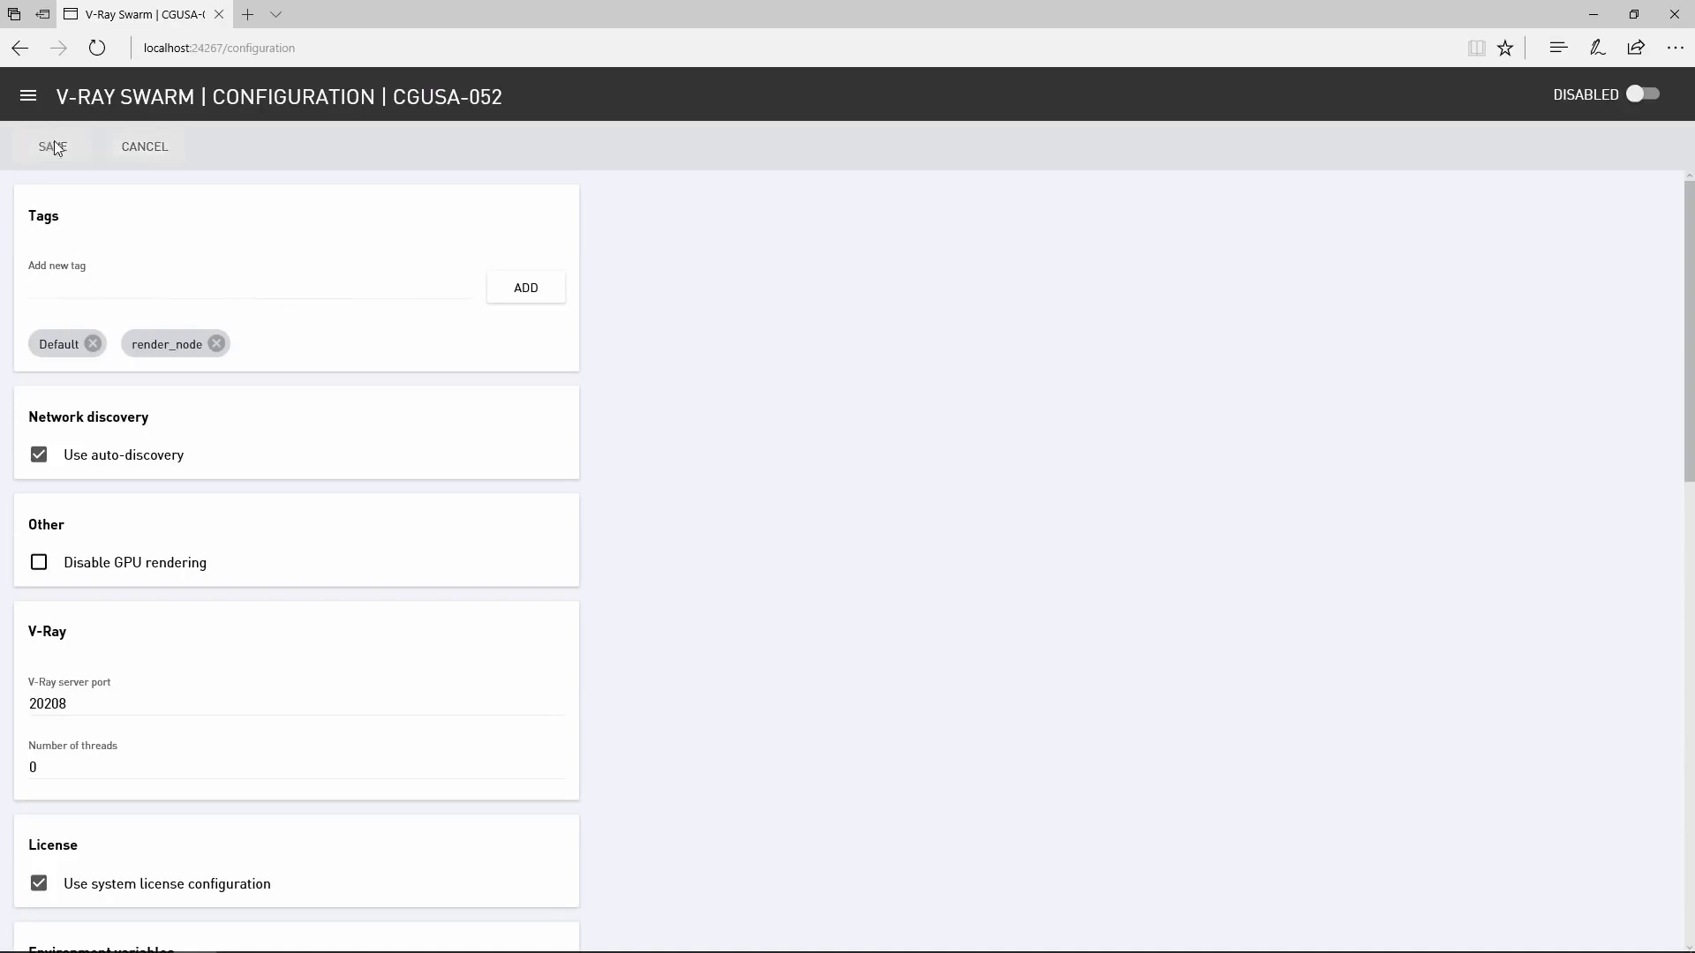
{"action": "left_click", "coordinate": [1644, 94]}
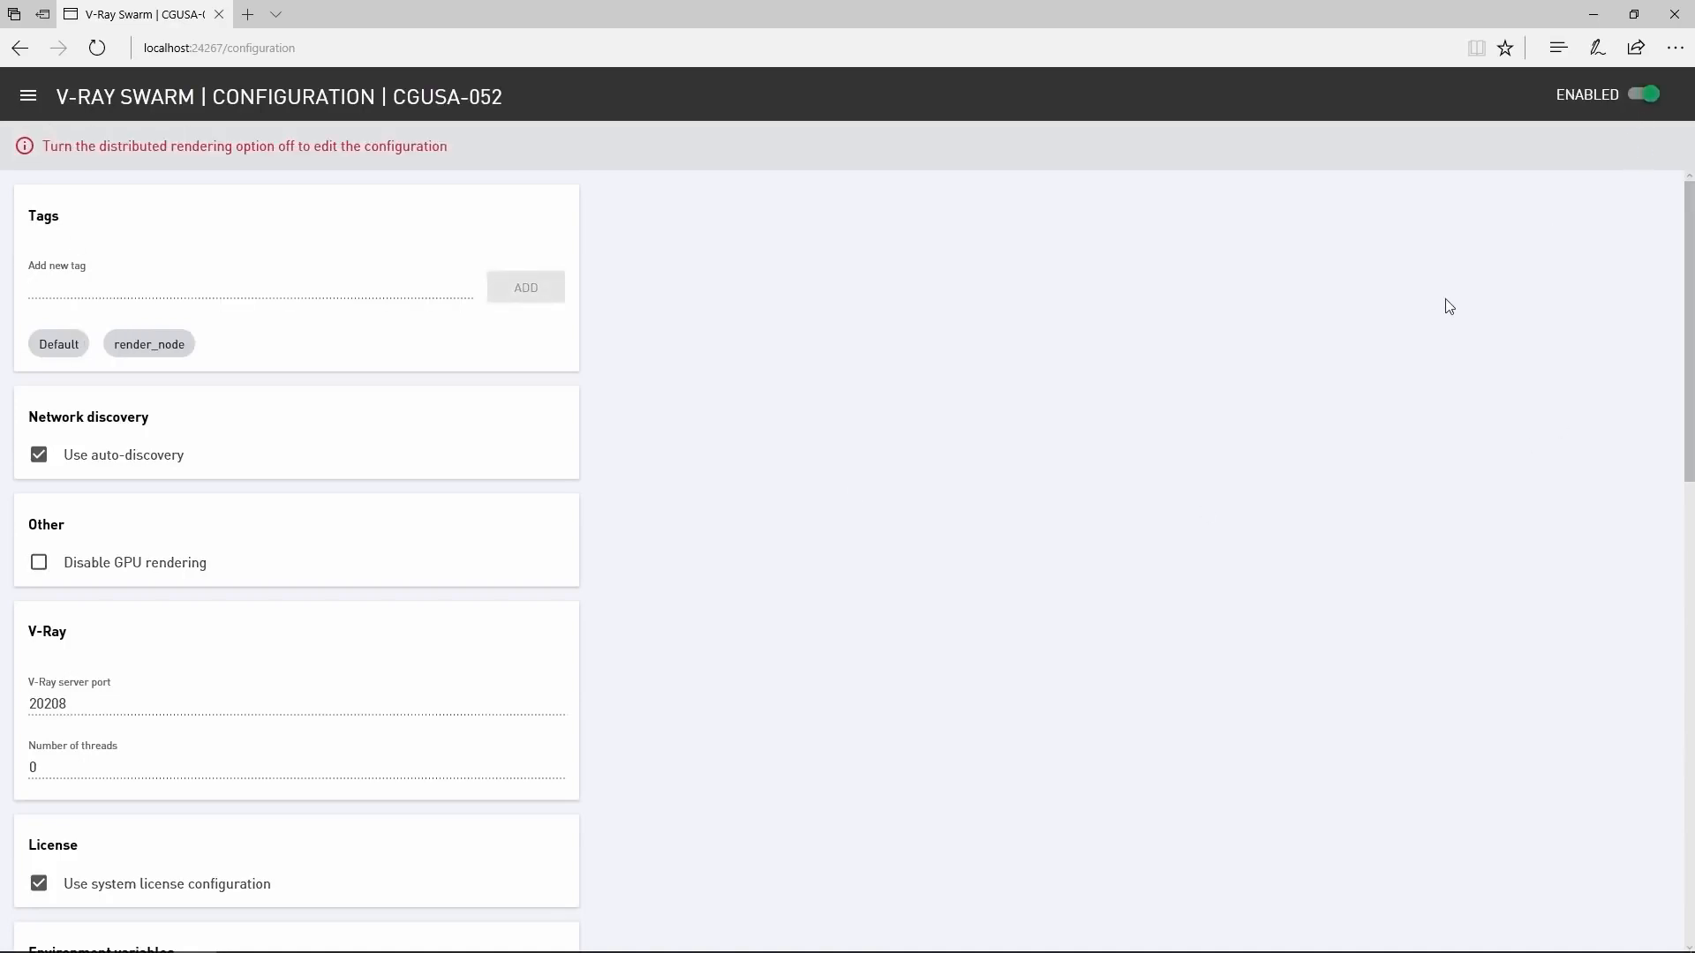
{"action": "mouse_move", "coordinate": [26, 96]}
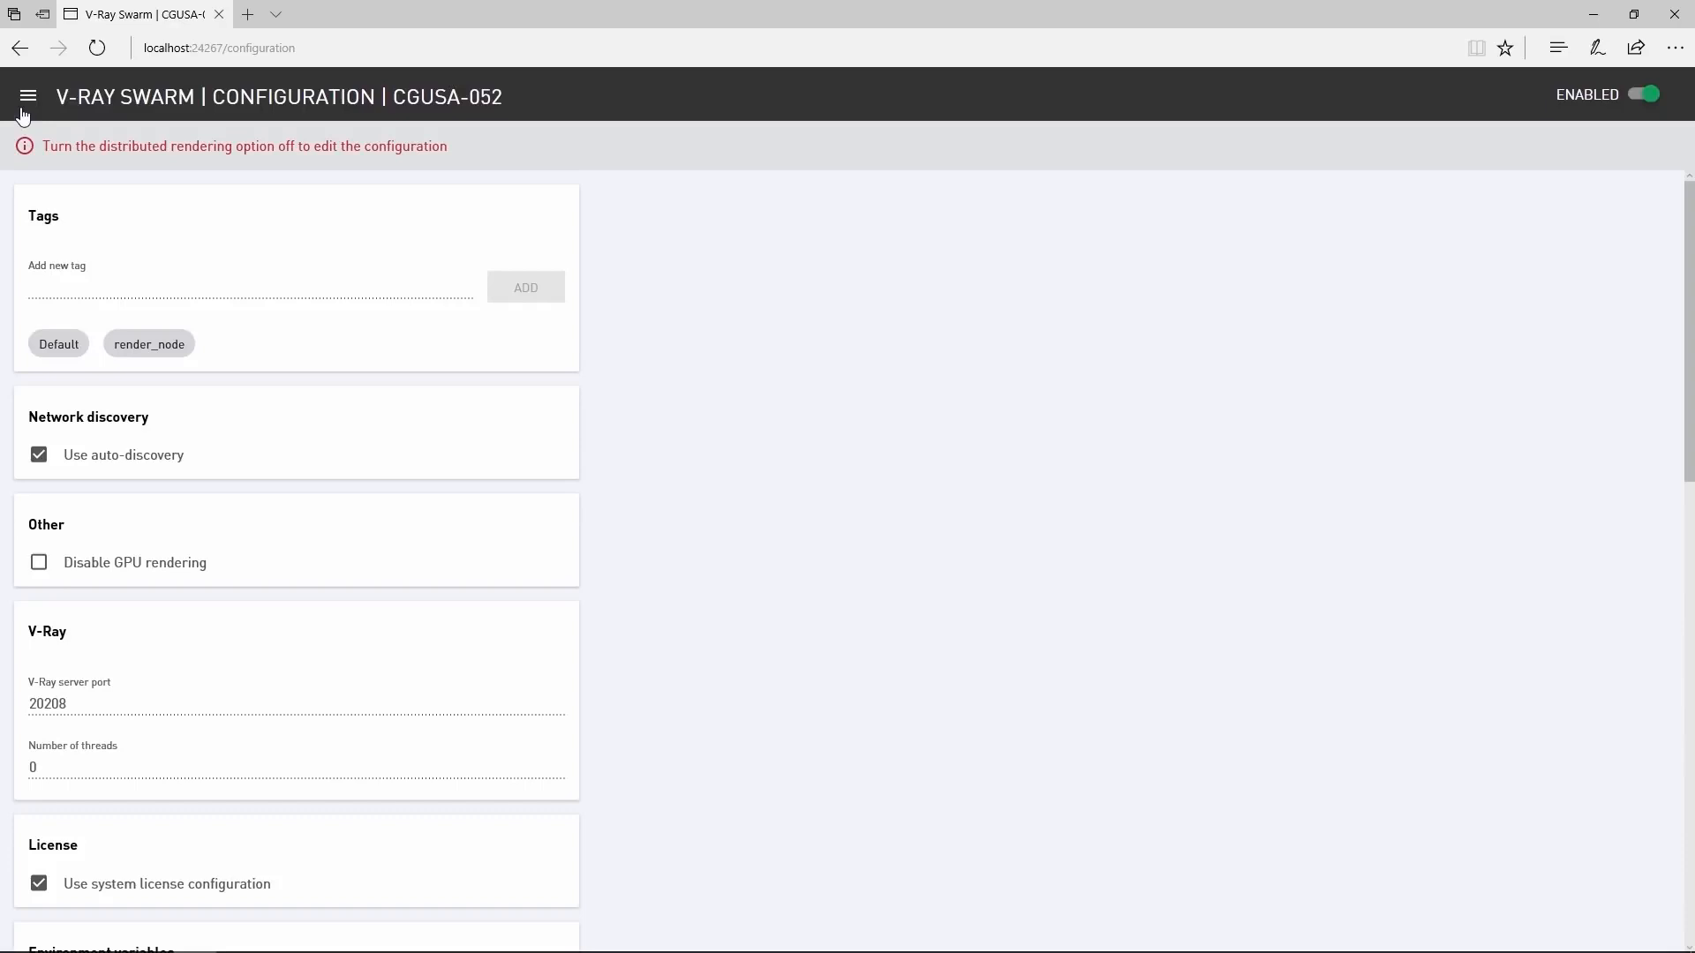
- Return to the network page and select CGUSA-050 to show its node details
{"action": "left_click", "coordinate": [27, 95]}
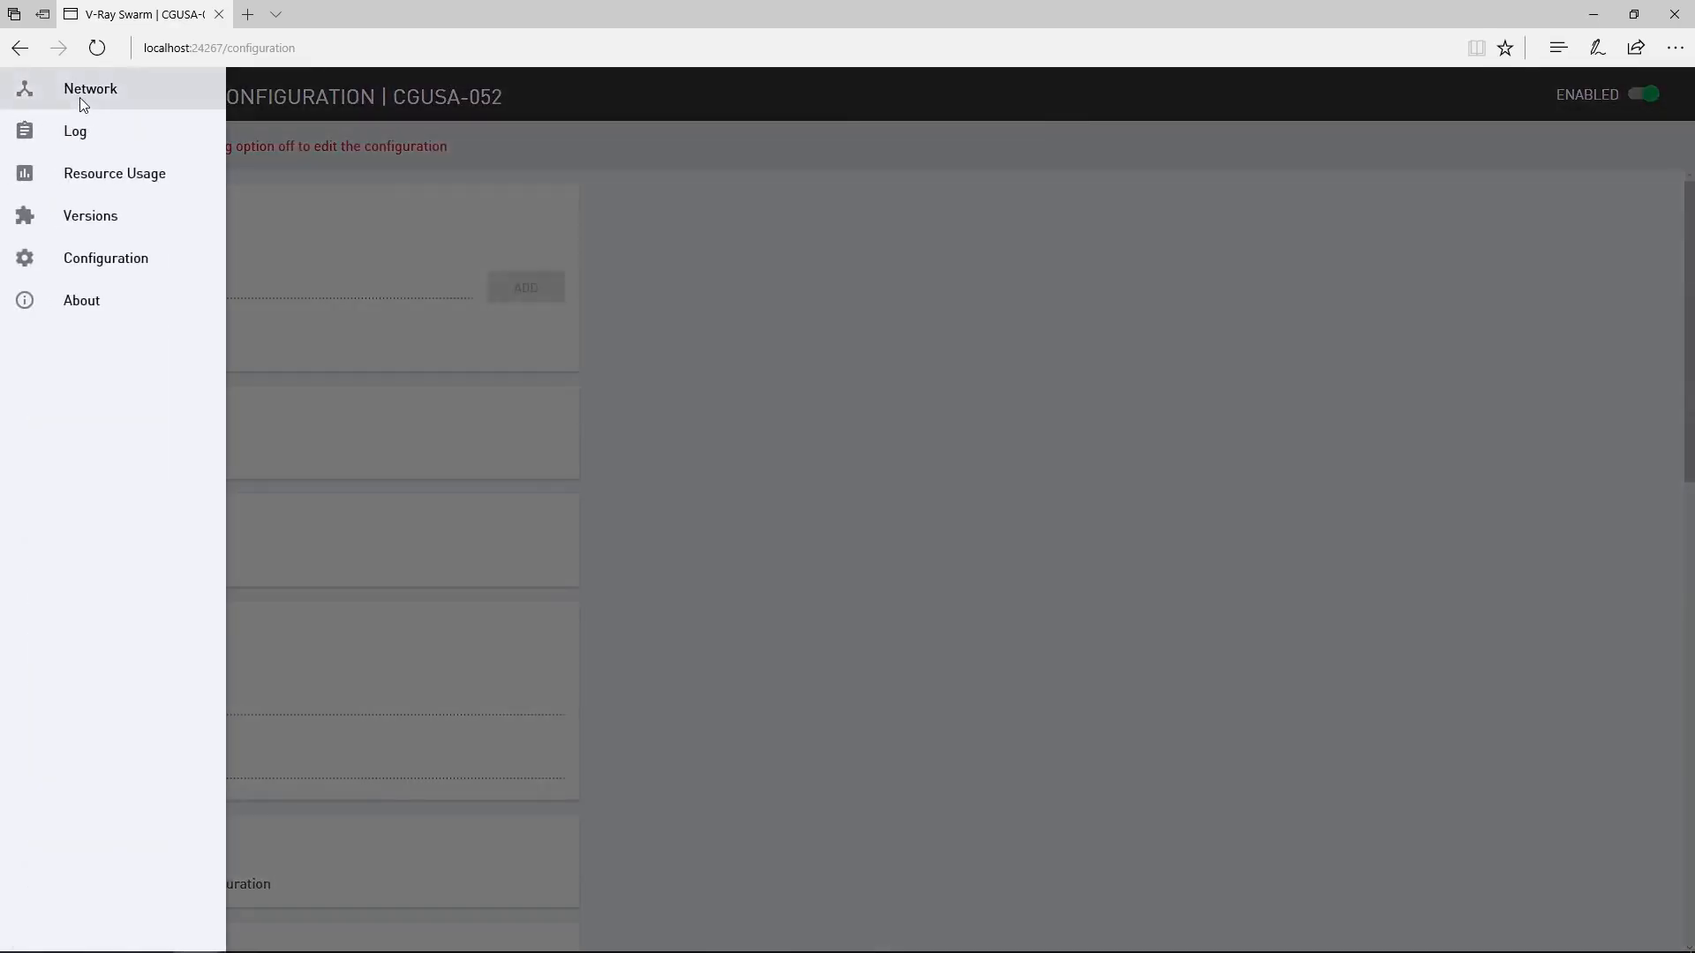
{"action": "left_click", "coordinate": [90, 88]}
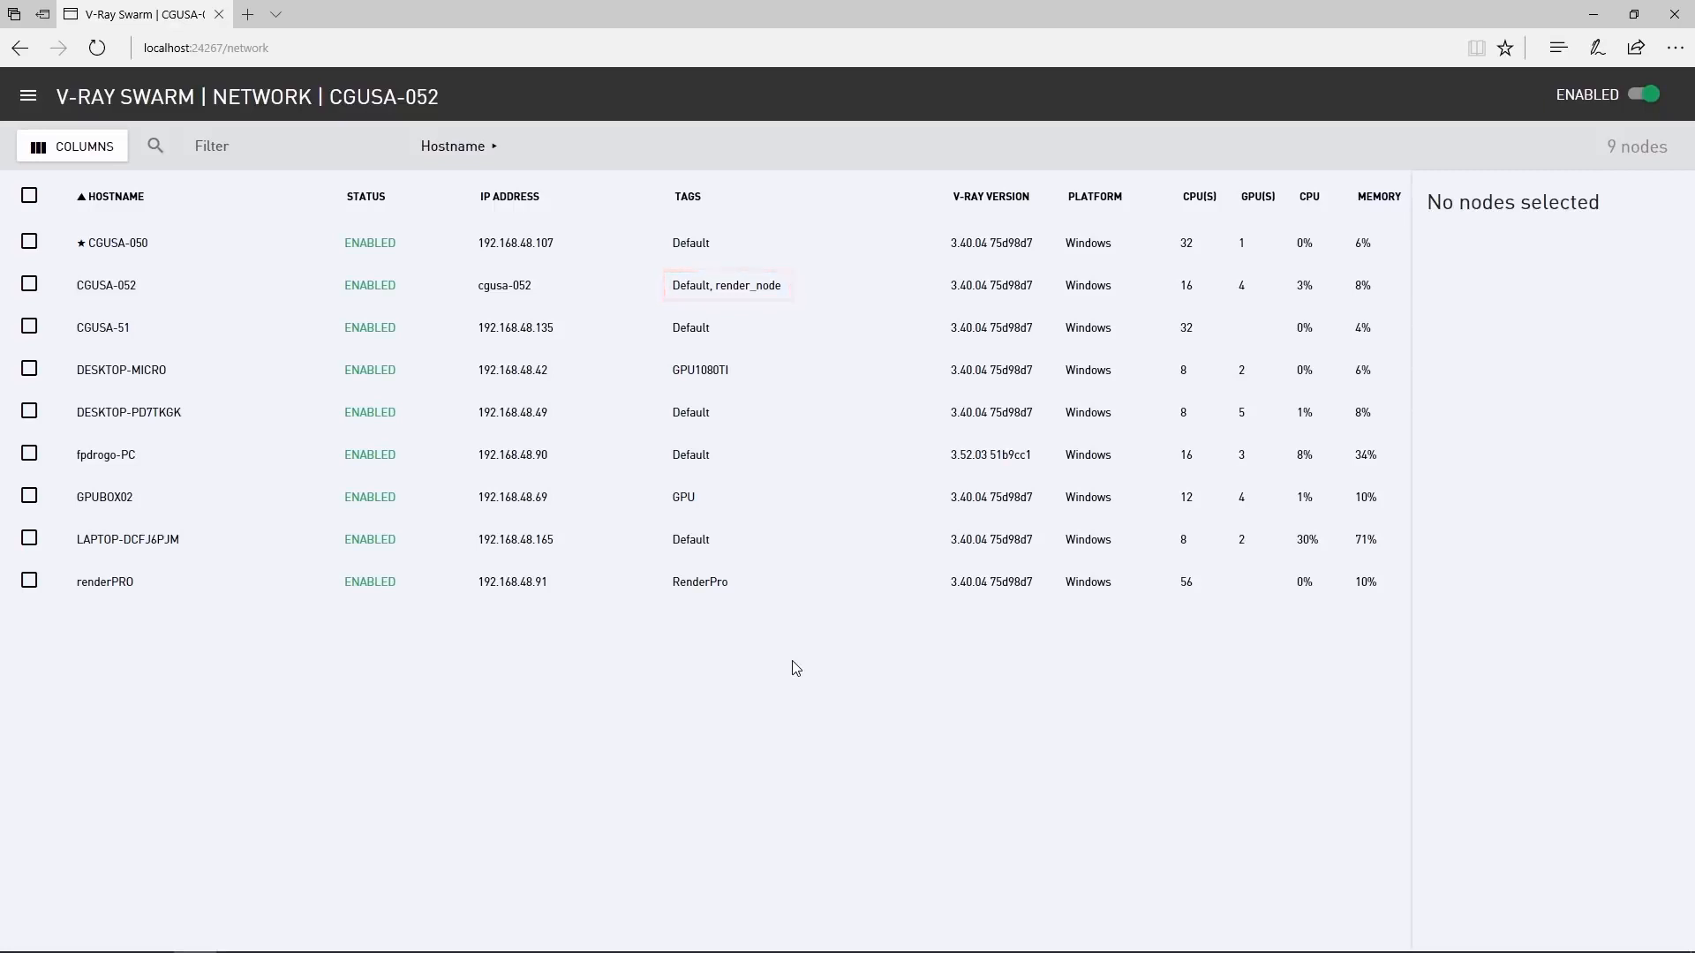
{"action": "left_click", "coordinate": [30, 242]}
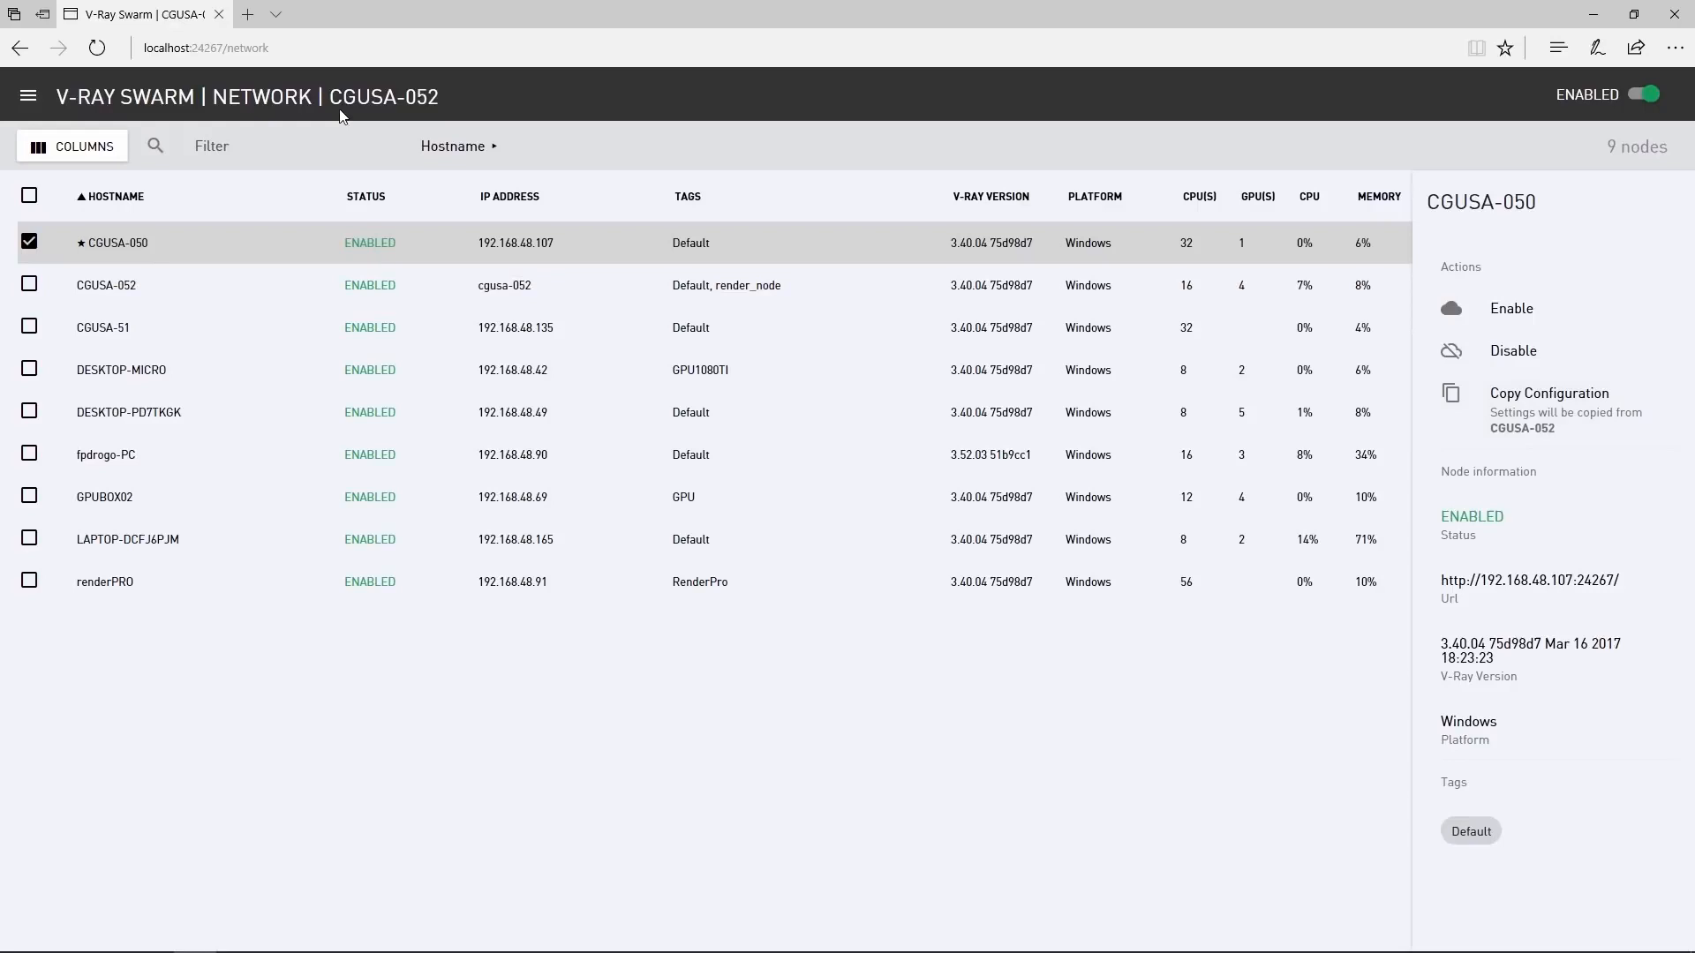
{"action": "mouse_move", "coordinate": [422, 117]}
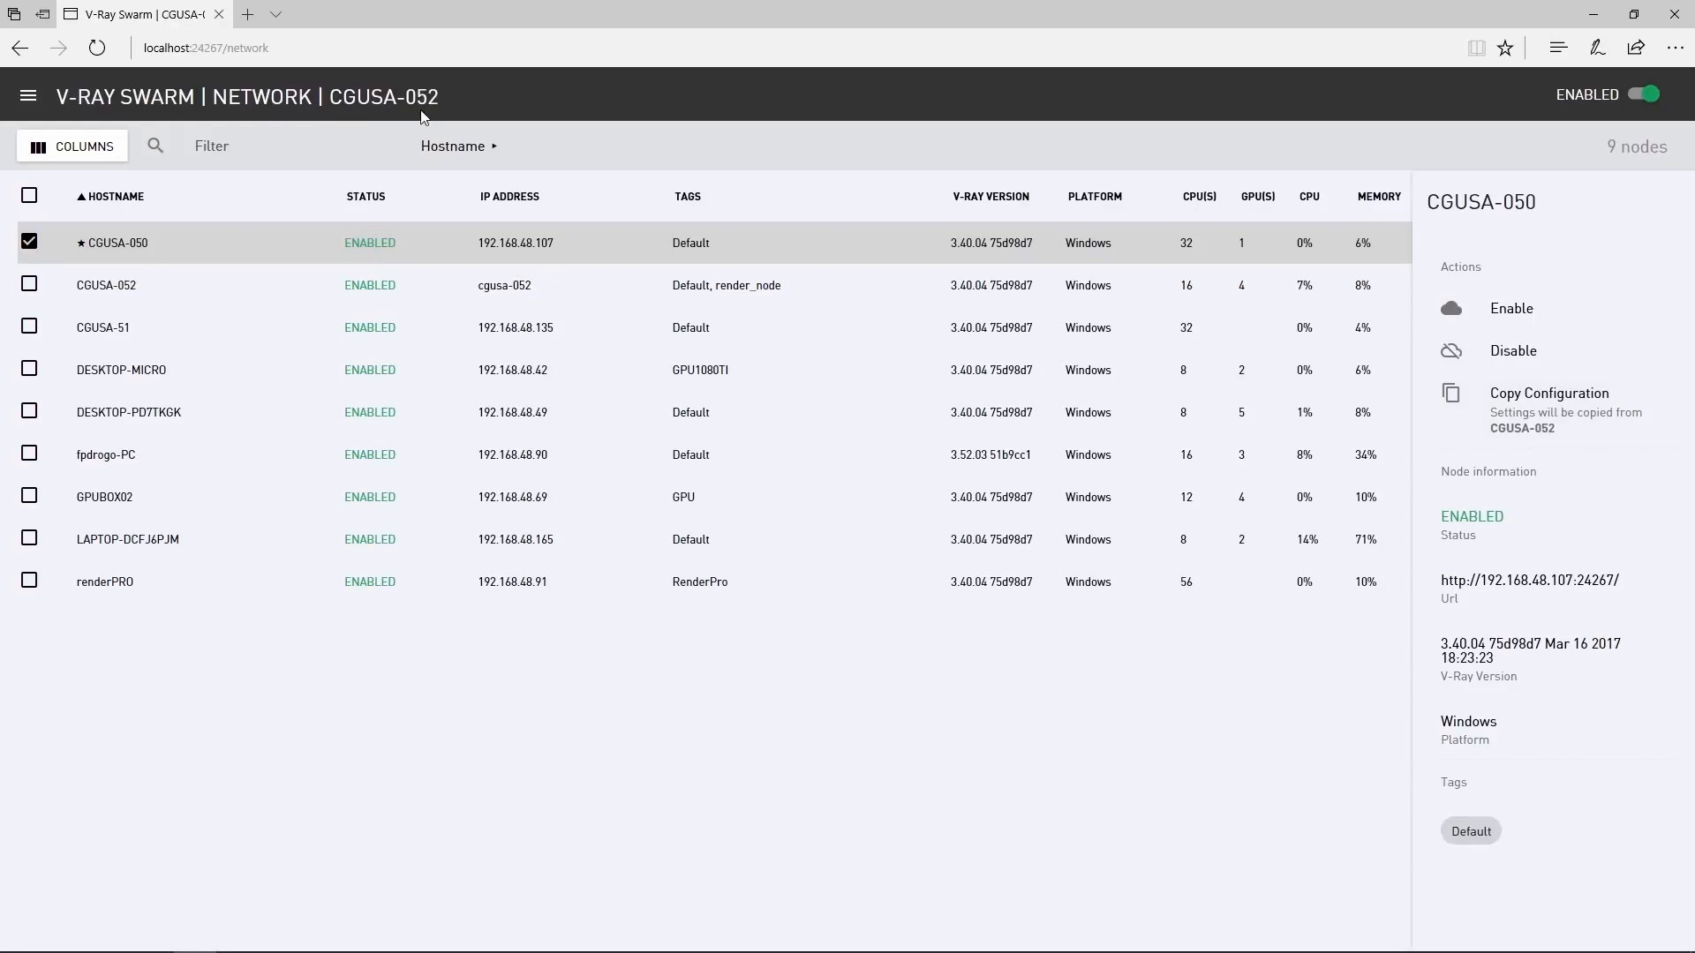
{"action": "mouse_move", "coordinate": [274, 717]}
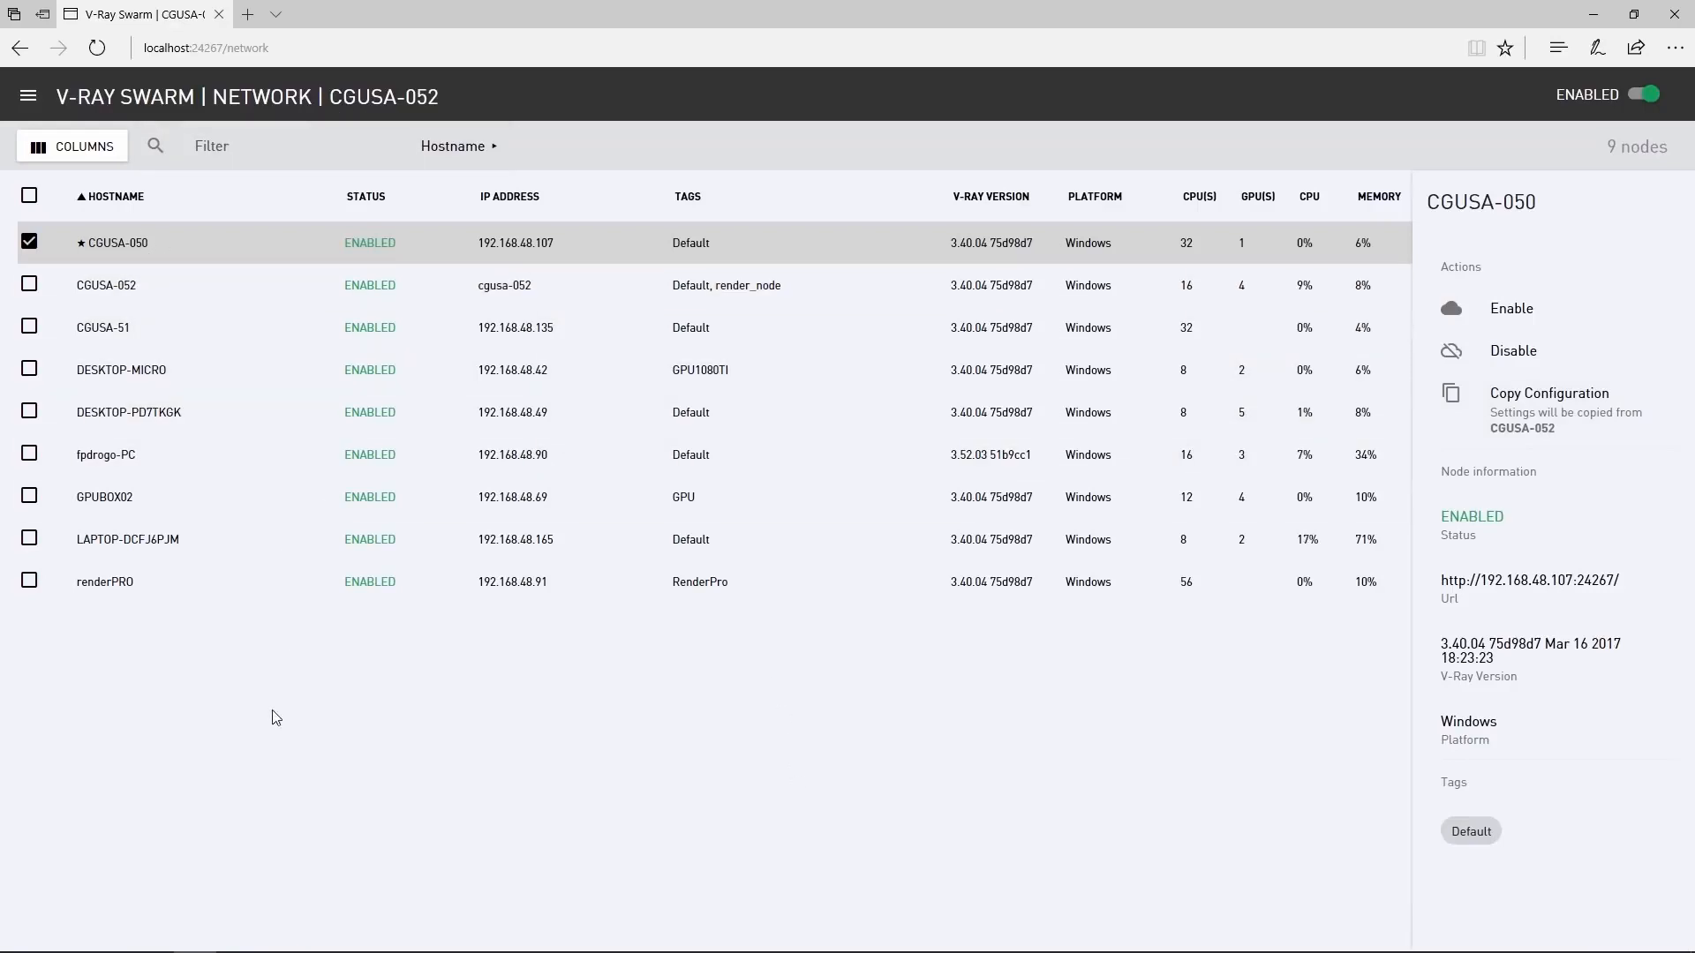
- Select nodes CGUSA-050 and CGUSA-51, leaving CGUSA-052 out of the selection
{"action": "left_click", "coordinate": [30, 328]}
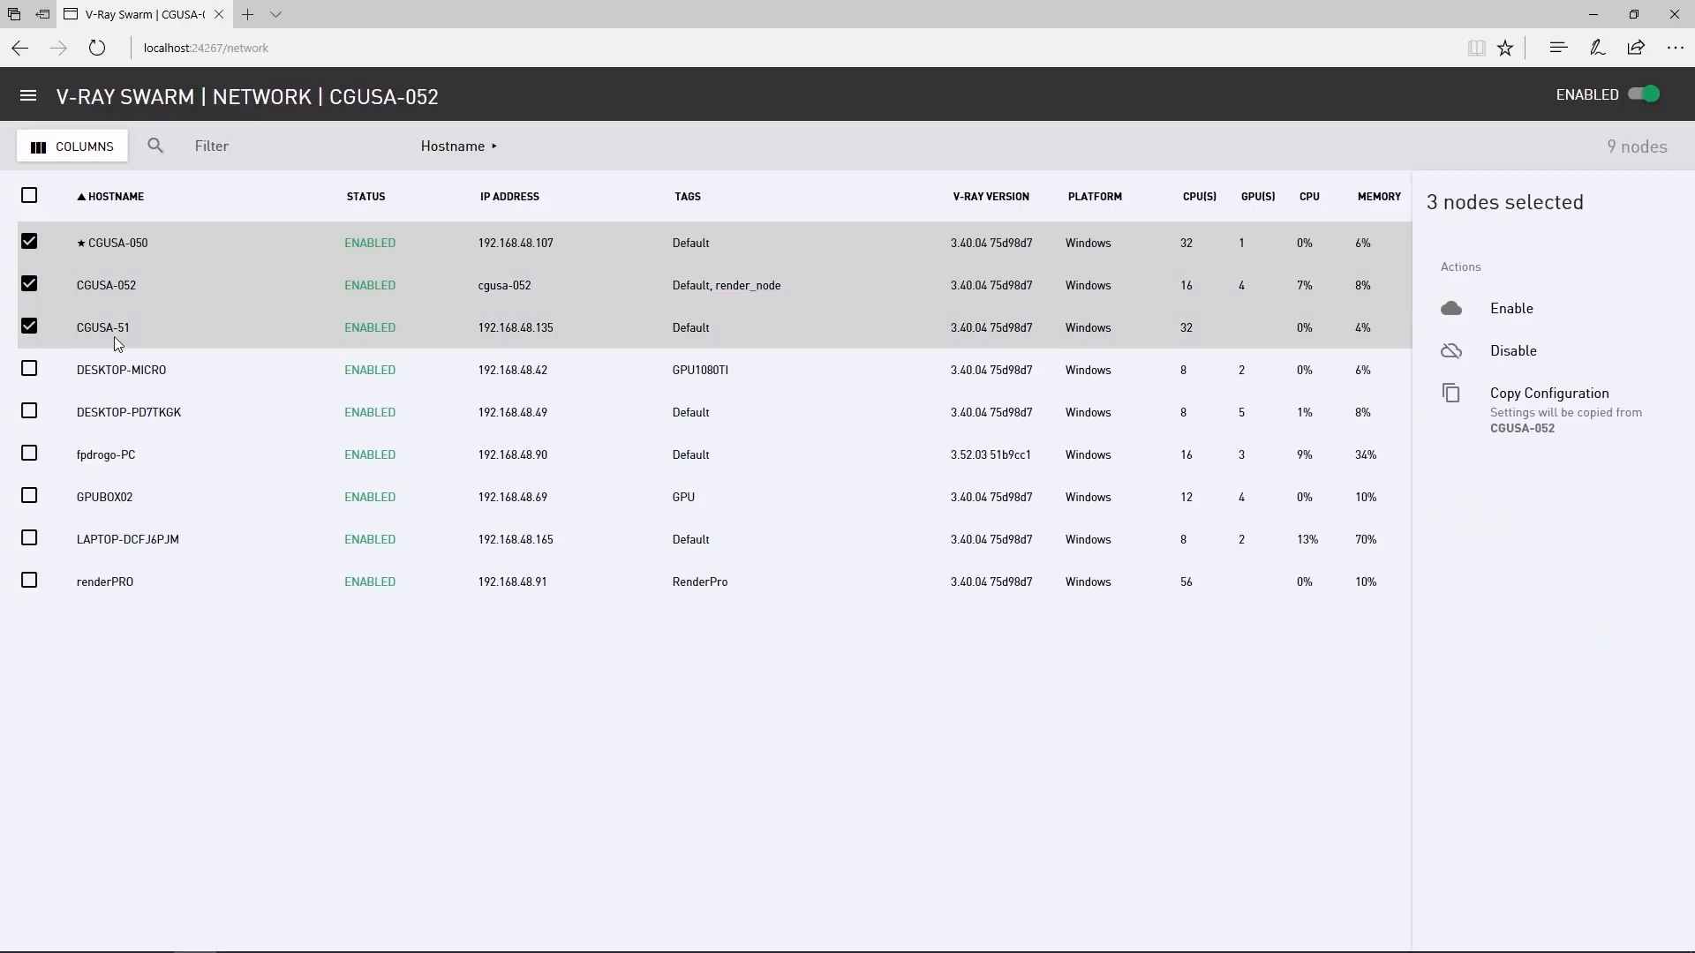
{"action": "mouse_move", "coordinate": [215, 314]}
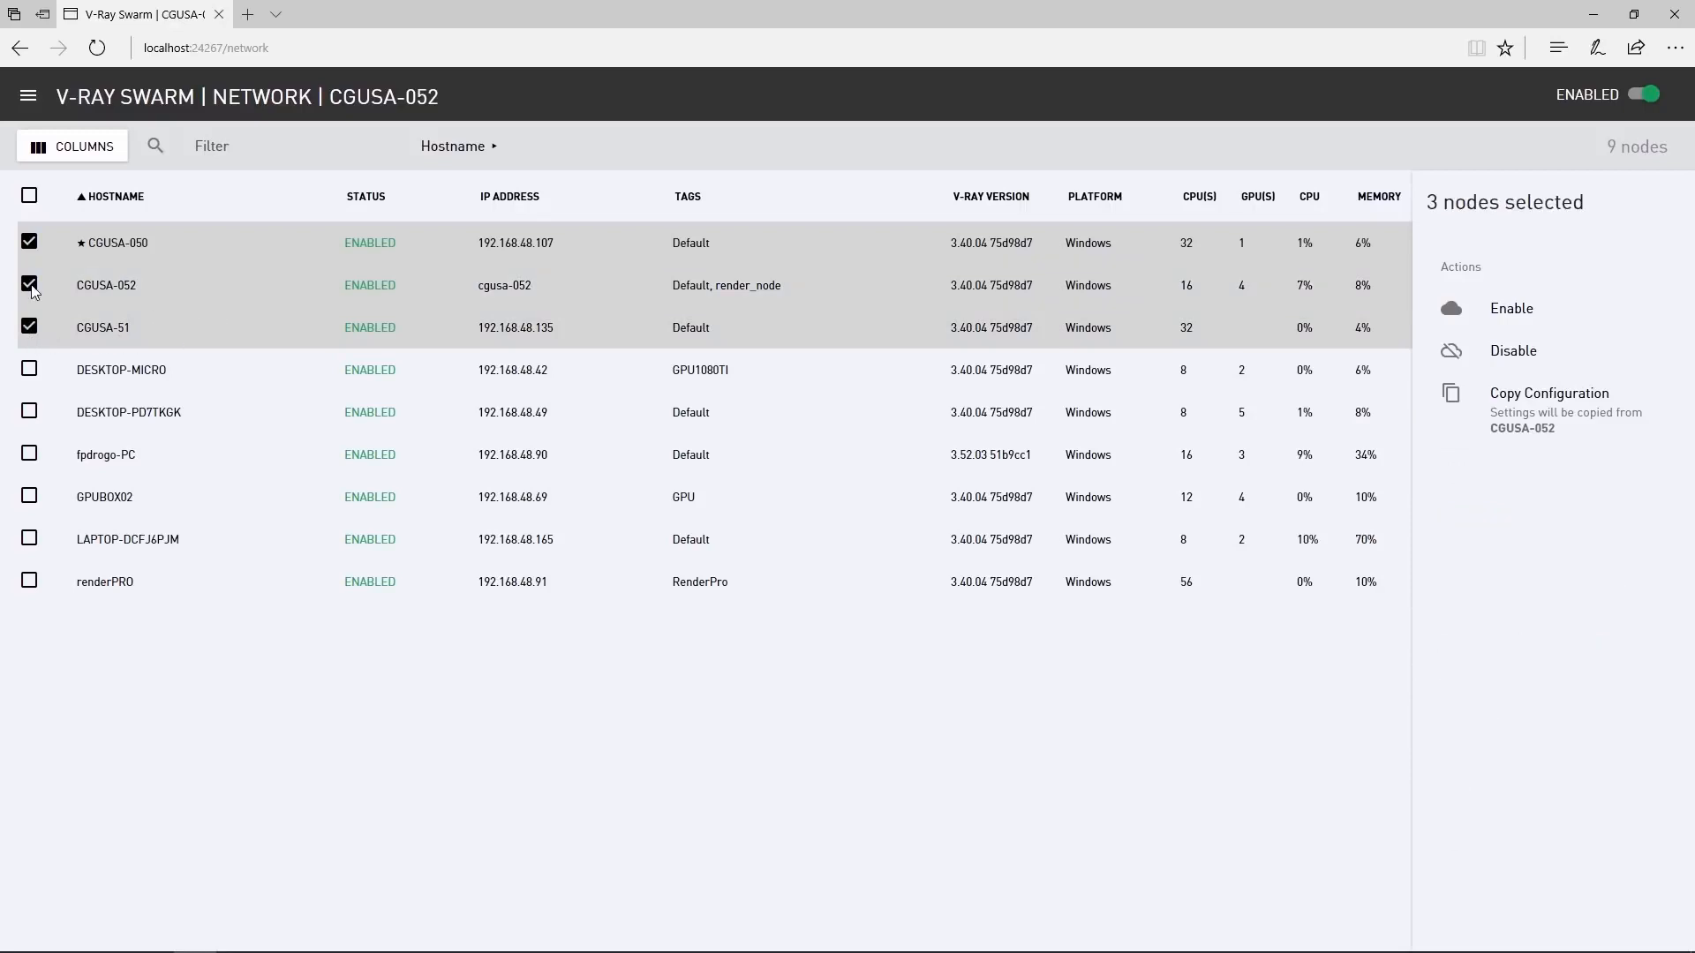
{"action": "left_click", "coordinate": [30, 284]}
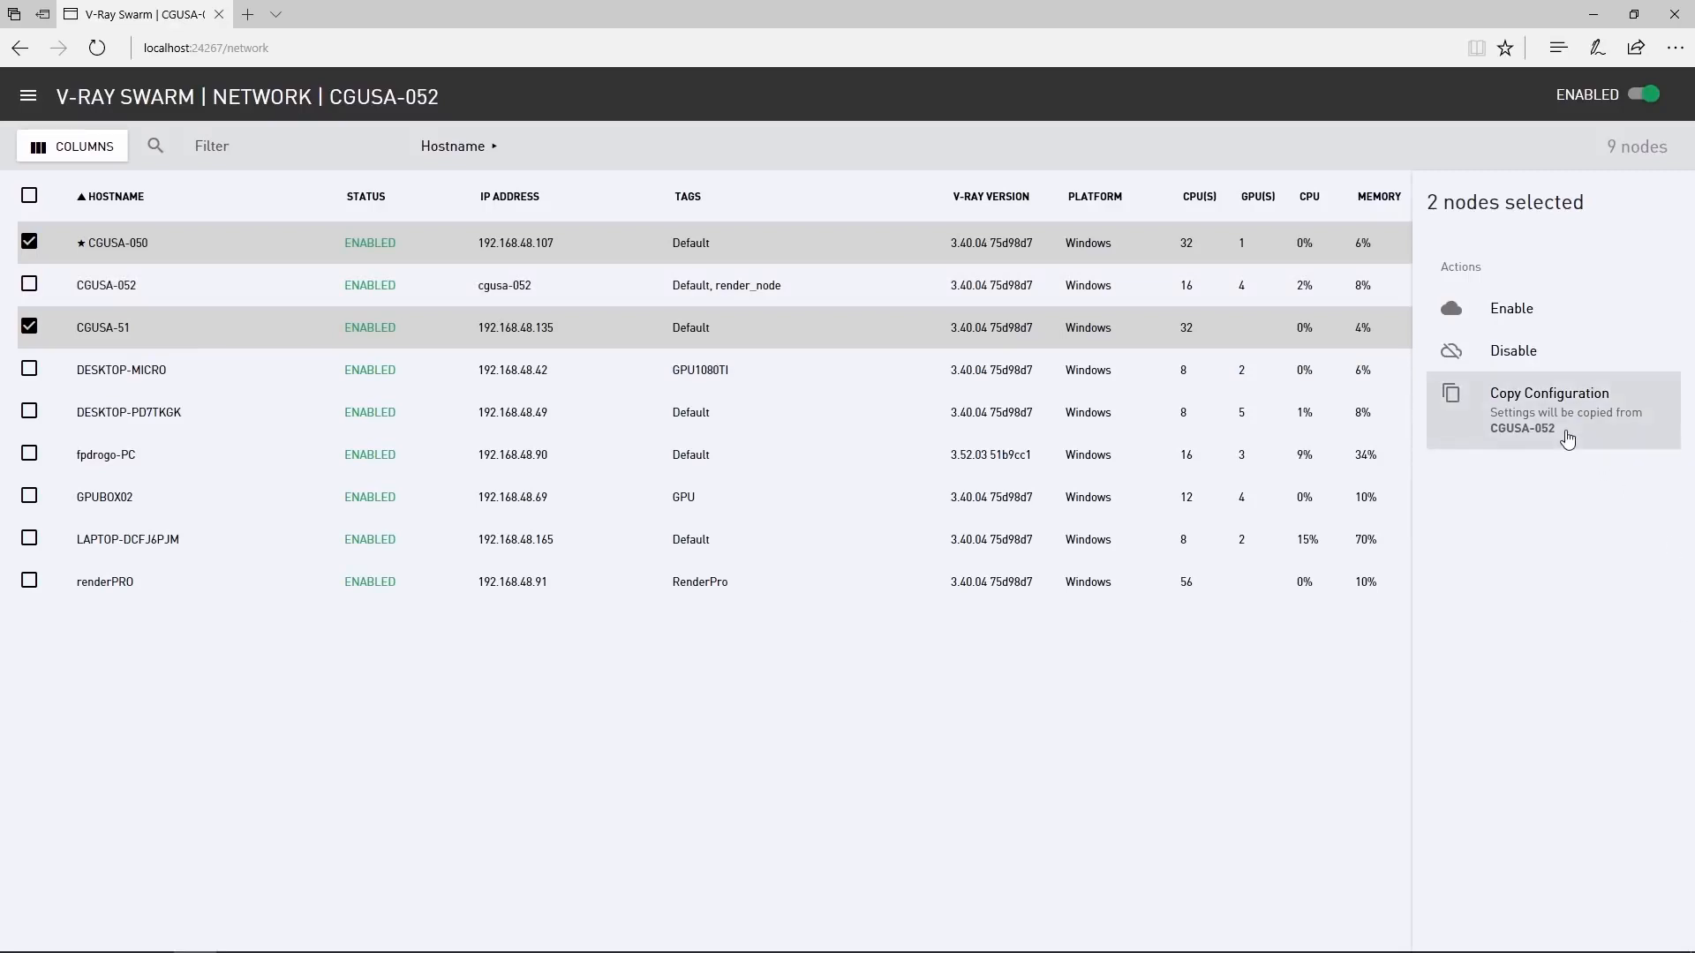
{"action": "left_click", "coordinate": [1548, 392]}
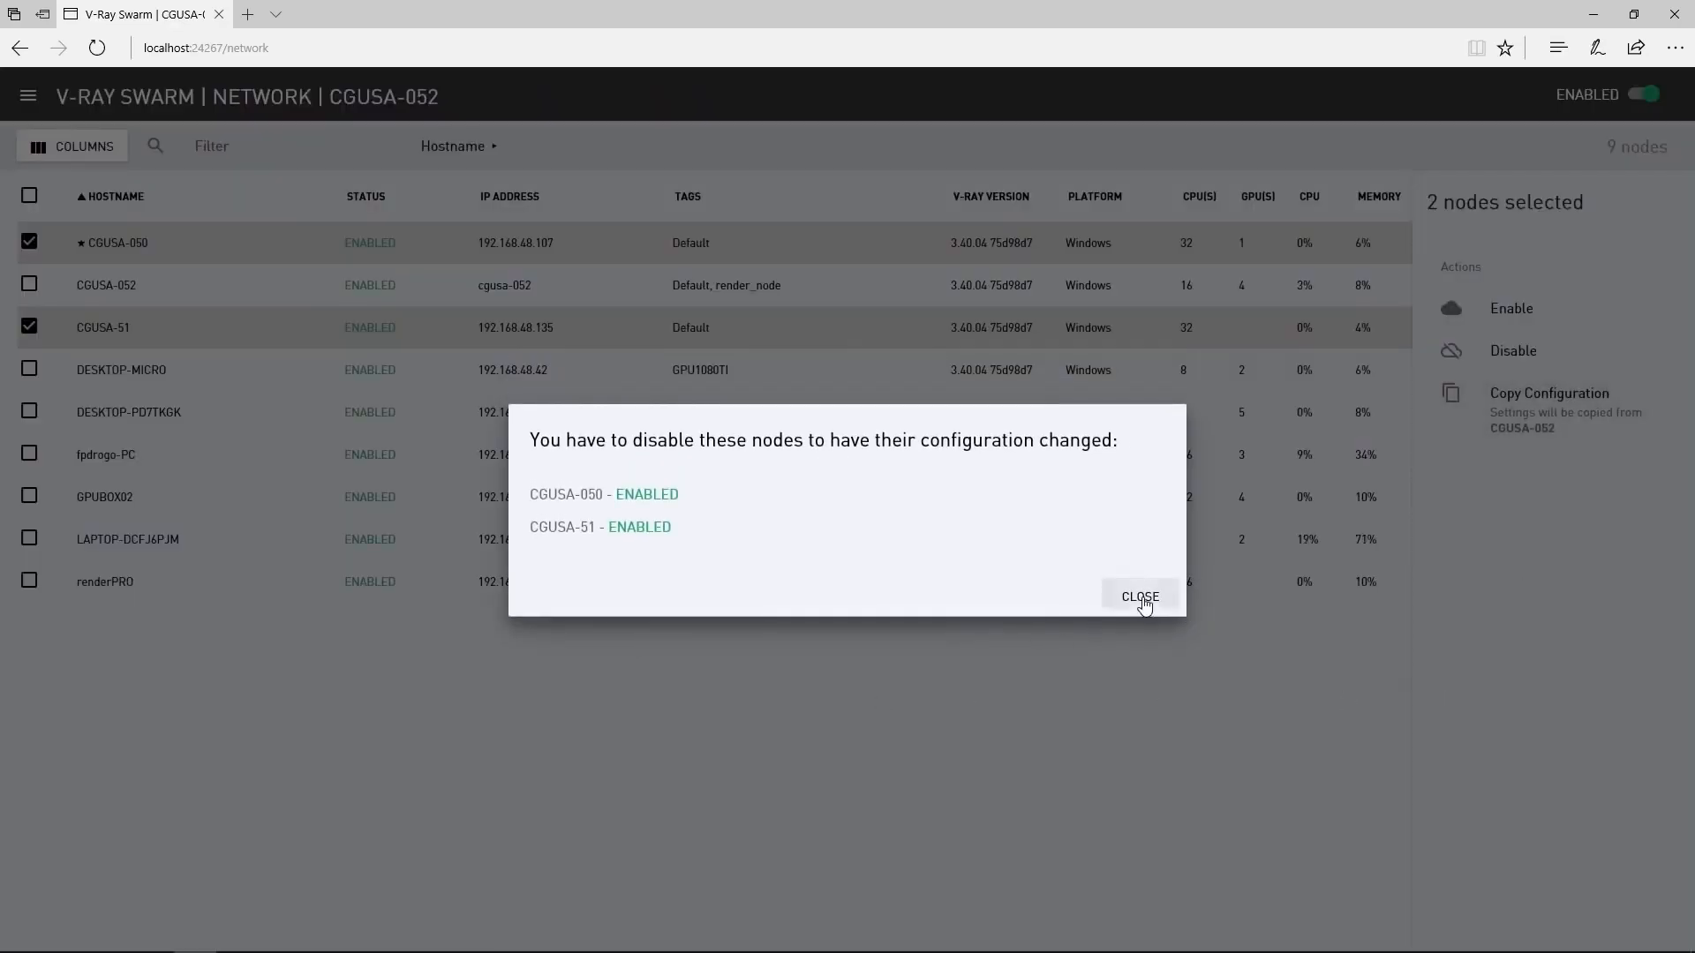
{"action": "left_click", "coordinate": [1138, 596]}
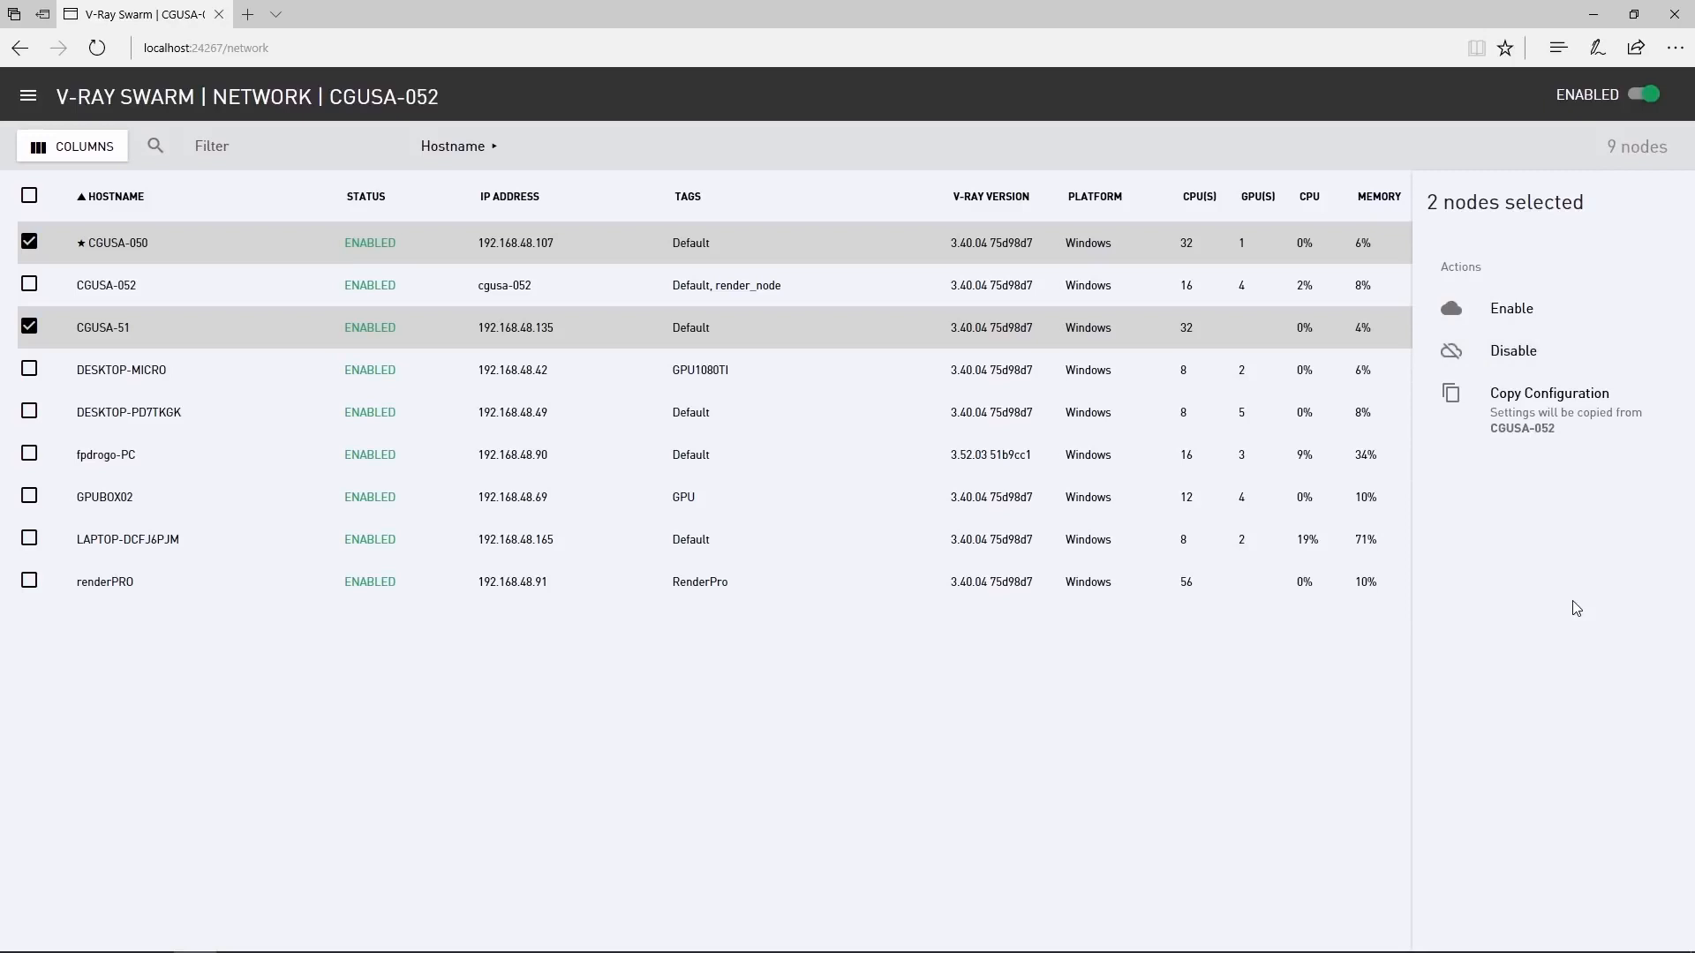
- Disable both nodes, copy CGUSA-052's configuration with Default and render_node tags onto them, then re-enable them
{"action": "left_click", "coordinate": [1513, 350]}
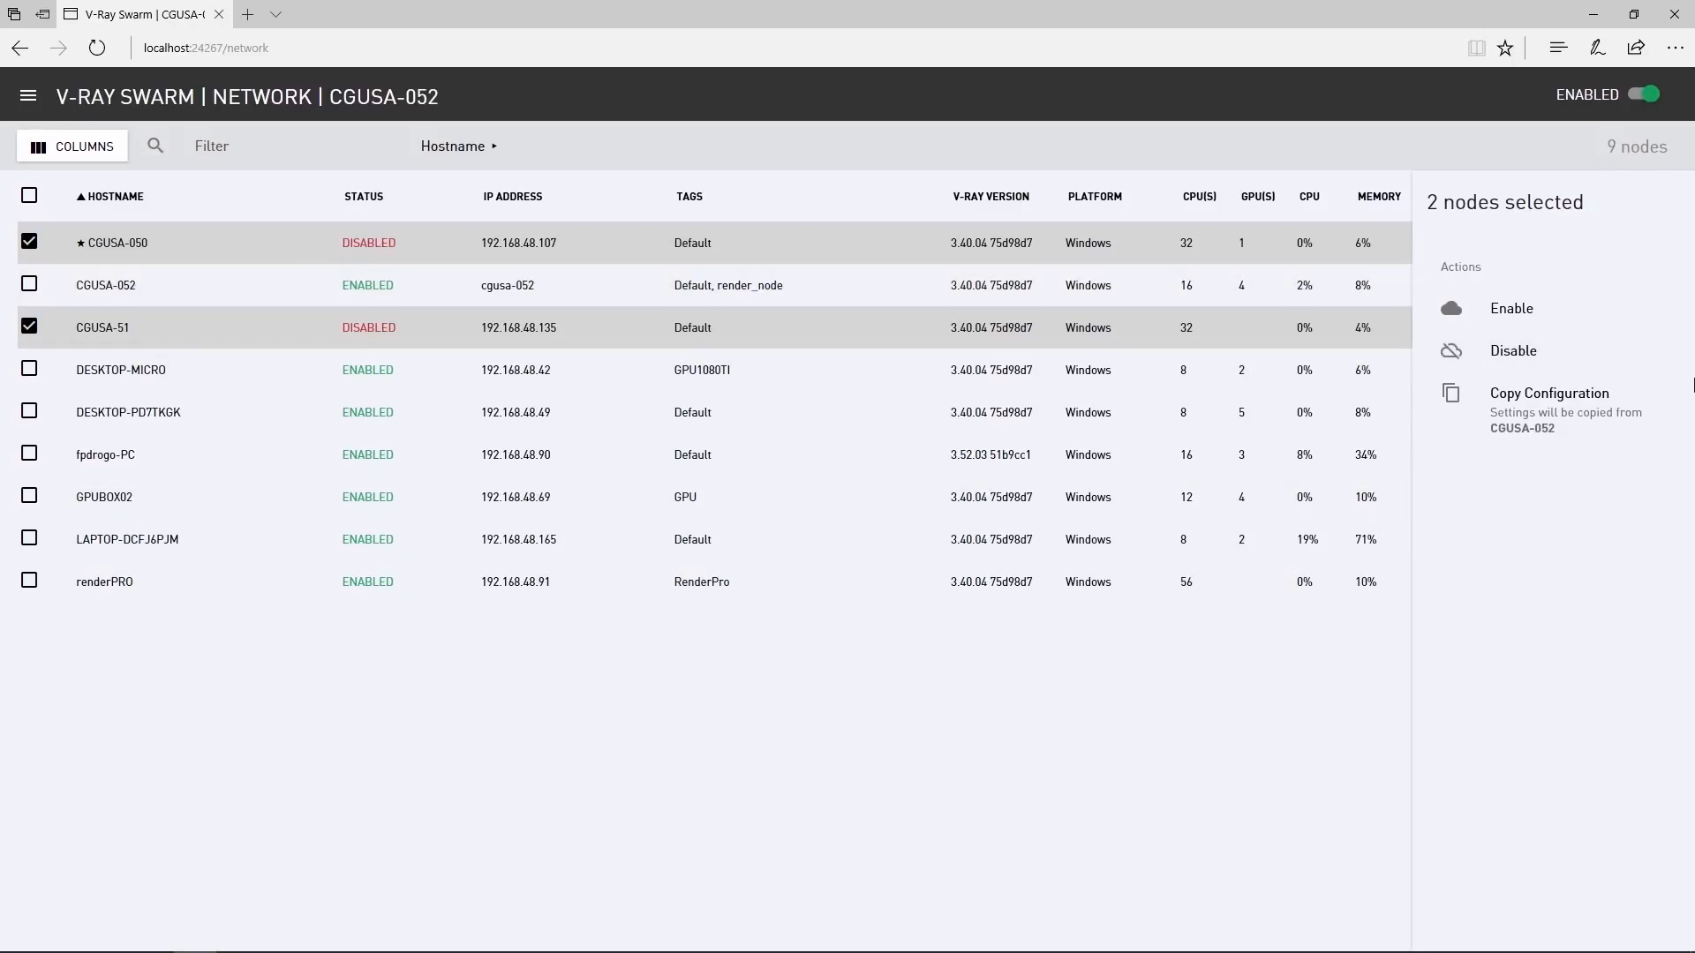
{"action": "left_click", "coordinate": [1549, 392]}
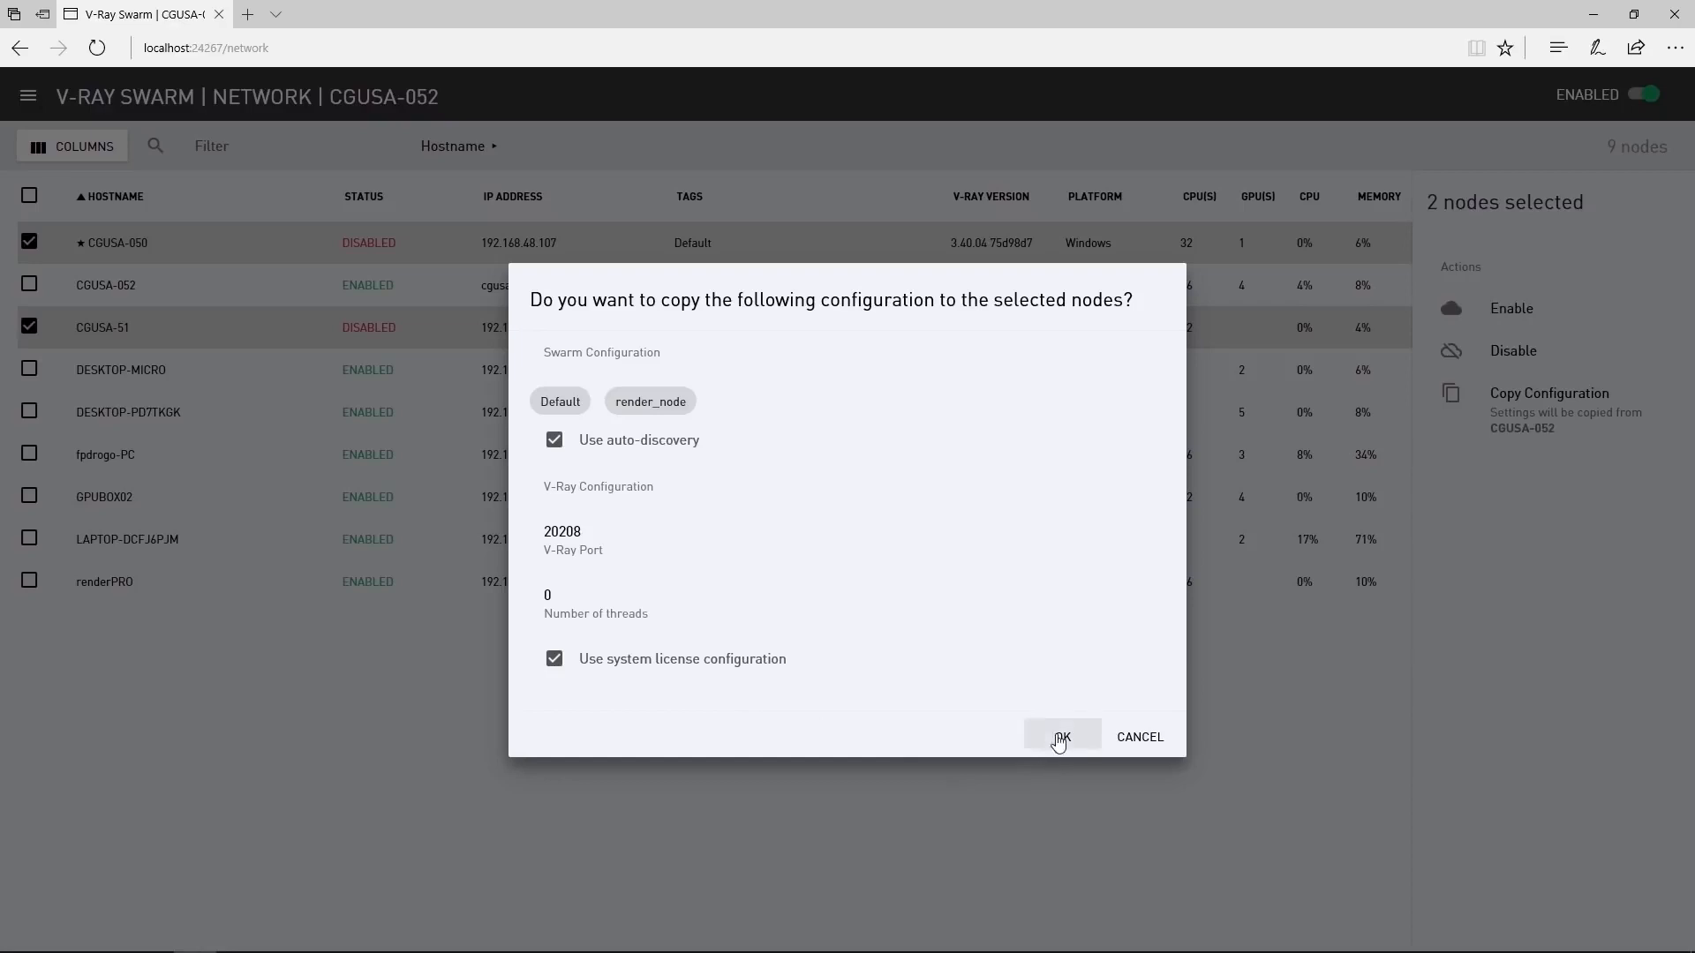
{"action": "left_click", "coordinate": [1061, 736]}
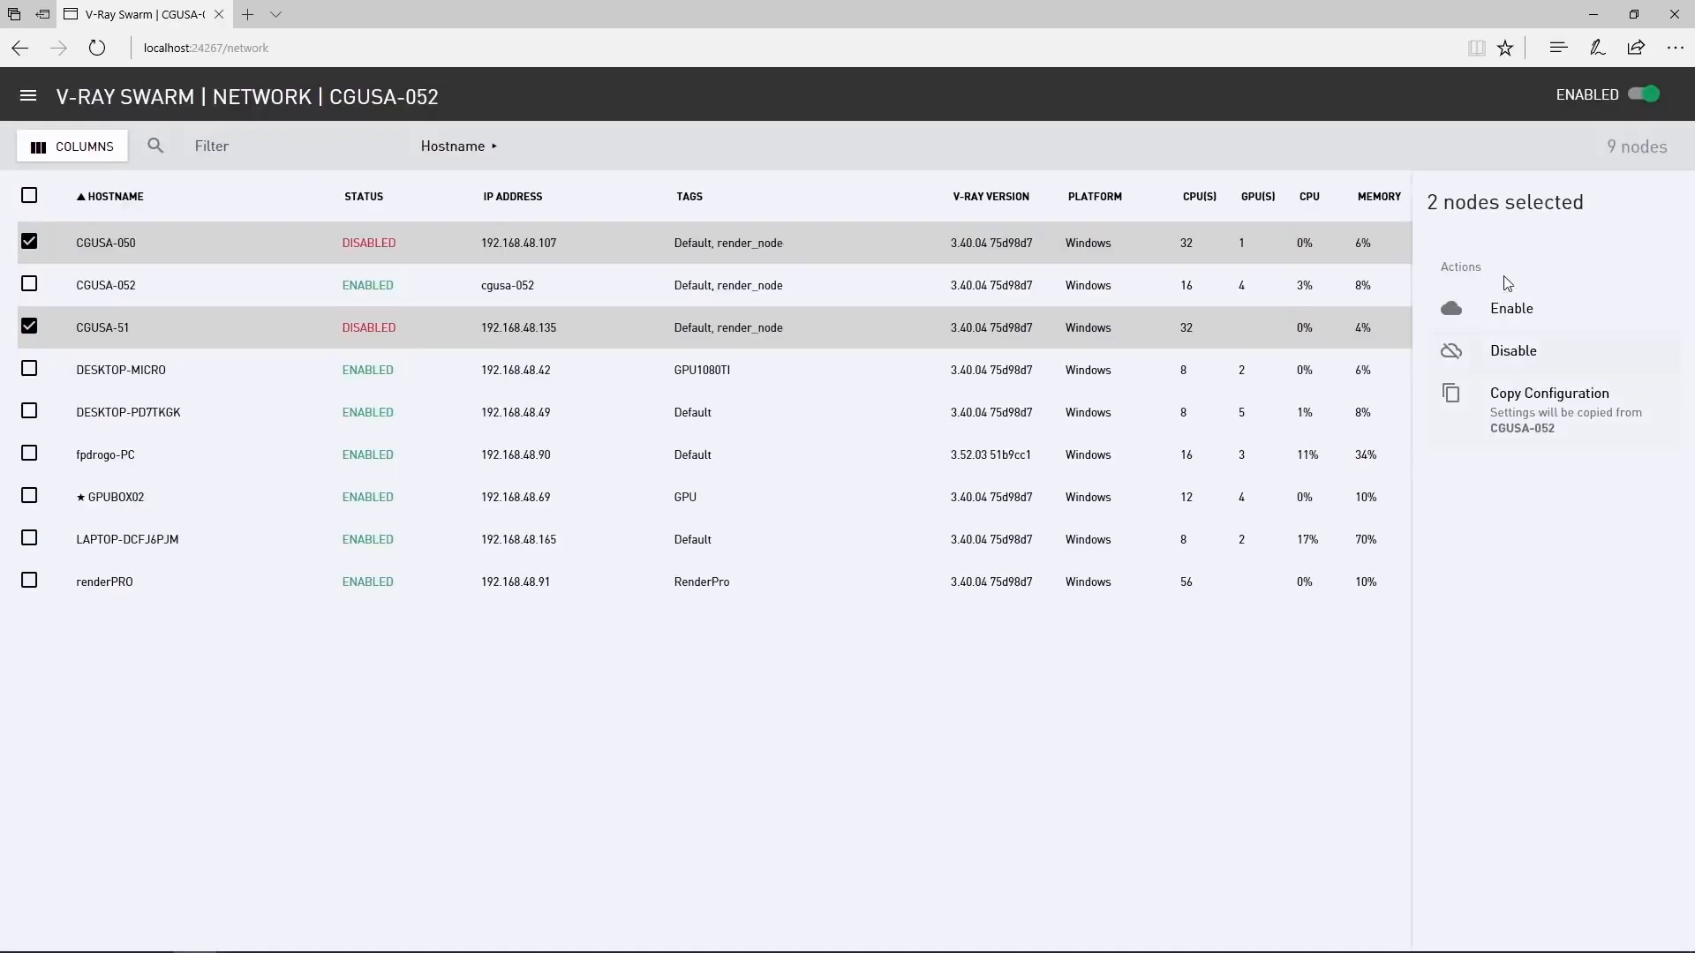
{"action": "left_click", "coordinate": [1510, 307]}
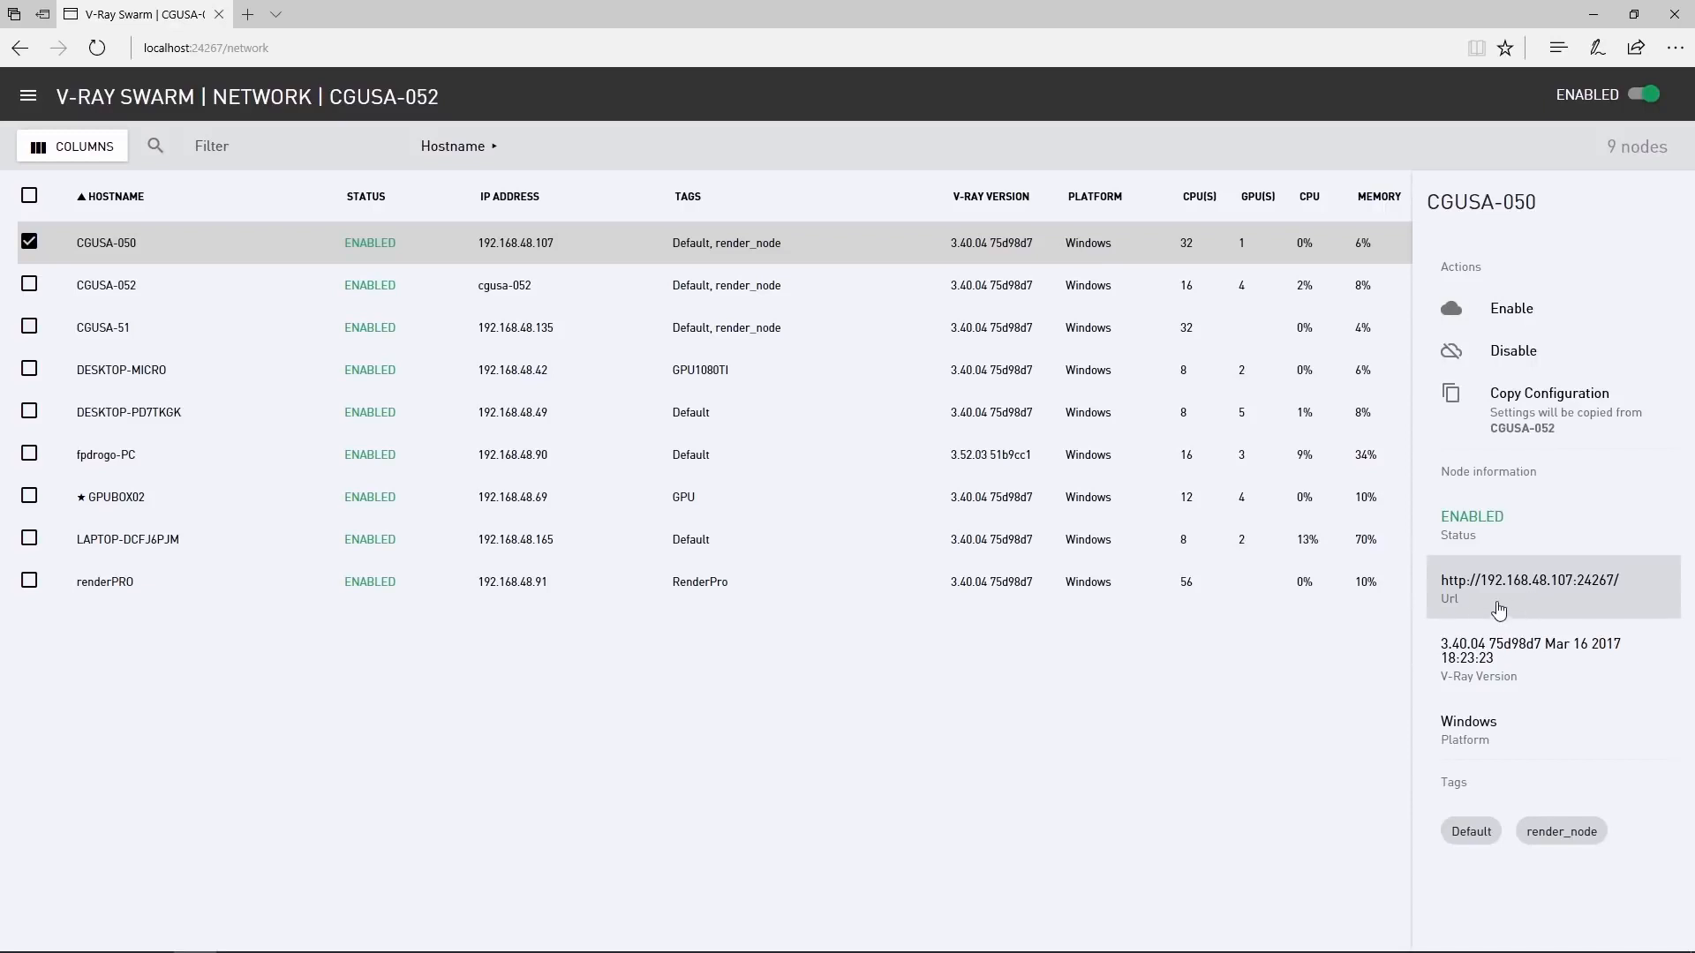
- Show CGUSA-050's own Swarm network page in a new browser tab
{"action": "left_click", "coordinate": [1529, 581]}
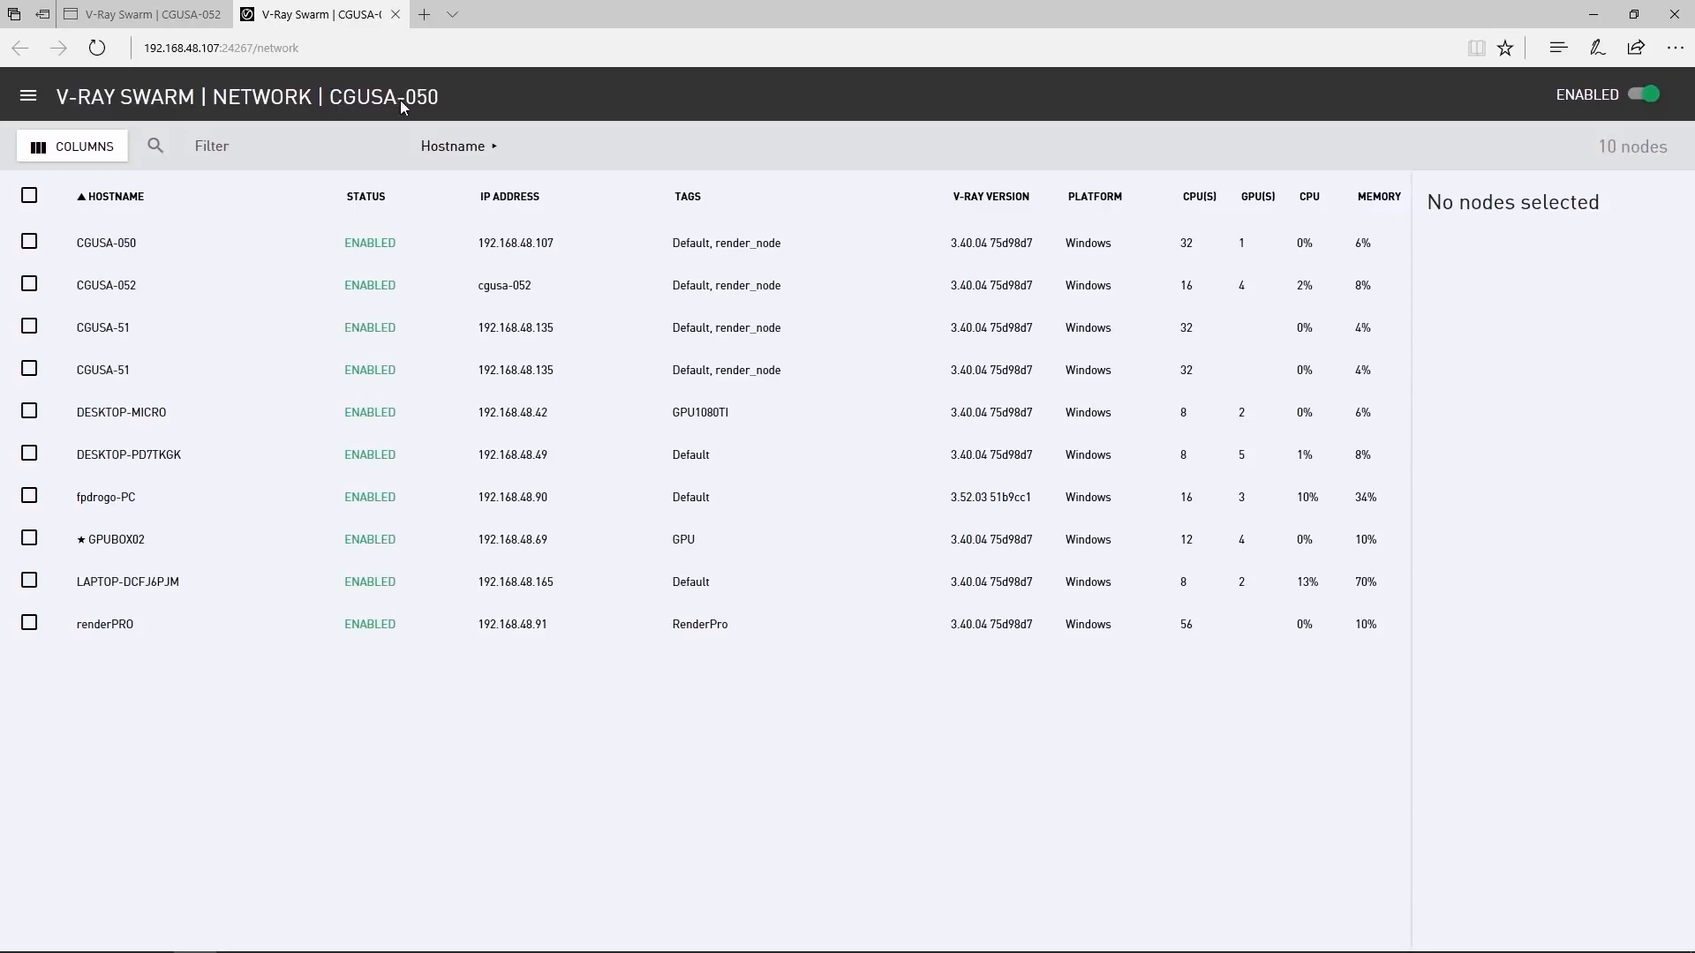
{"action": "mouse_move", "coordinate": [468, 111]}
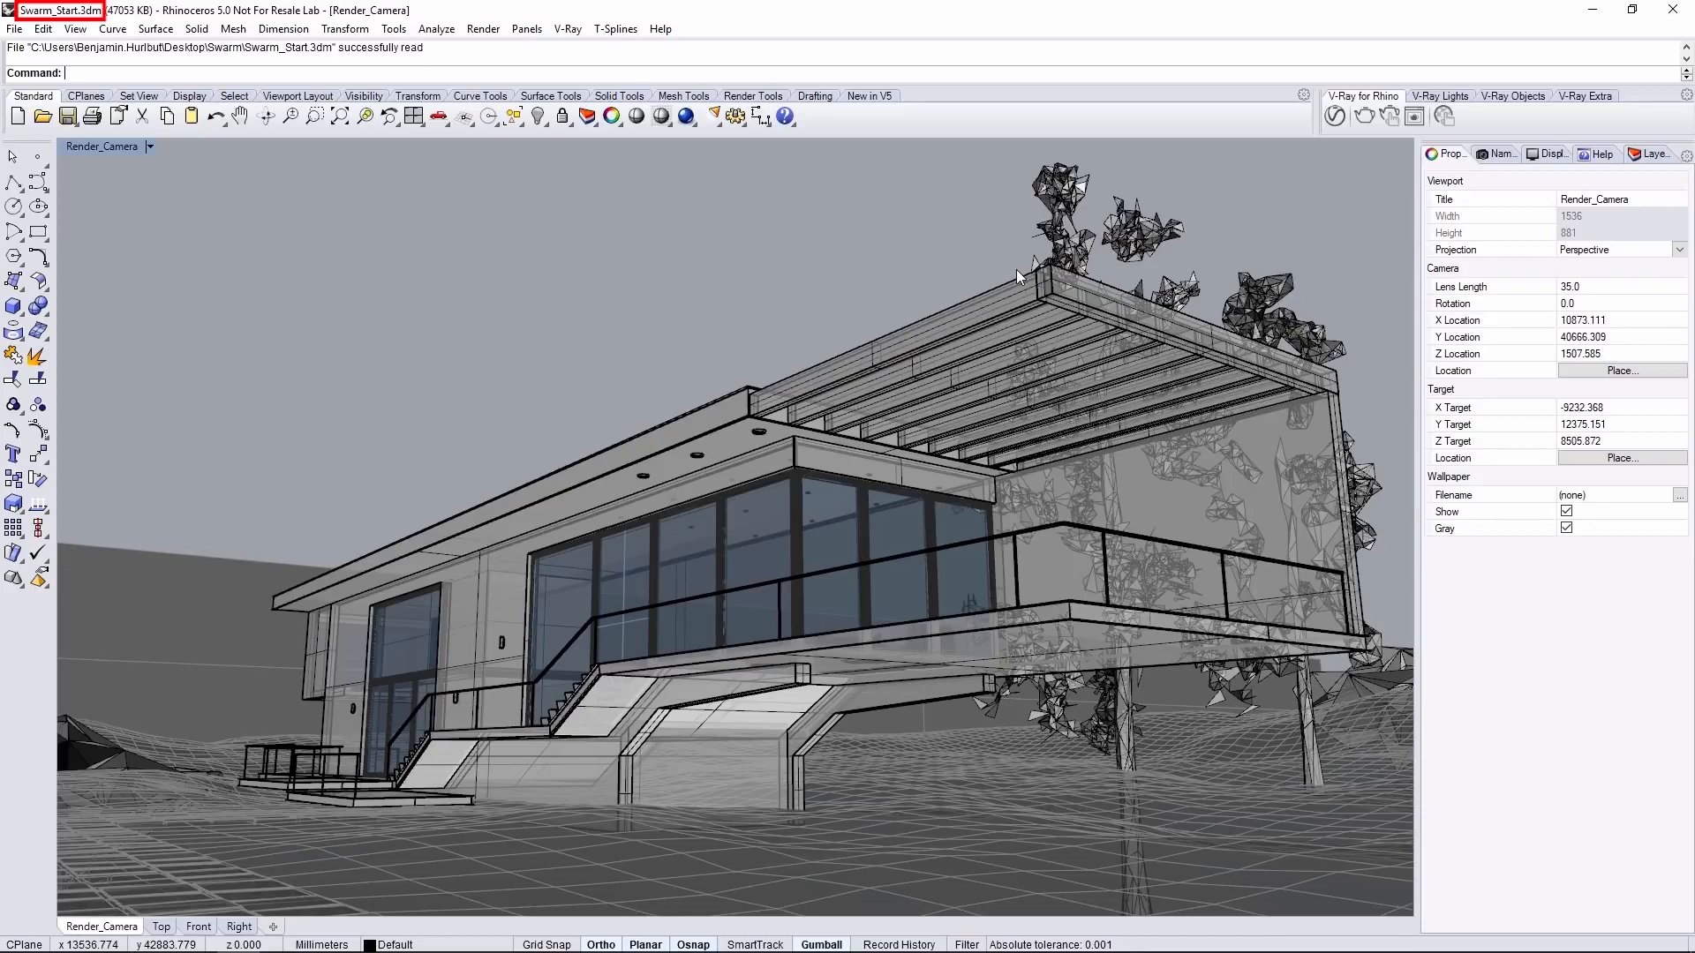
- In the V-Ray Asset Editor settings, switch Swarm on with a 25% resource goal
{"action": "left_click", "coordinate": [1335, 117]}
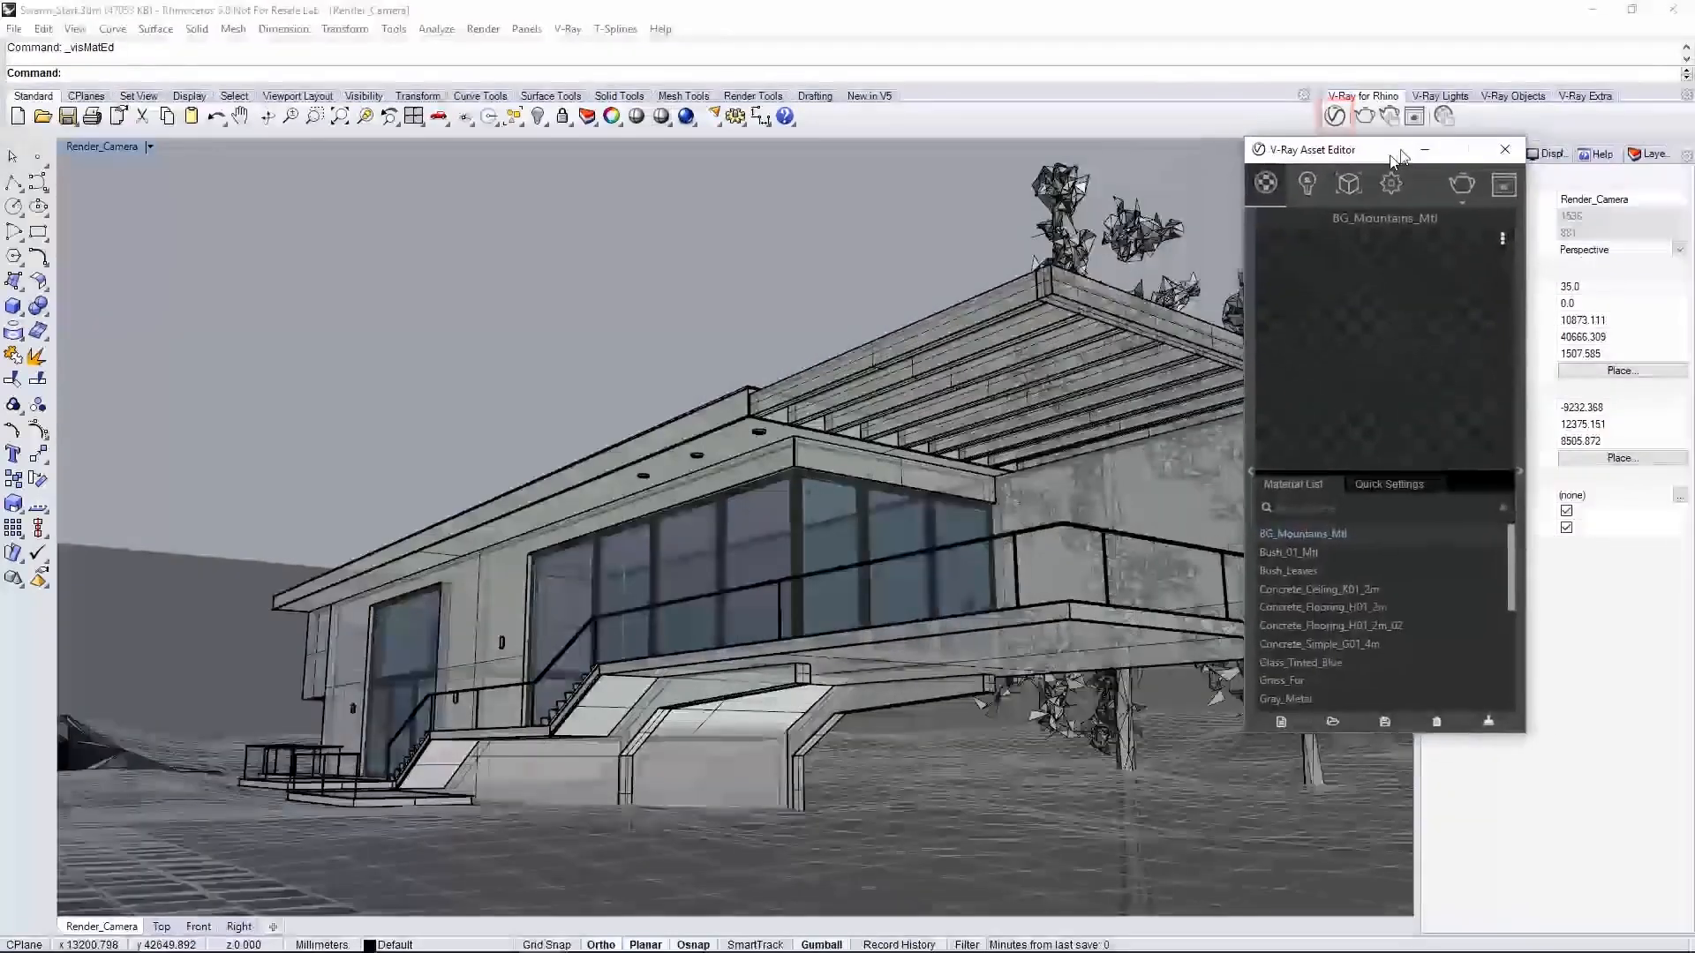
{"action": "left_click", "coordinate": [1466, 150]}
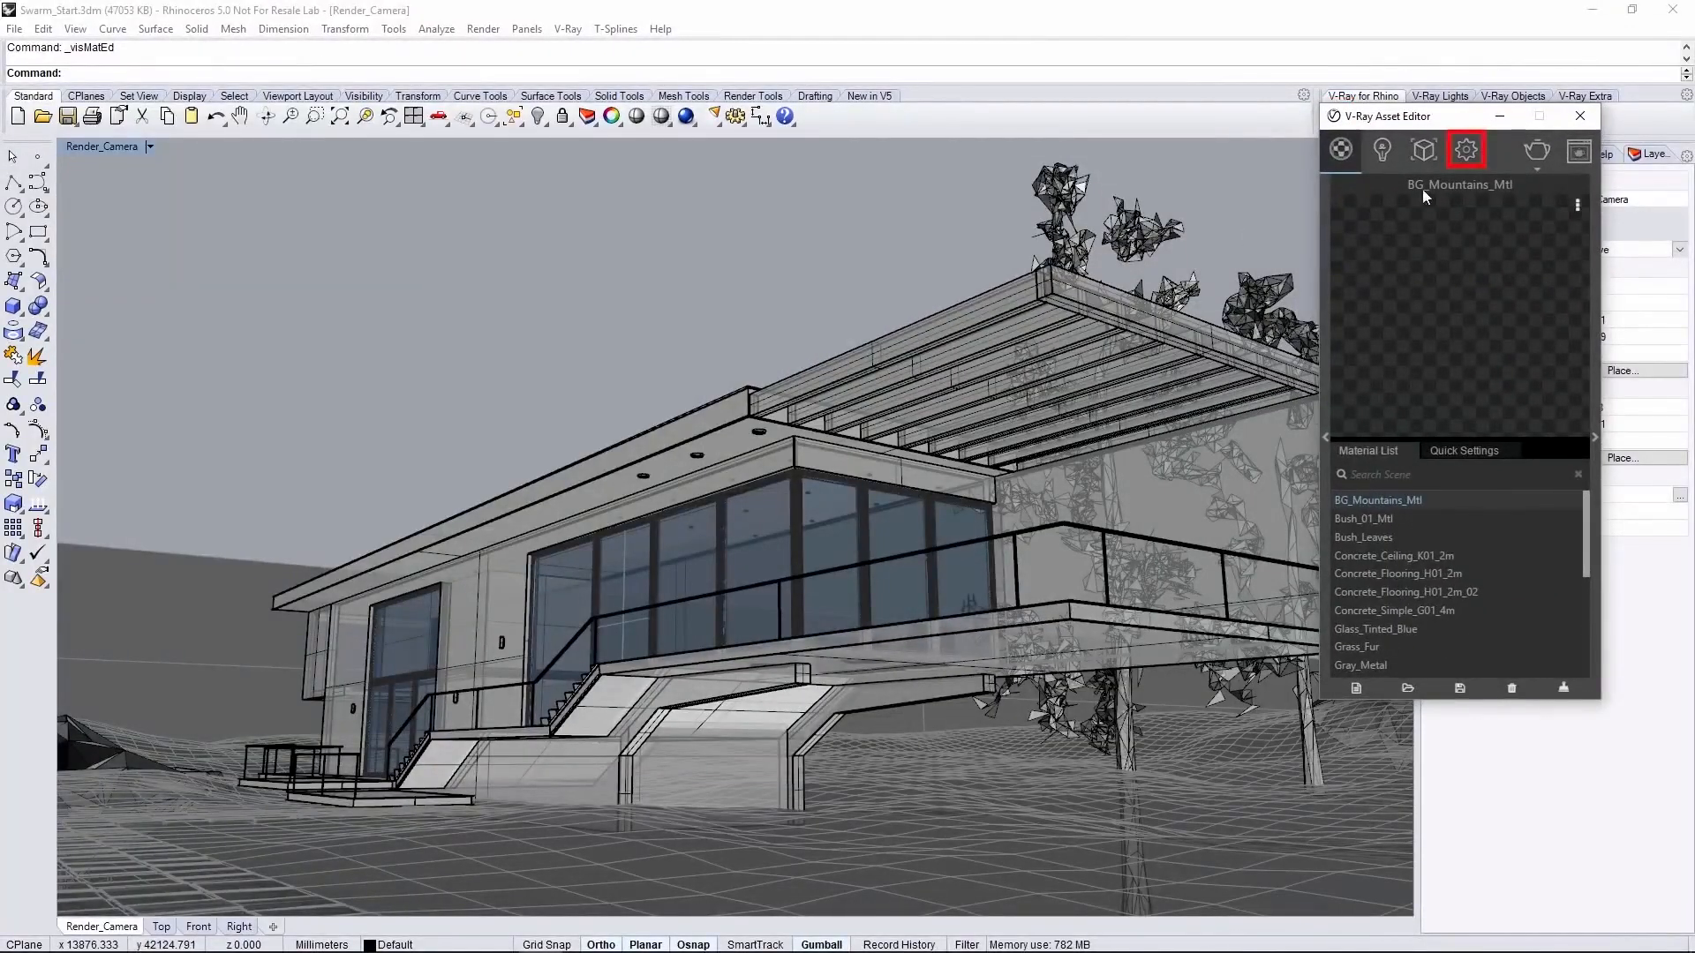
{"action": "left_click", "coordinate": [1465, 150]}
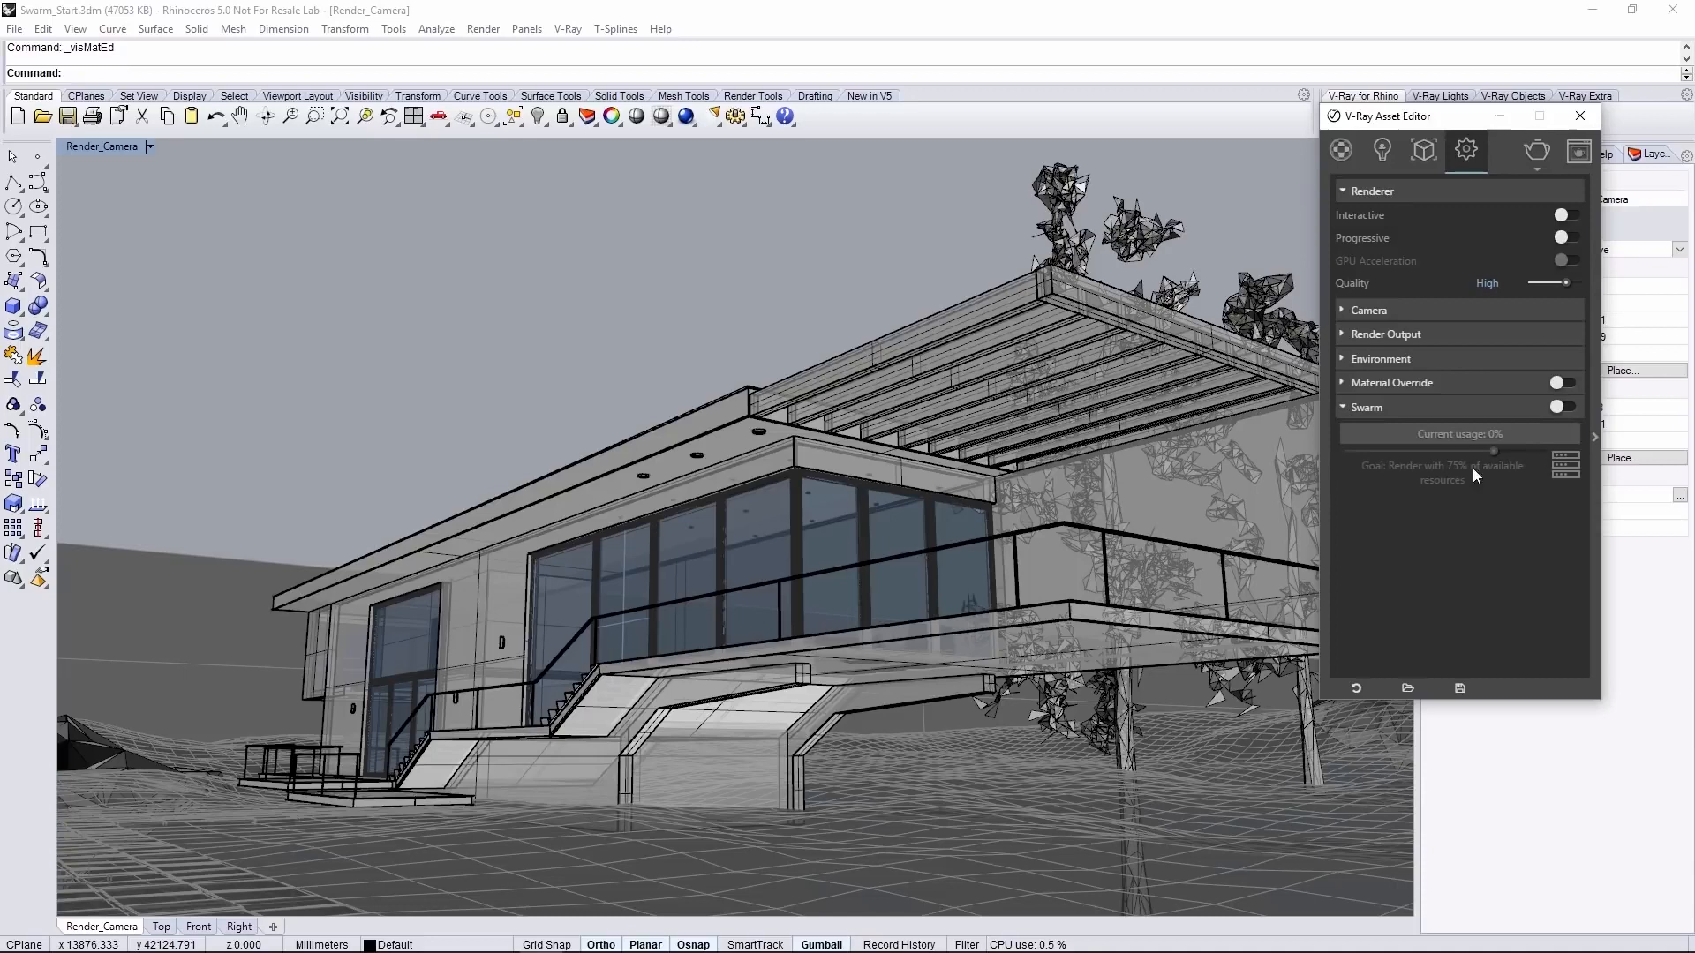
{"action": "left_click", "coordinate": [1562, 406]}
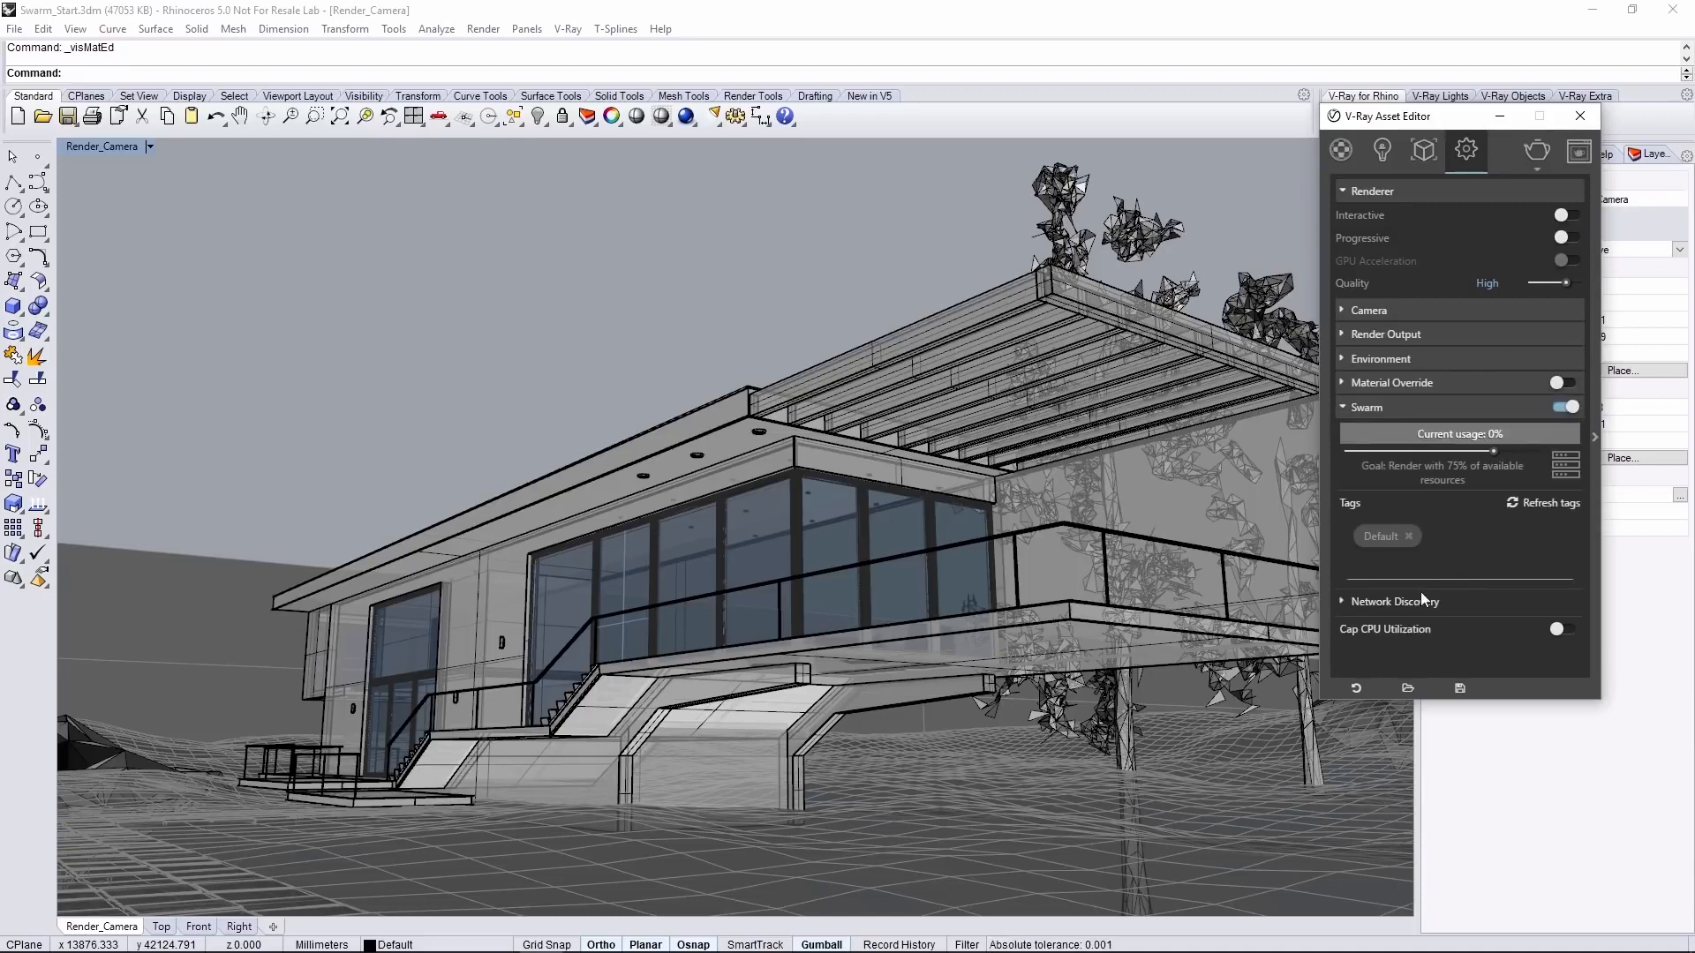
{"action": "mouse_move", "coordinate": [1529, 667]}
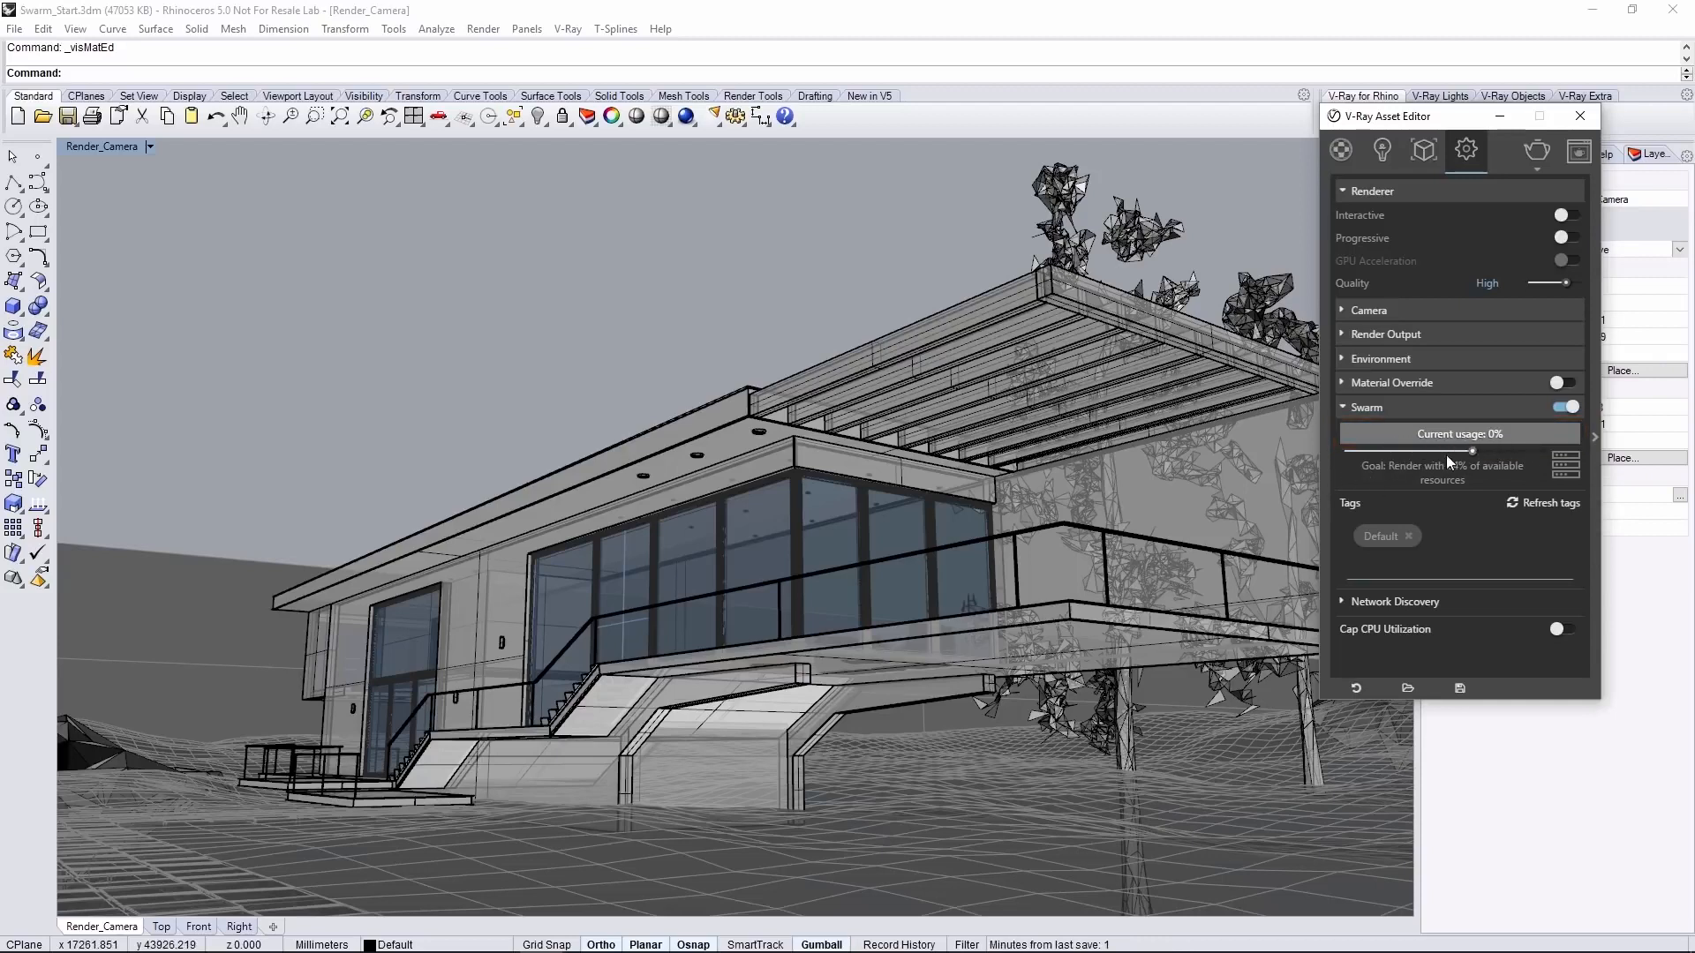
{"action": "left_click_drag", "start_coordinate": [1470, 451], "coordinate": [1387, 451]}
{"action": "type", "text": "ren"}
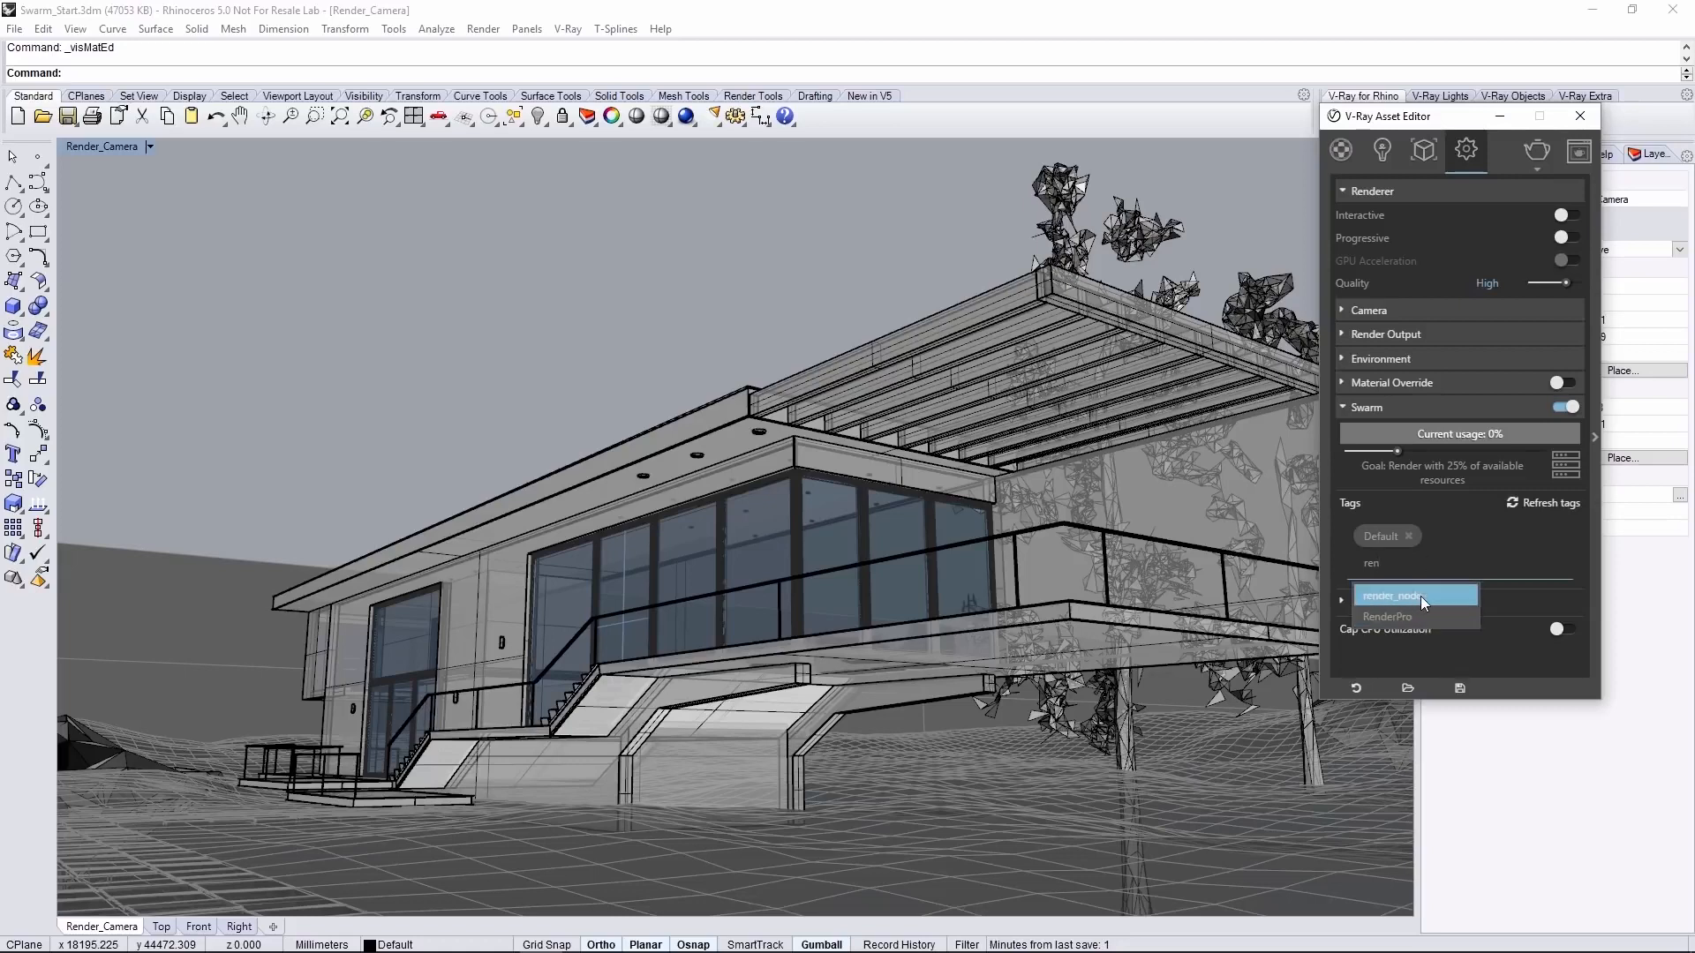
- Add the render_node tag, leave Cap CPU Utilization off, and start rendering the house scene
{"action": "left_click", "coordinate": [1416, 595]}
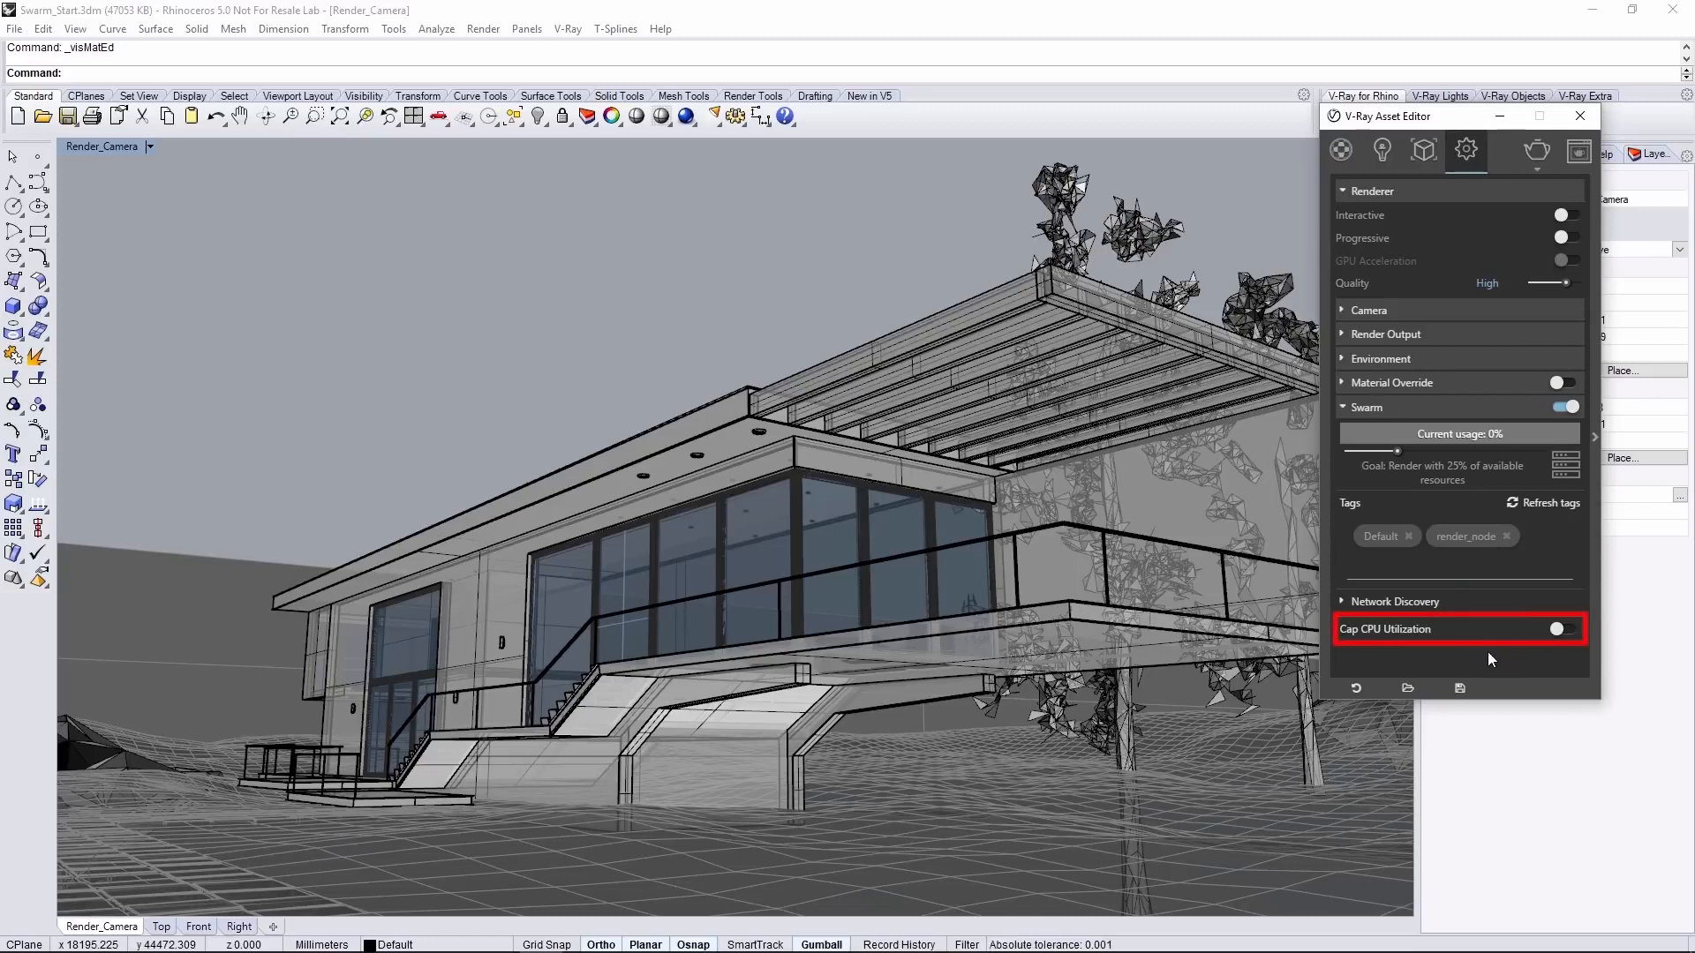
{"action": "mouse_move", "coordinate": [1452, 648]}
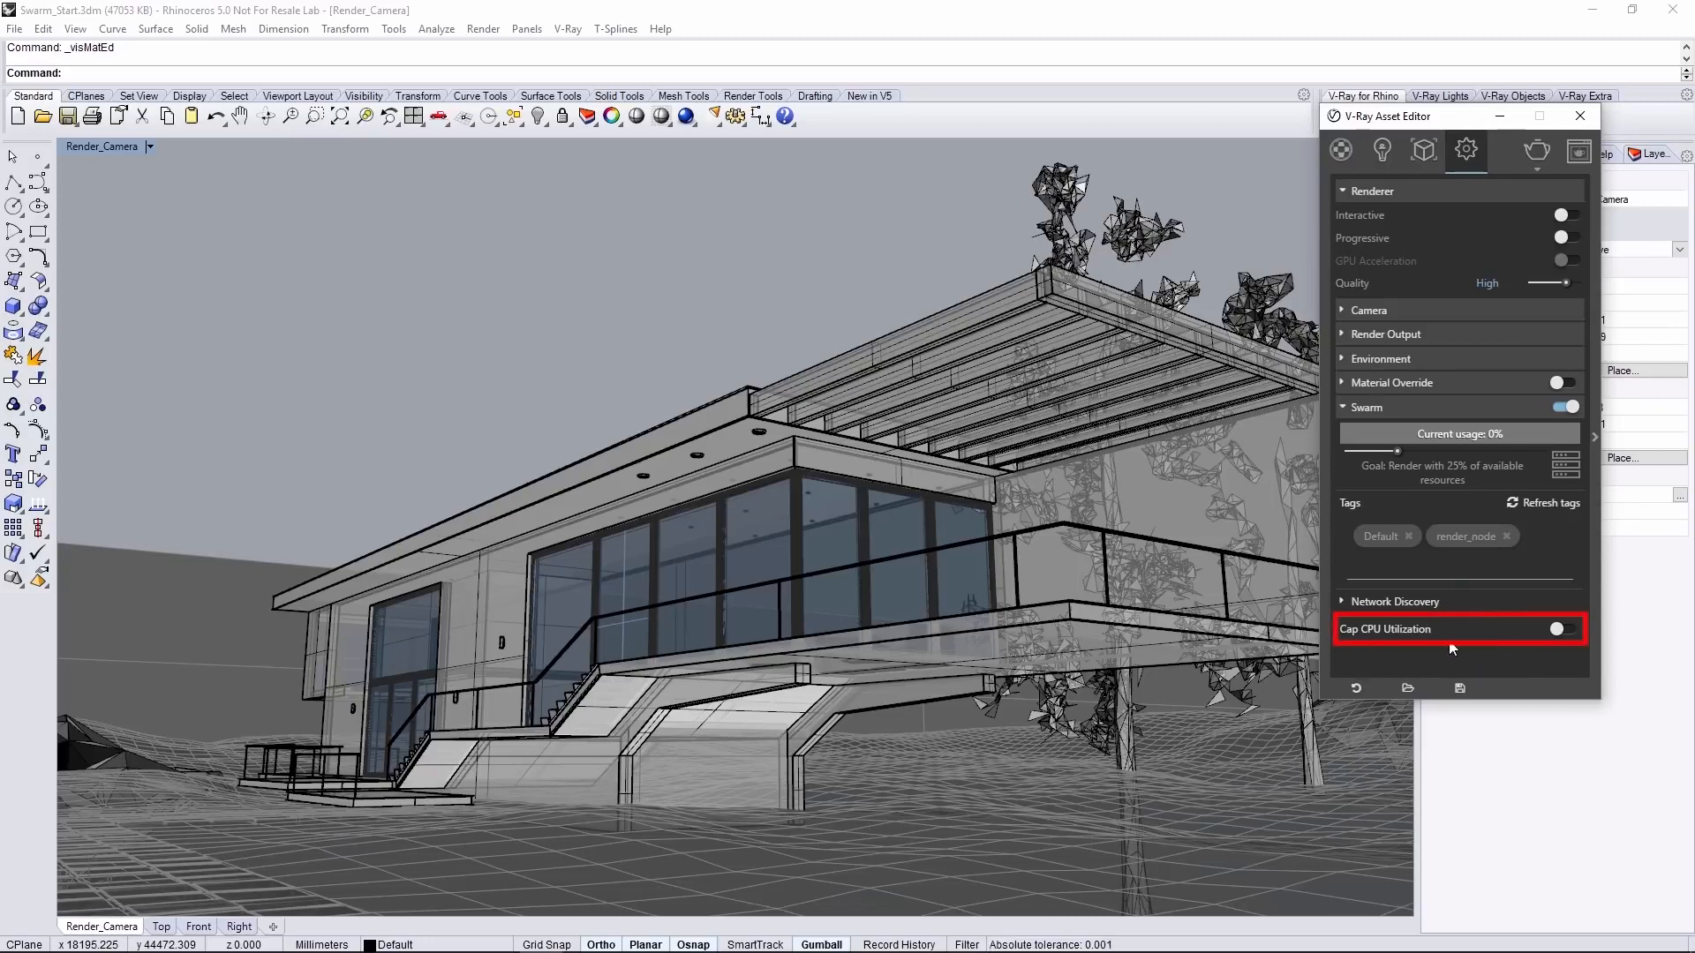
{"action": "left_click", "coordinate": [1559, 628]}
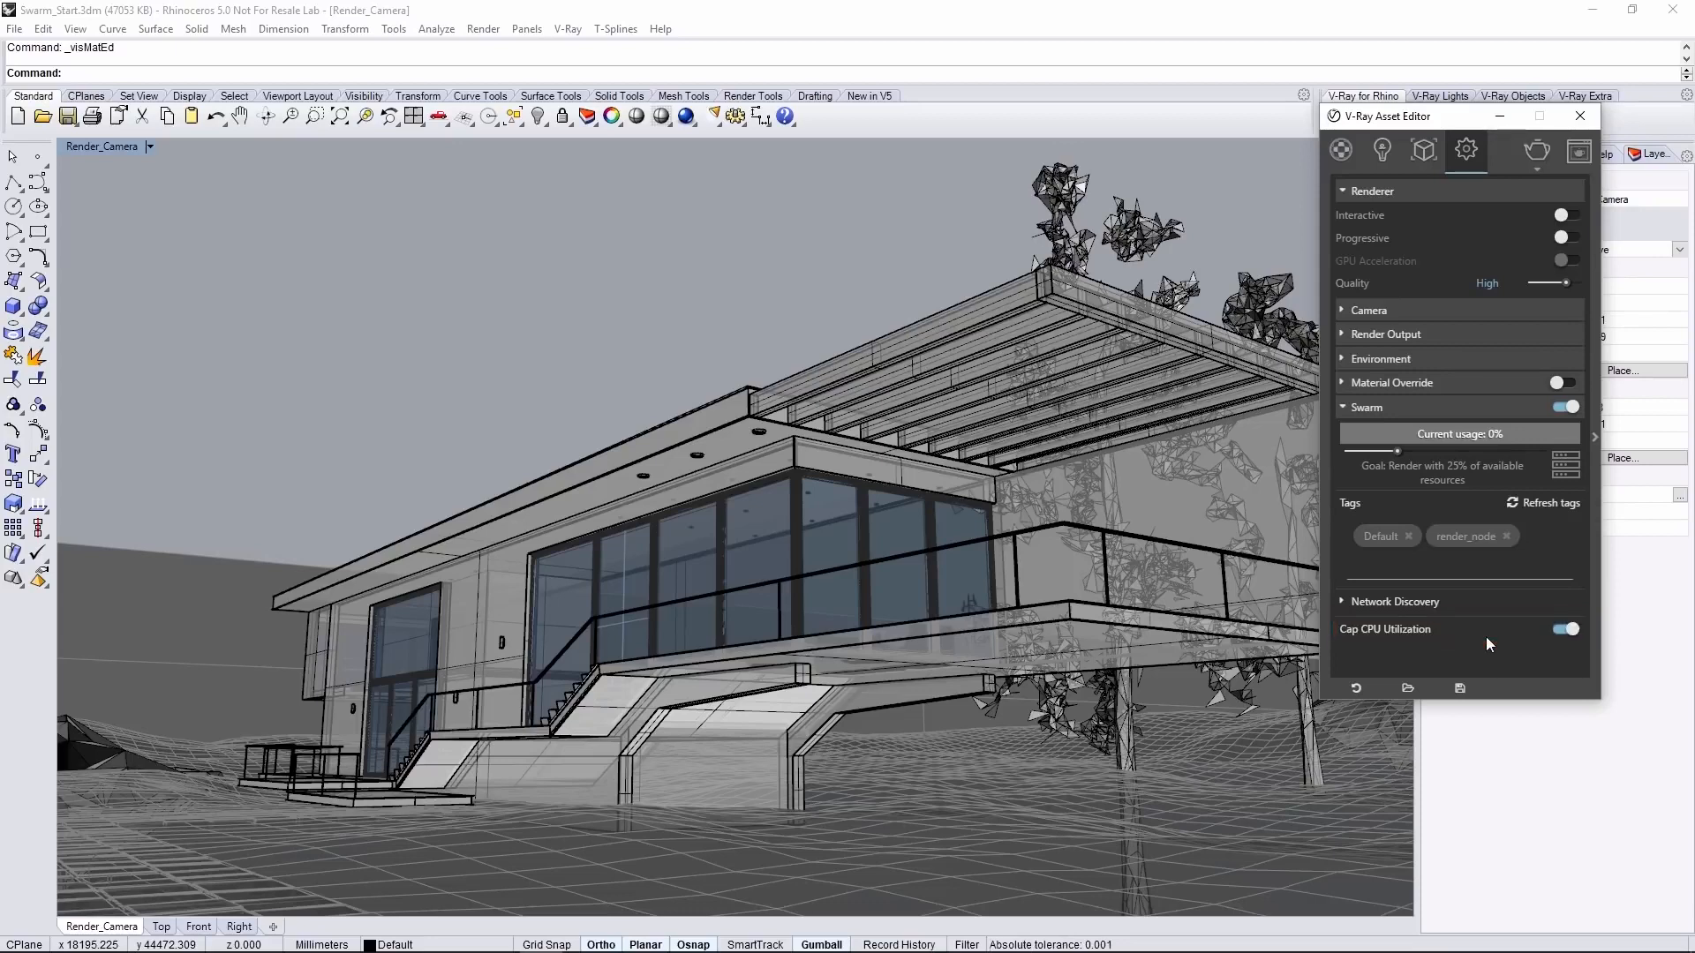
{"action": "mouse_move", "coordinate": [1540, 634]}
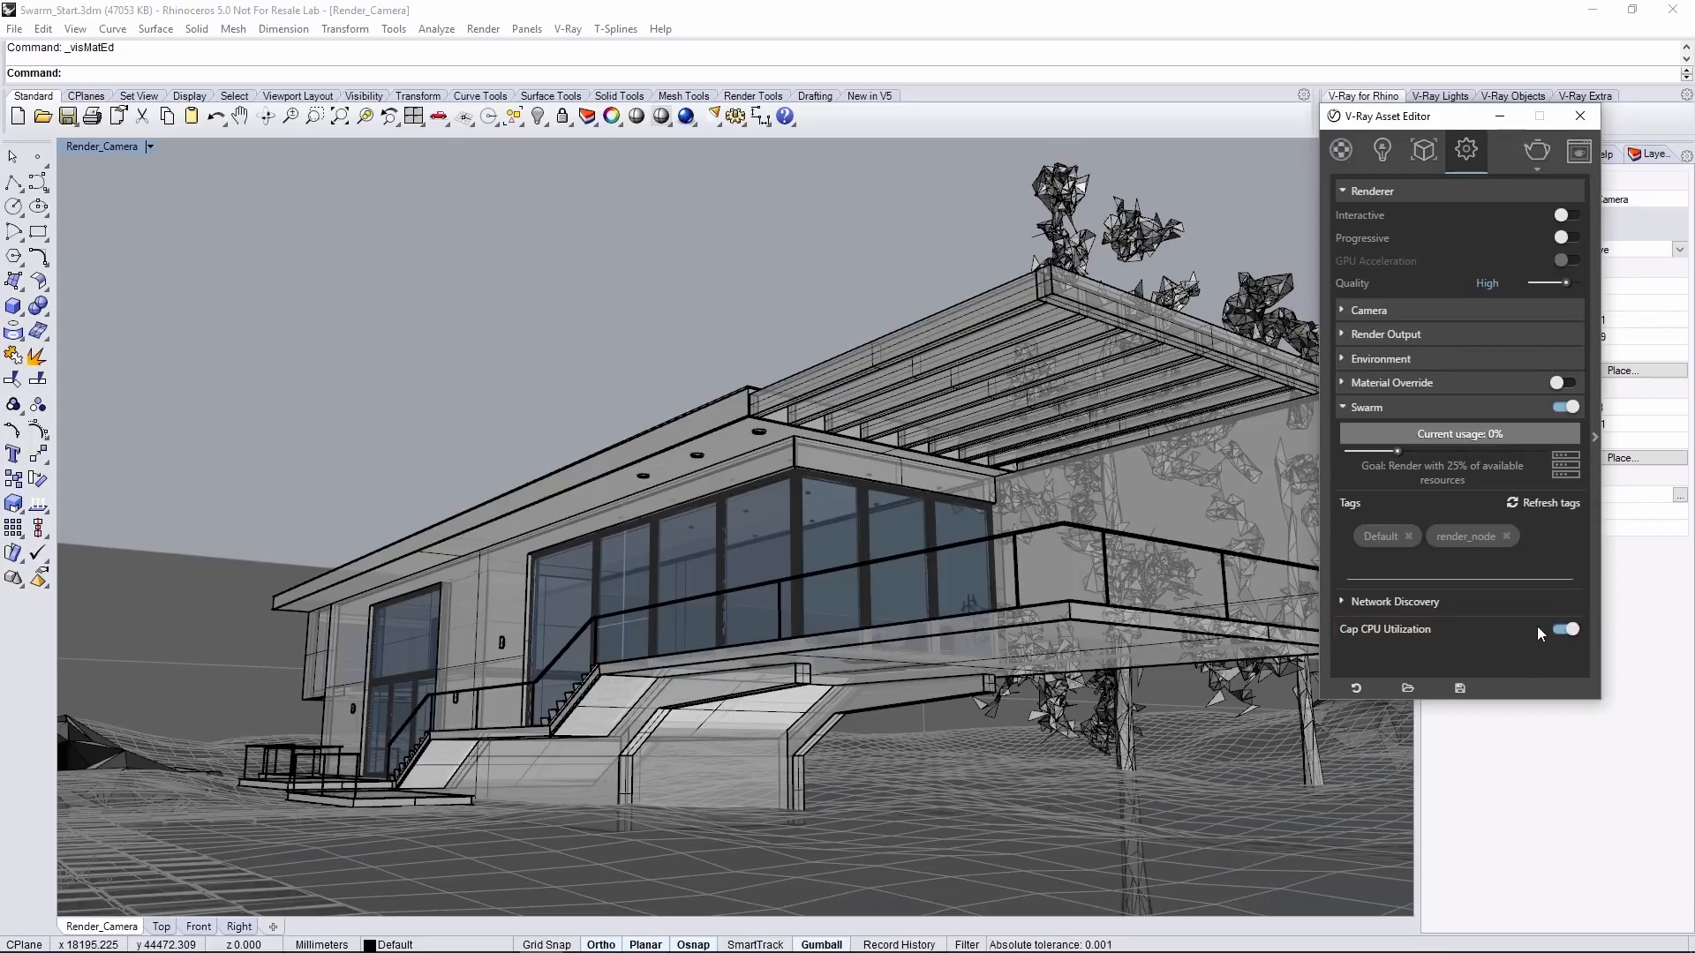
{"action": "left_click", "coordinate": [1562, 628]}
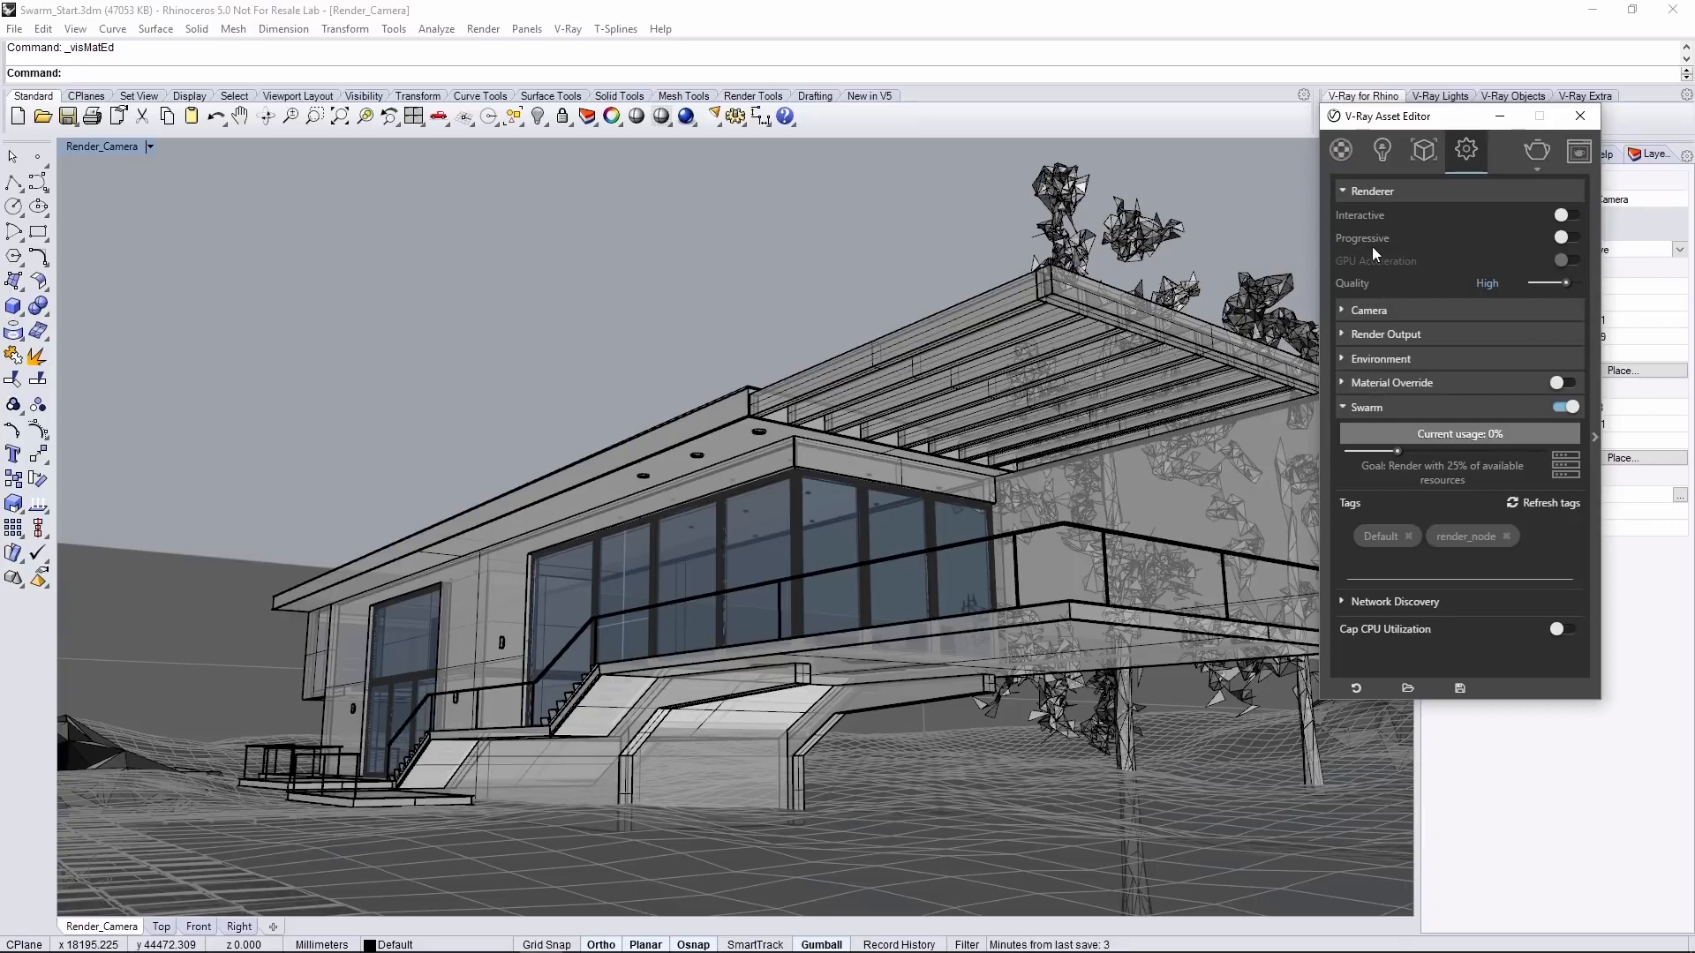
{"action": "mouse_move", "coordinate": [1473, 248]}
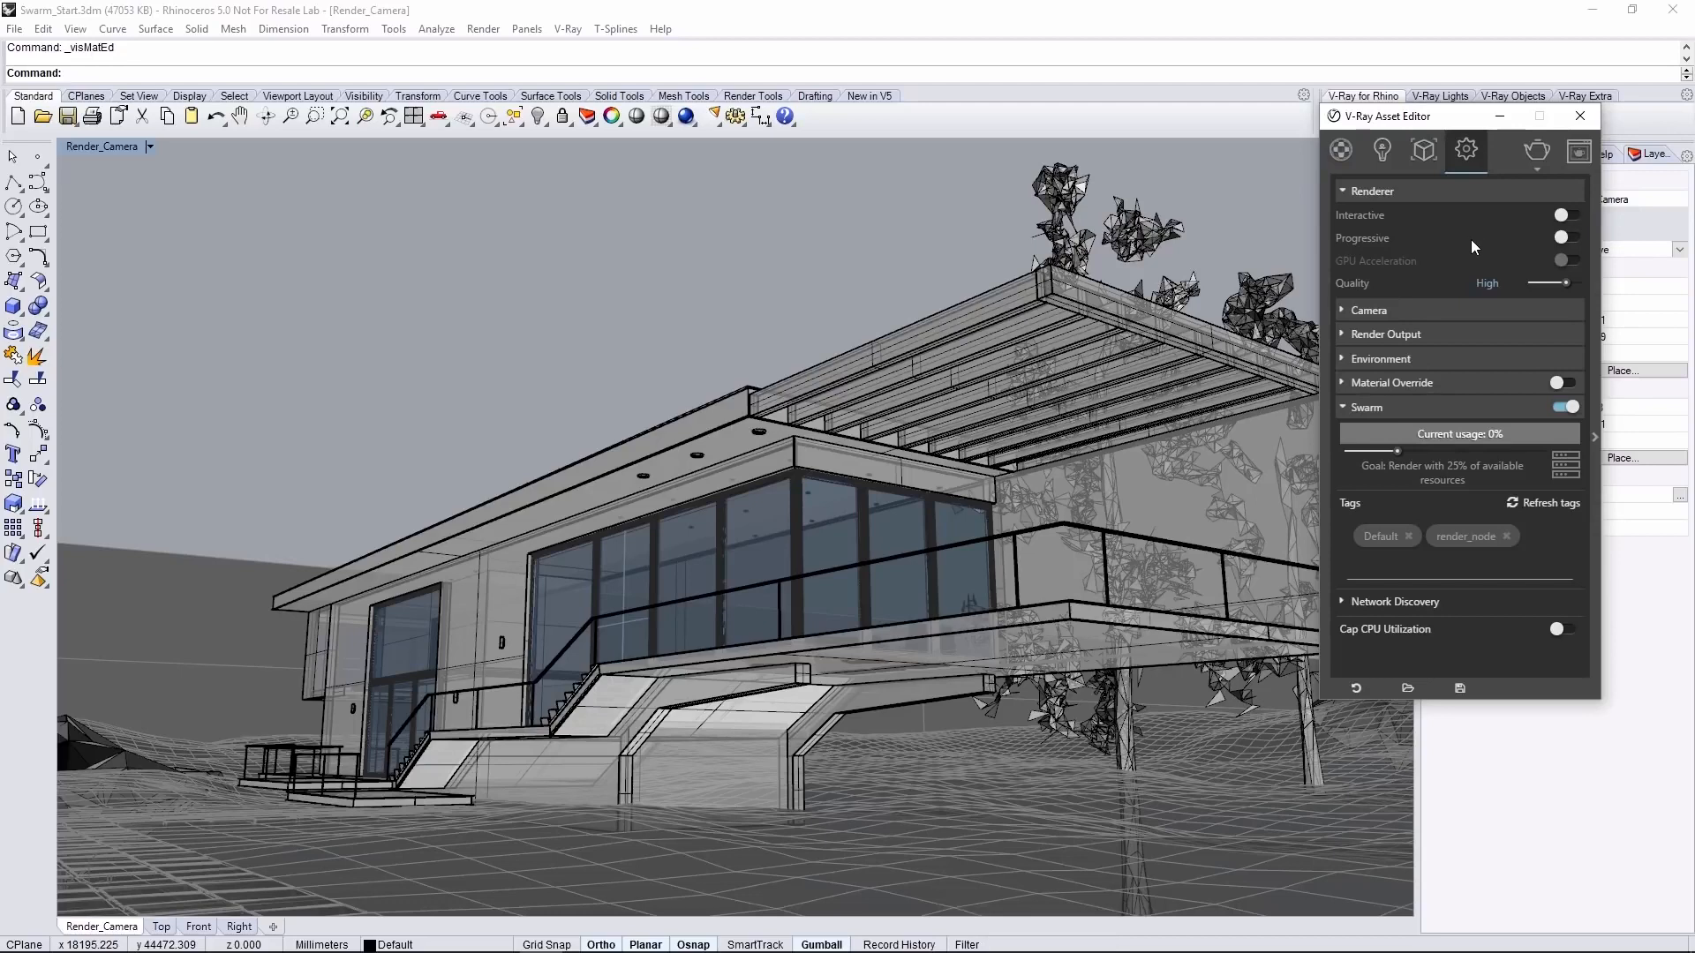
{"action": "left_click", "coordinate": [1559, 238]}
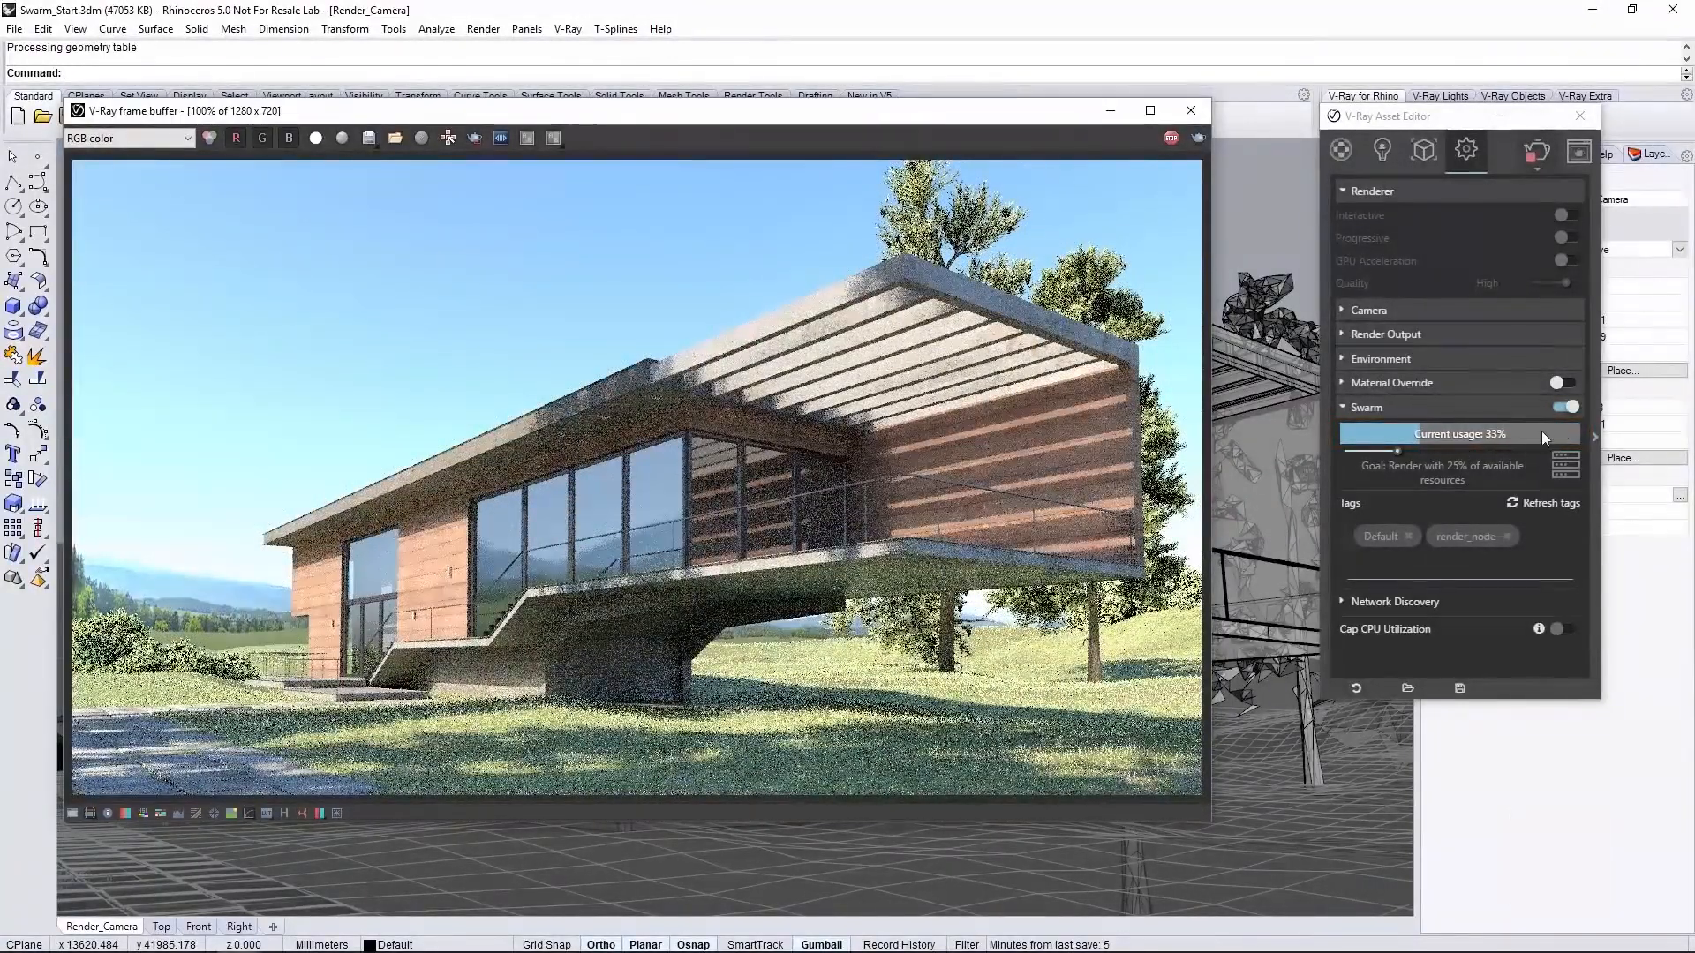
{"action": "mouse_move", "coordinate": [1492, 438]}
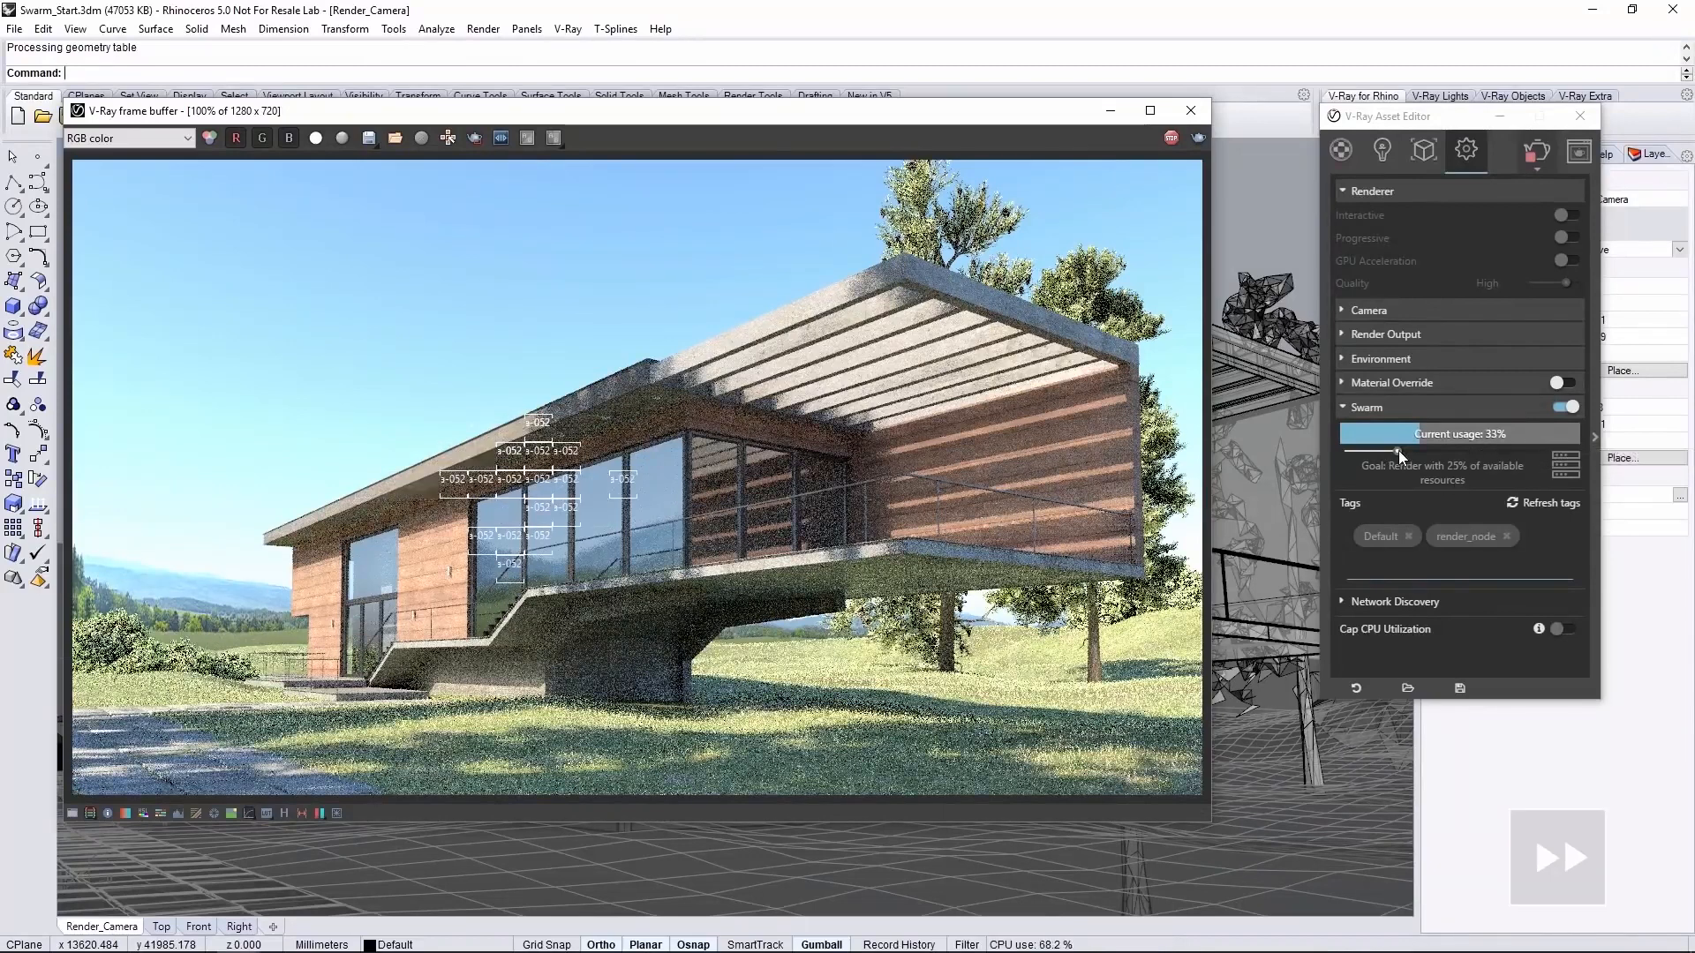
- Raise the Swarm resource goal to 100% while the house renders
{"action": "left_click_drag", "start_coordinate": [1406, 452], "coordinate": [1557, 452]}
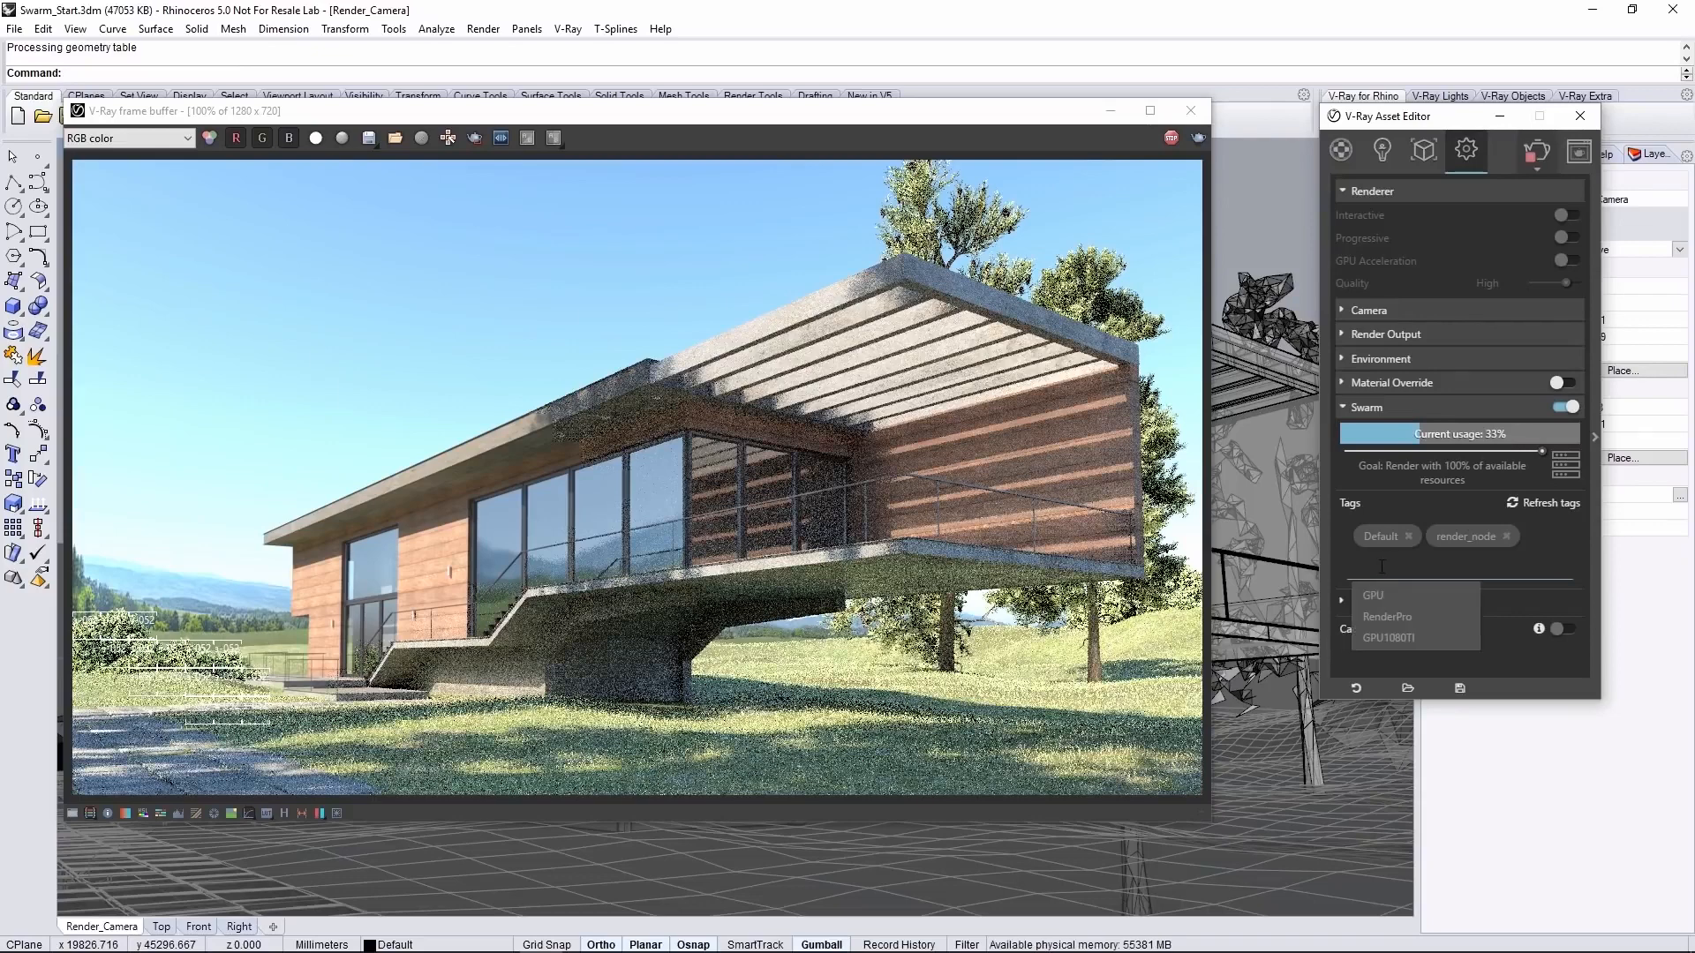
- Add the GPU, RenderPro and GPU1080TI tags to the Swarm node tags
{"action": "left_click", "coordinate": [1372, 595]}
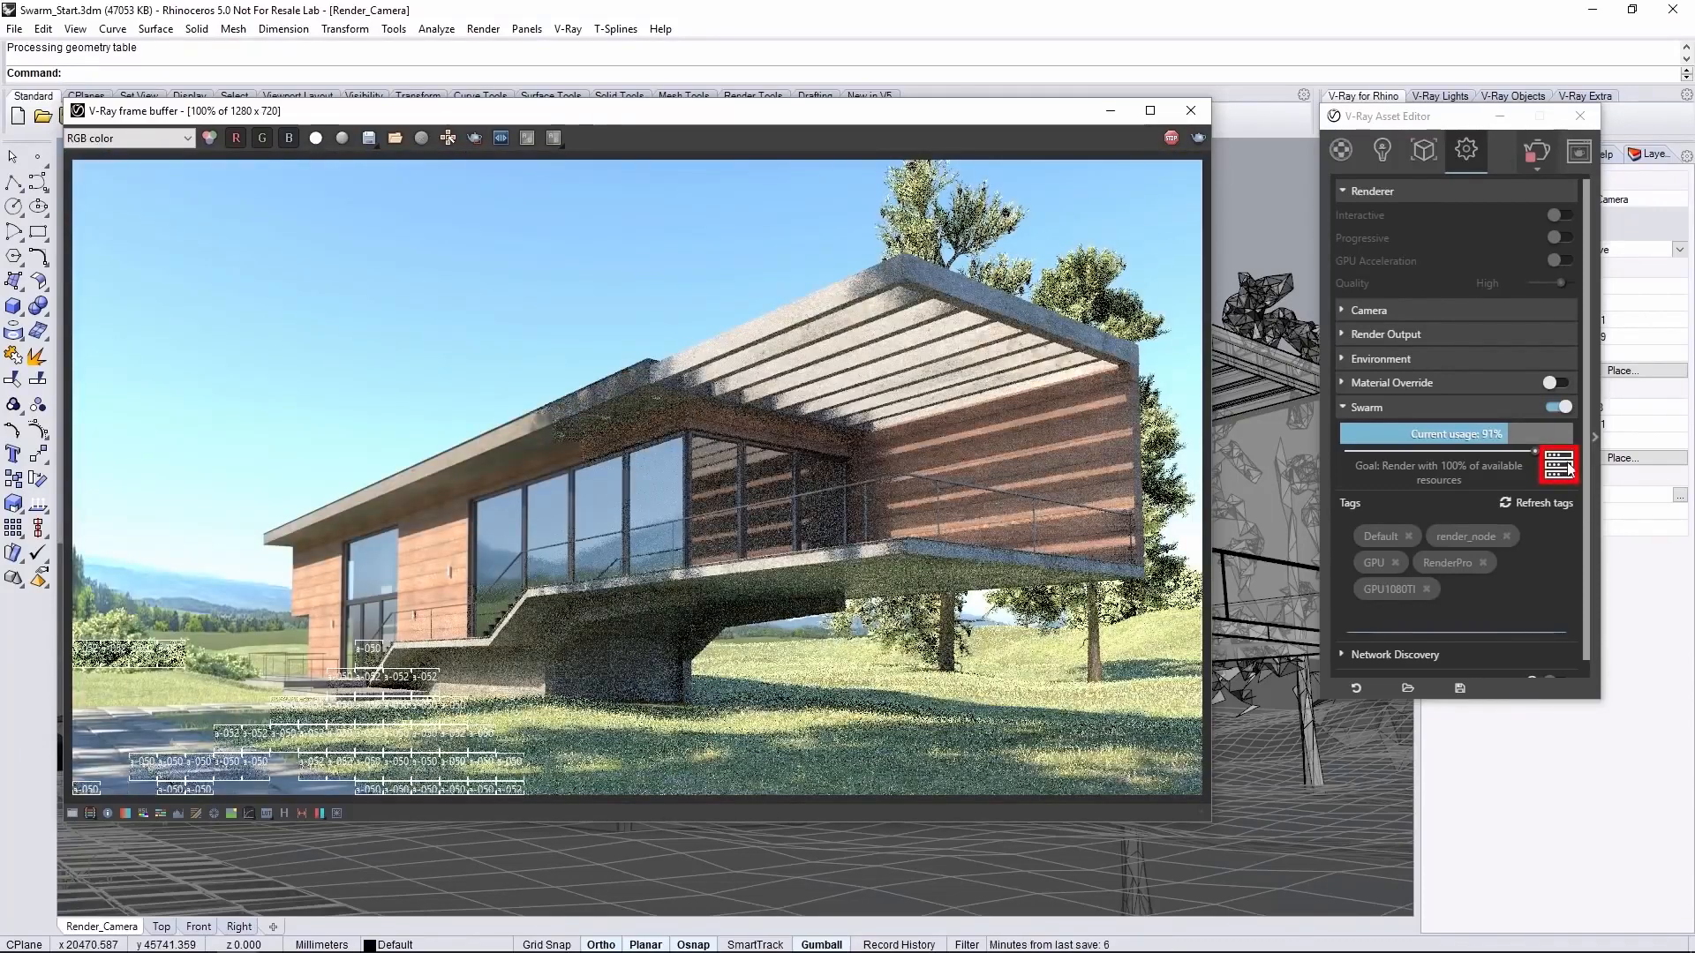
- Show the Swarm network status page and set the resource goal back to 100%
{"action": "left_click", "coordinate": [1558, 465]}
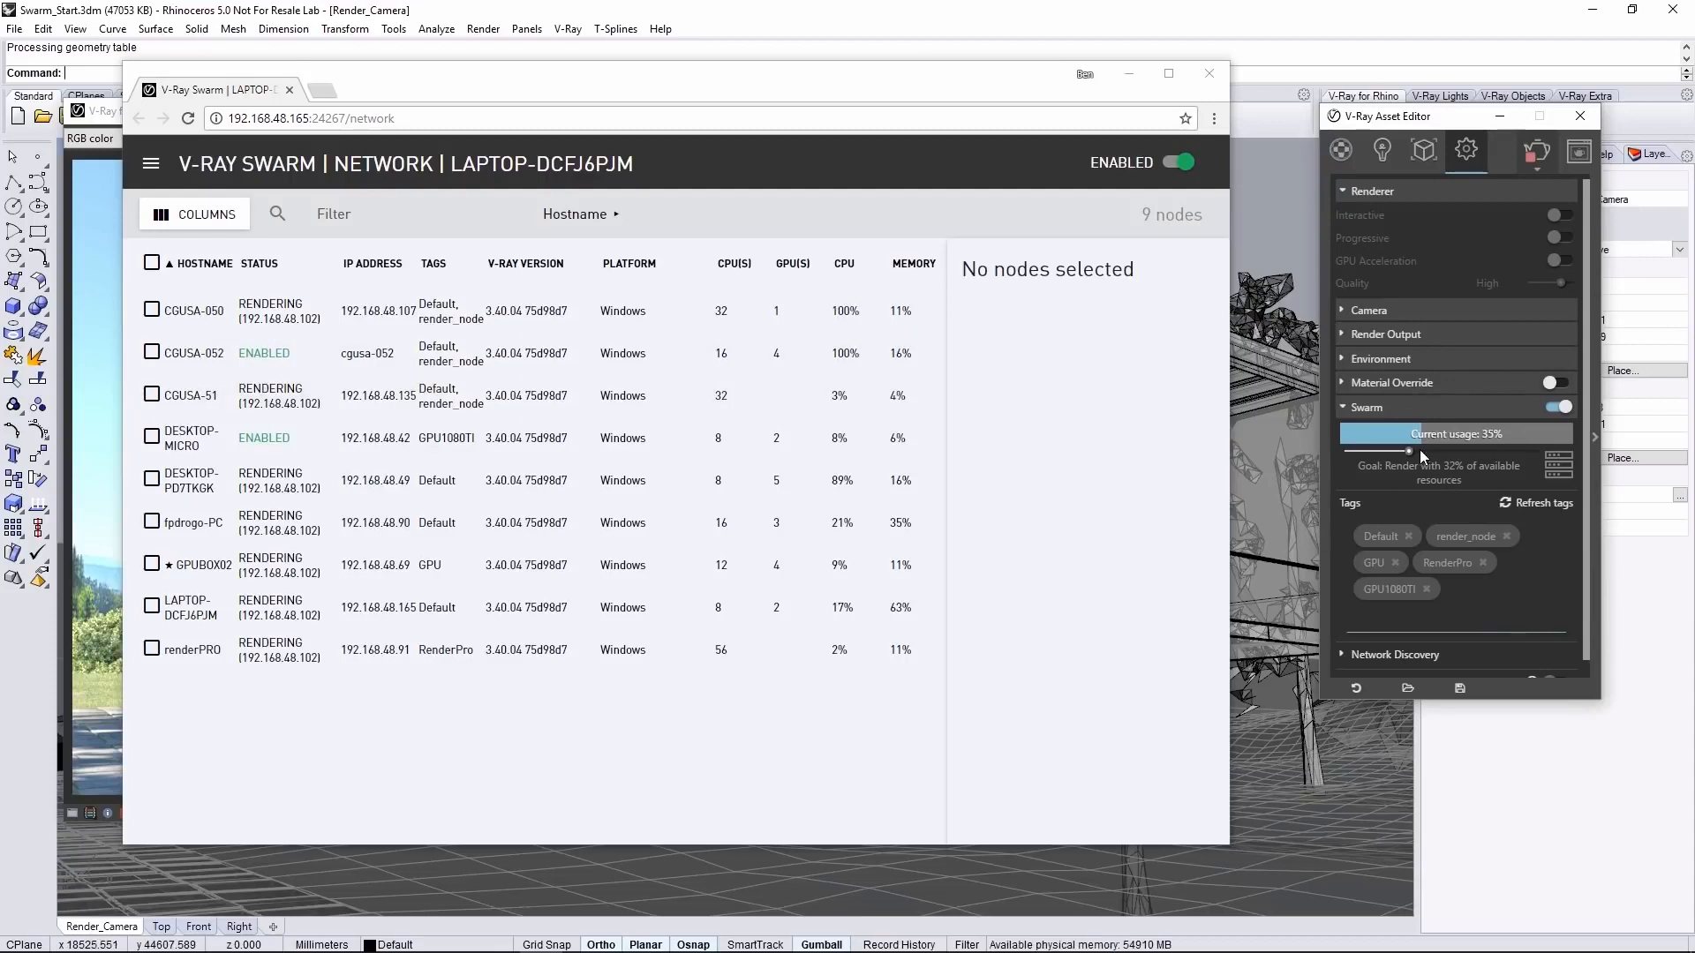
{"action": "left_click_drag", "start_coordinate": [1411, 450], "coordinate": [1534, 450]}
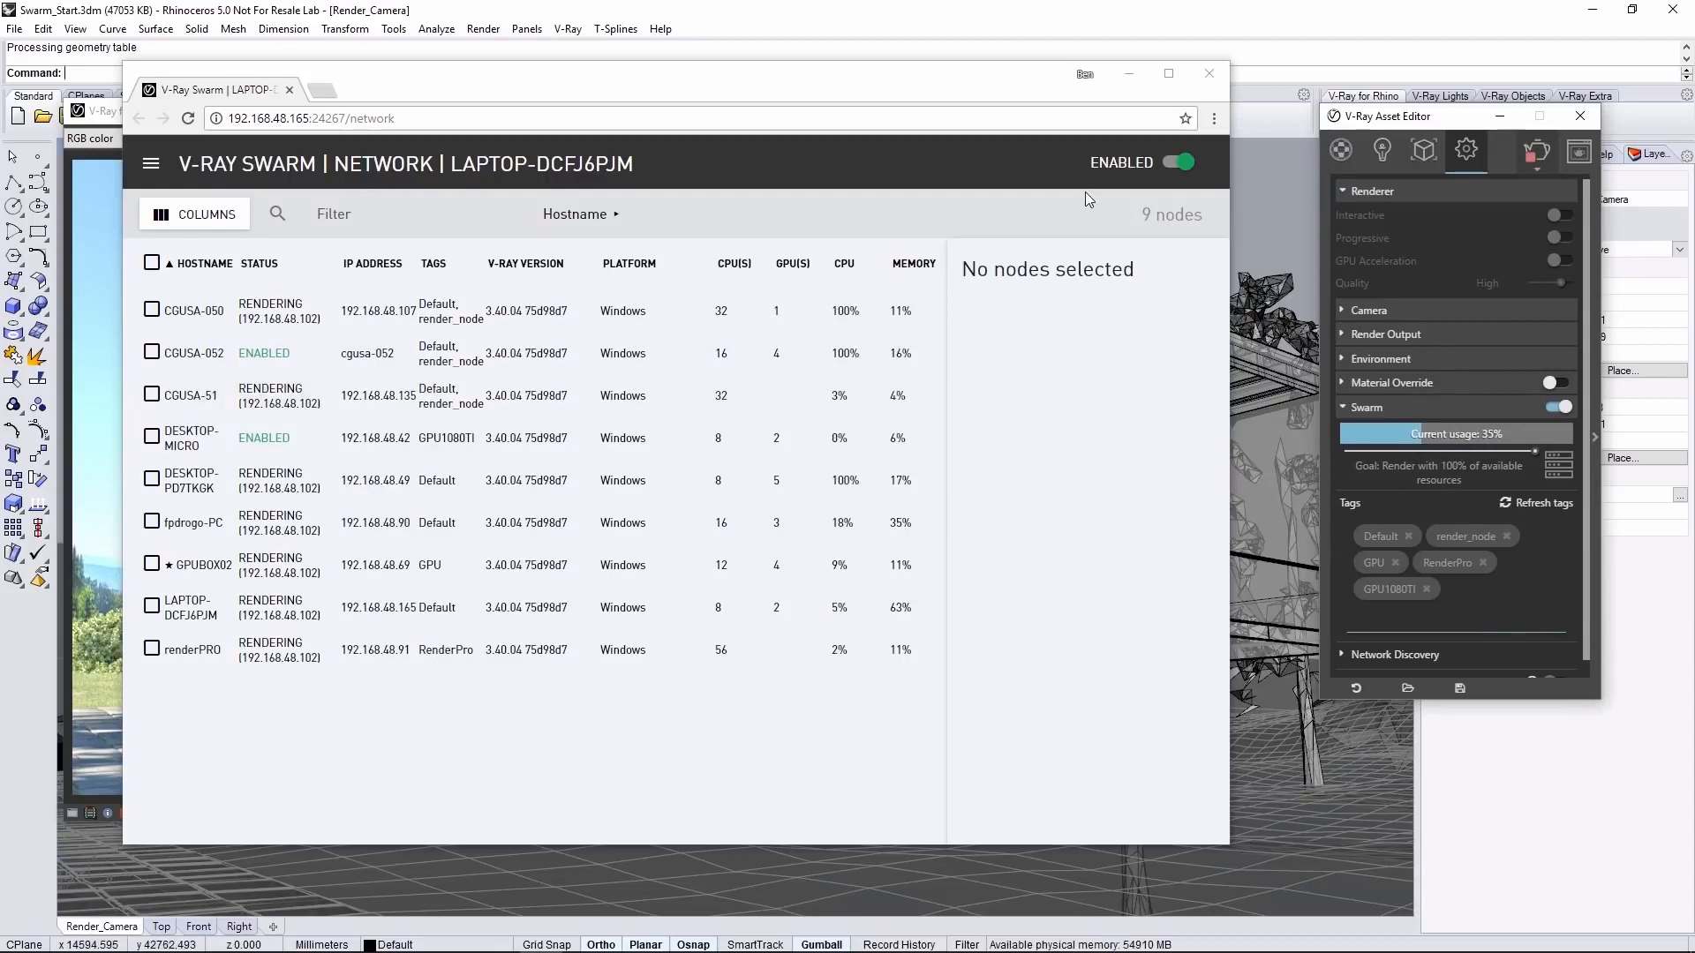